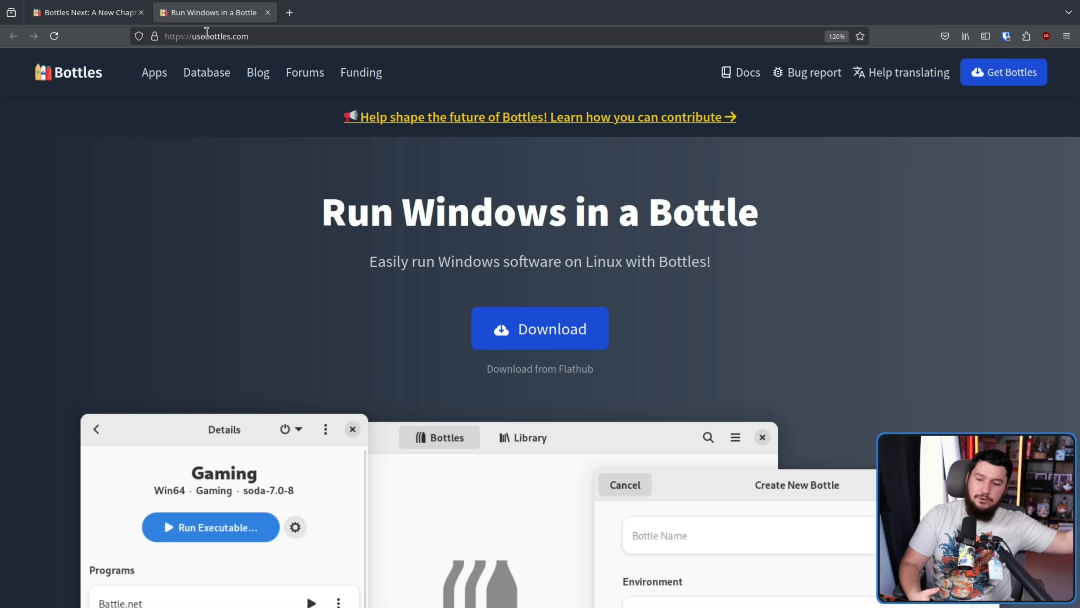
mouse_move(461, 91)
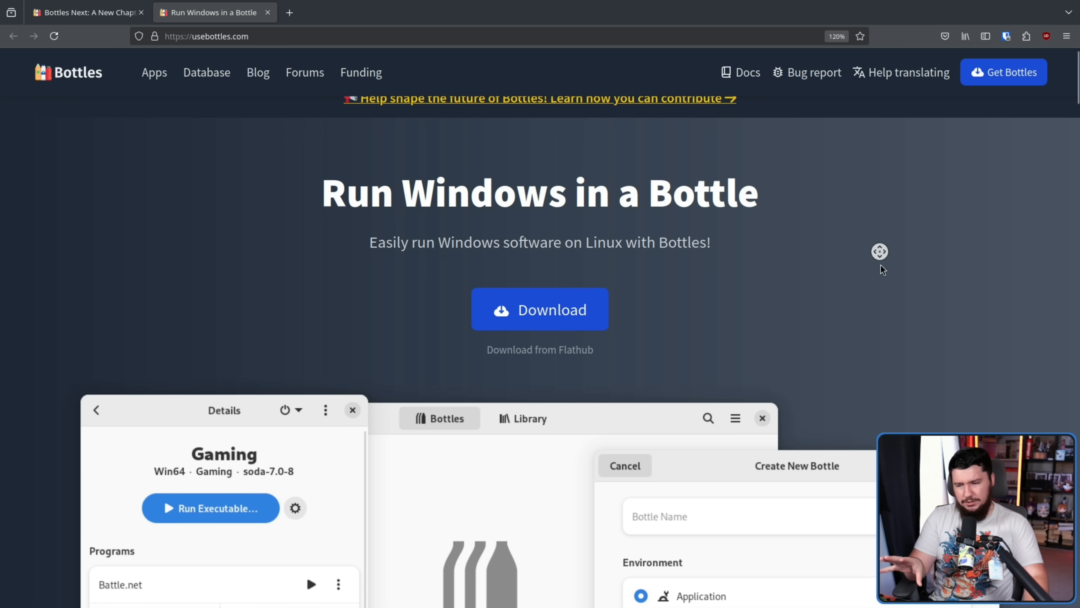
Step: Scroll the Bottles Next post down to the screenshot of the old Bottles interface
scroll(down, 3)
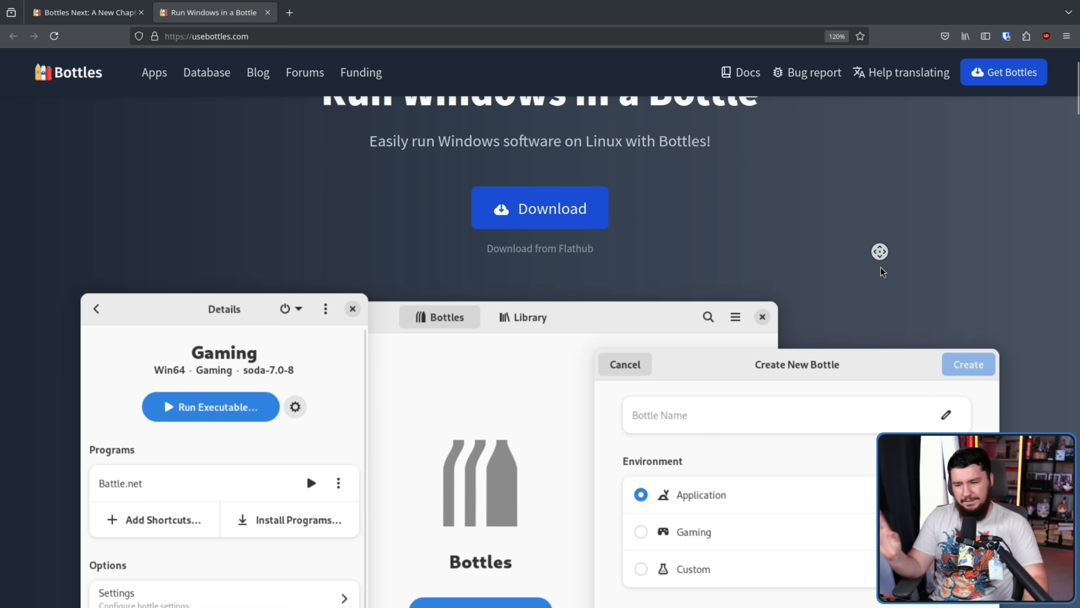
scroll(down, 3)
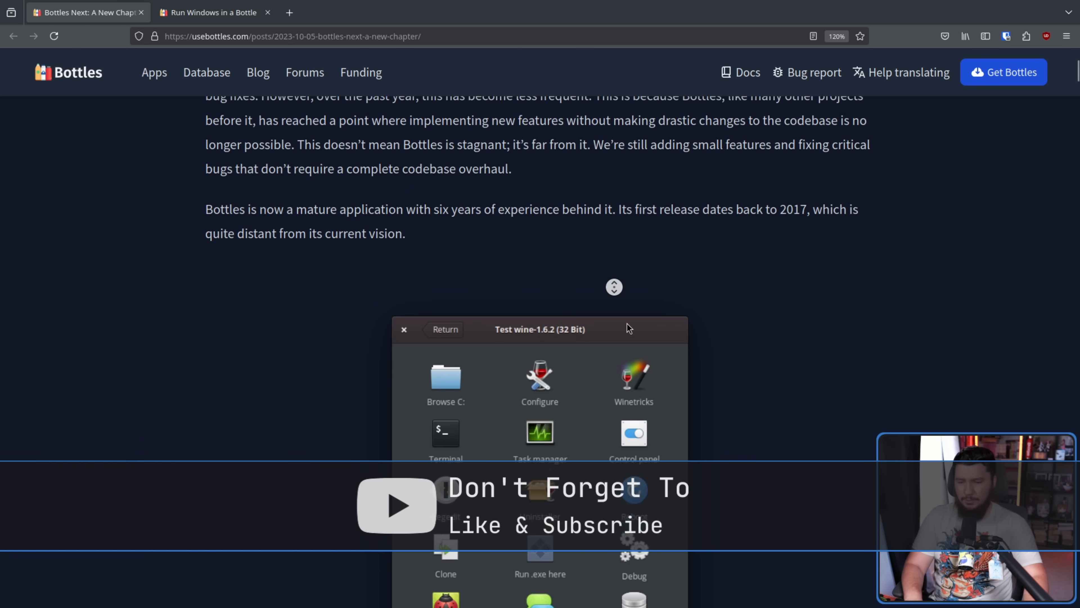
scroll(down, 3)
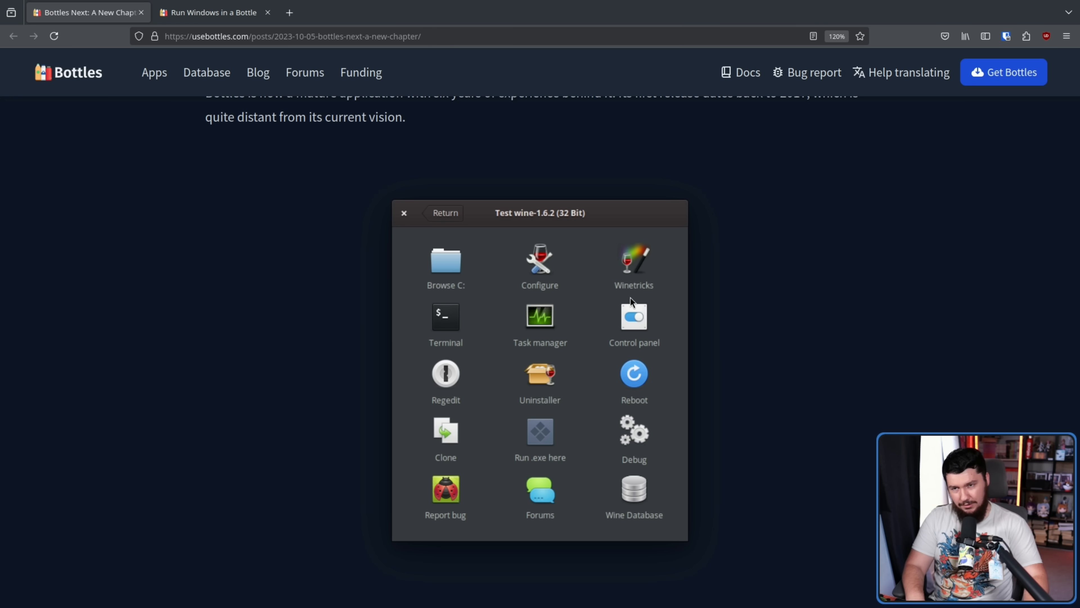
mouse_move(627, 297)
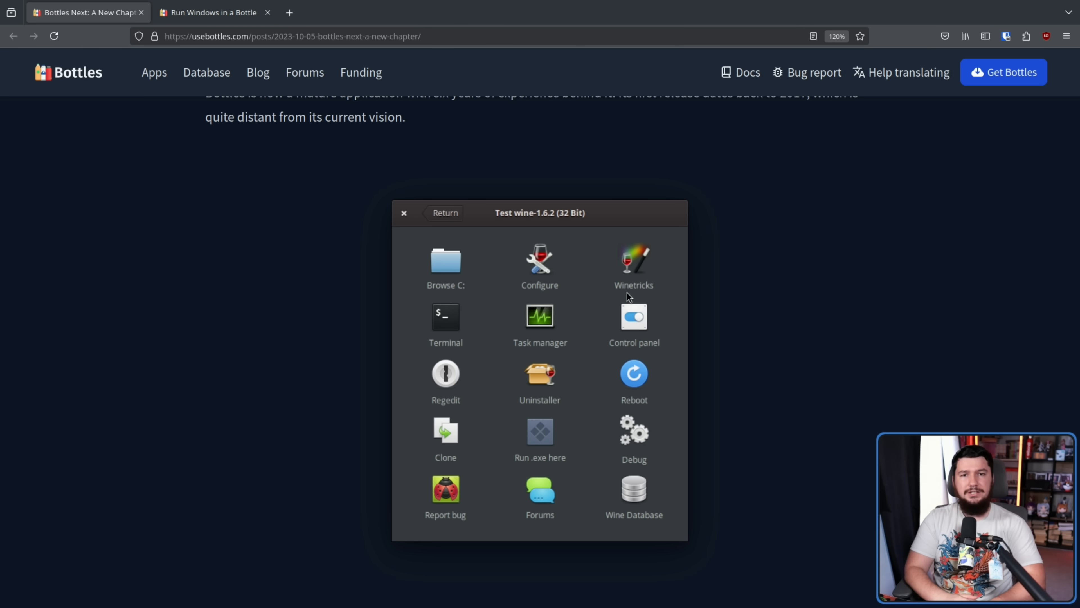
scroll(down, 3)
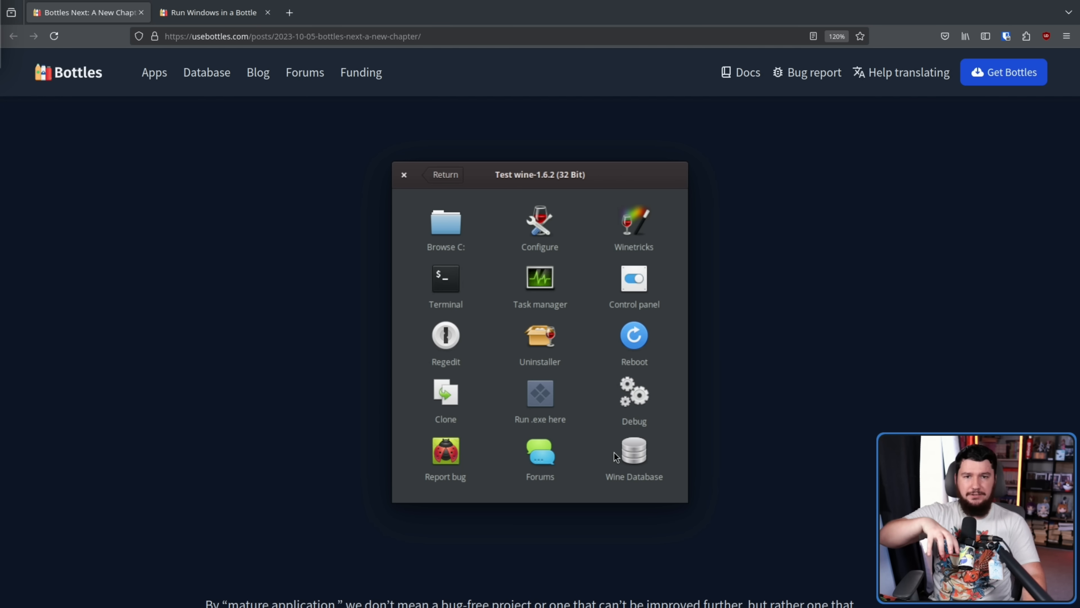
mouse_move(880, 378)
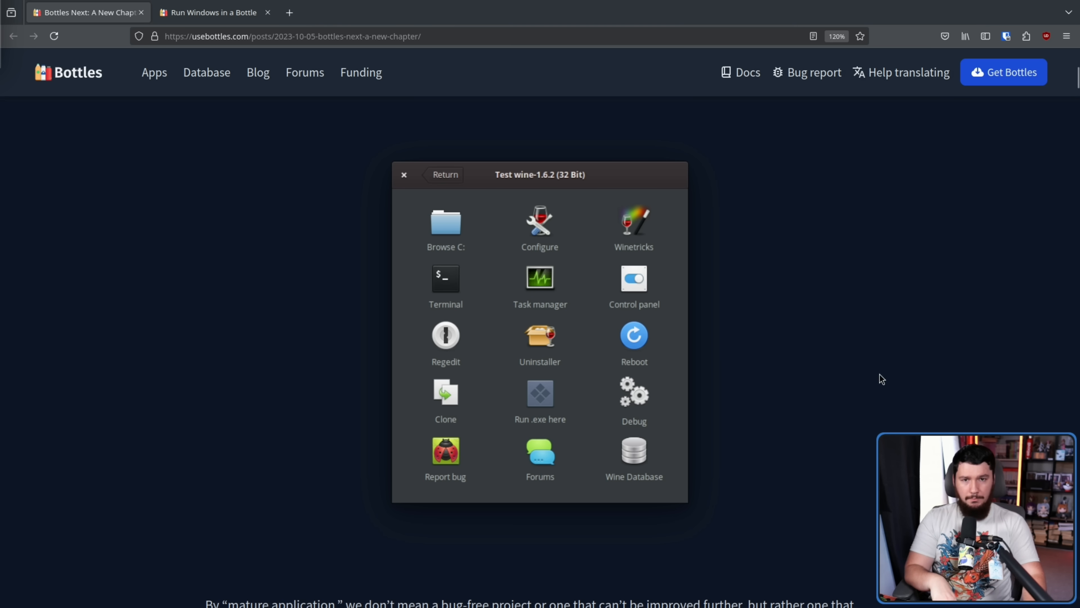
mouse_move(866, 214)
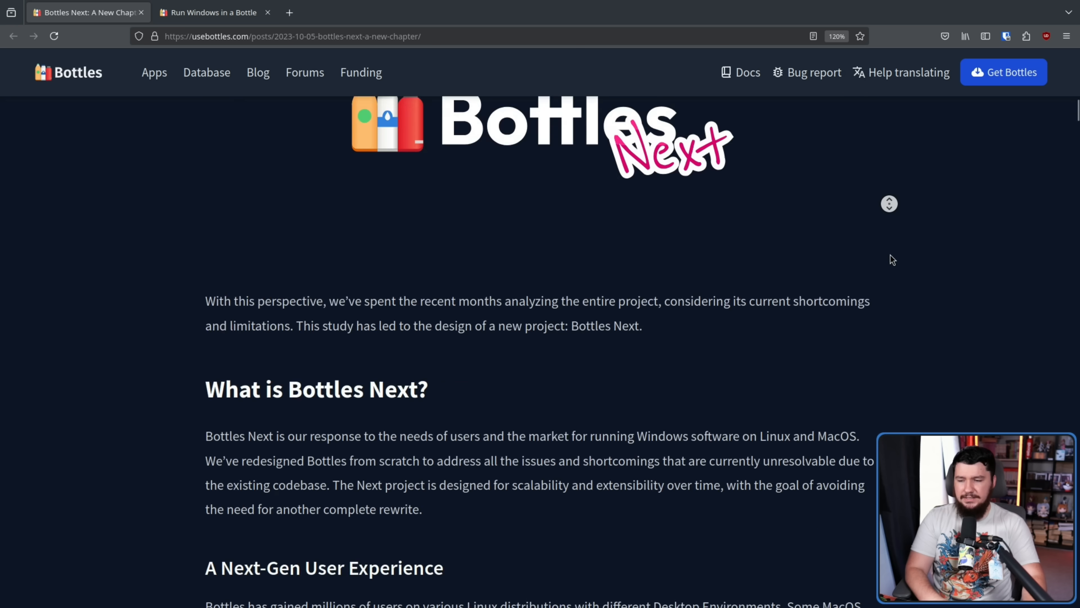
Step: Scroll through Two Usage Modes to the Next mode paragraph and Assassin's Creed Valhalla screenshot
scroll(down, 3)
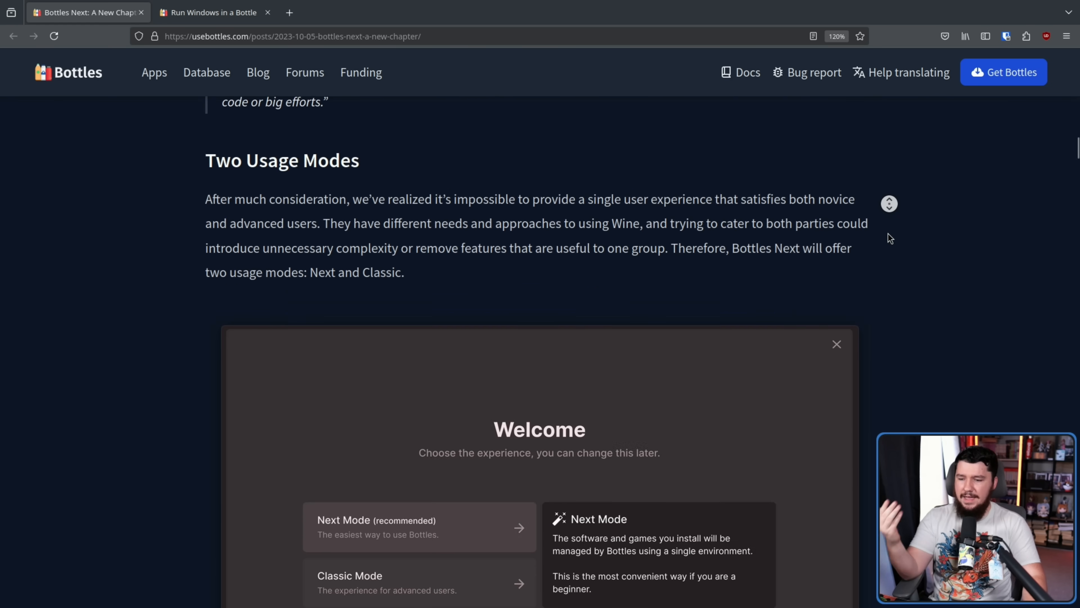
scroll(down, 3)
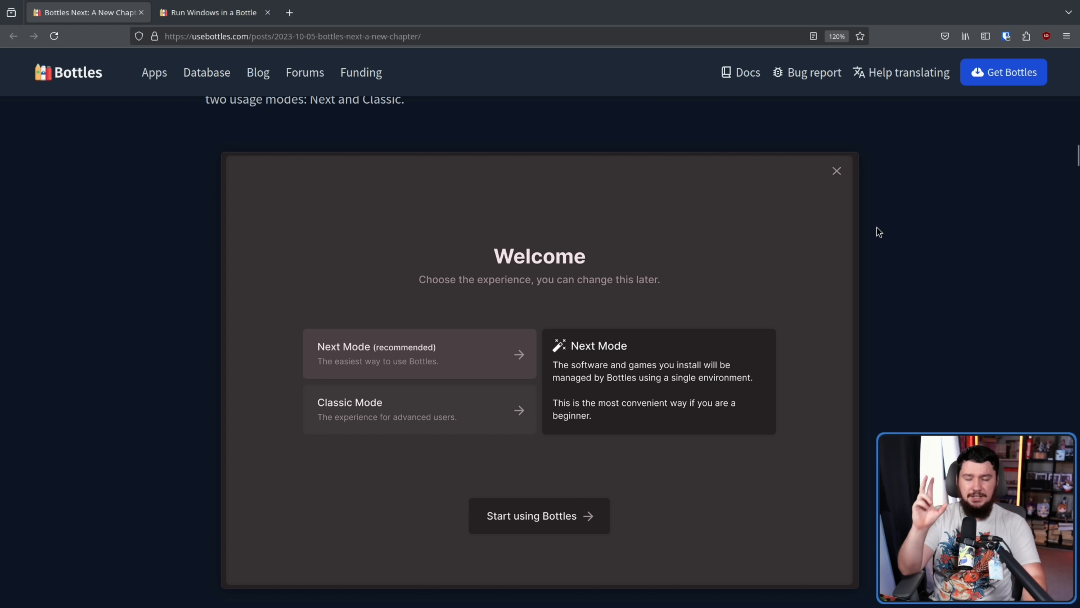
mouse_move(871, 248)
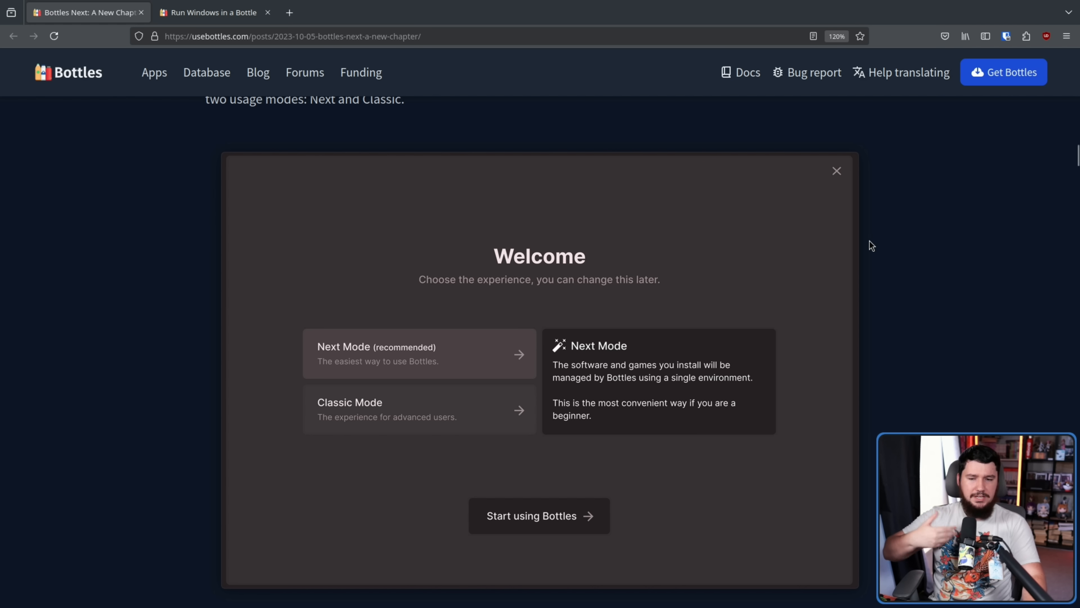
mouse_move(860, 201)
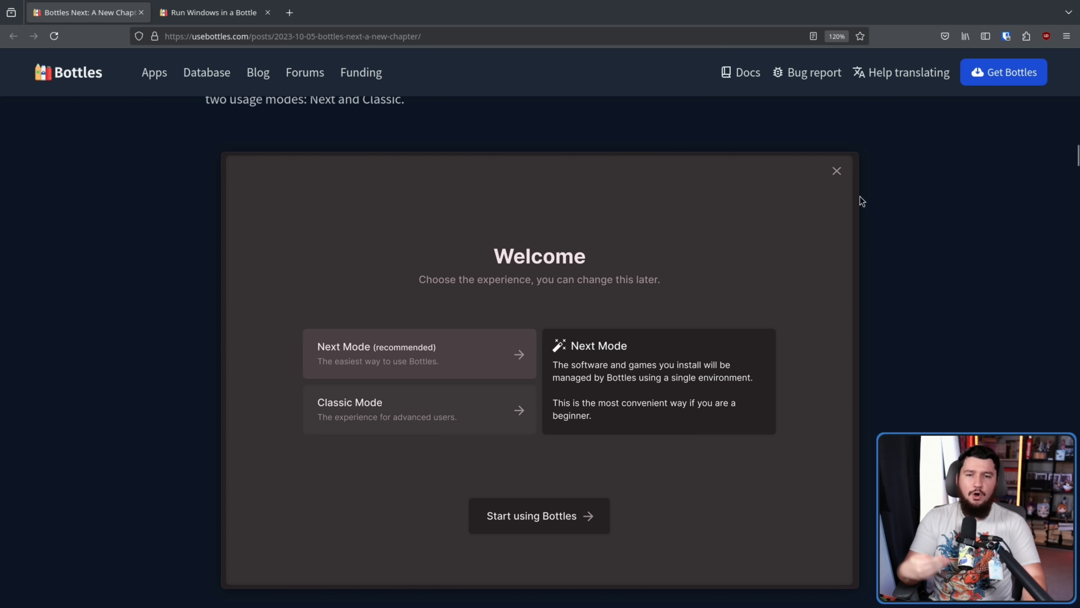
scroll(down, 3)
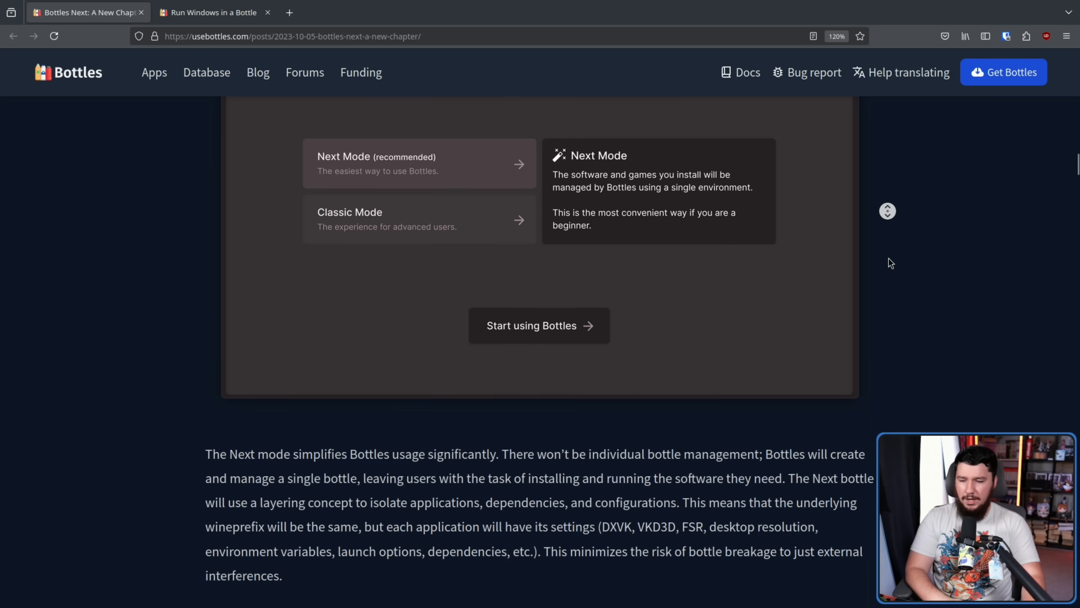
scroll(down, 3)
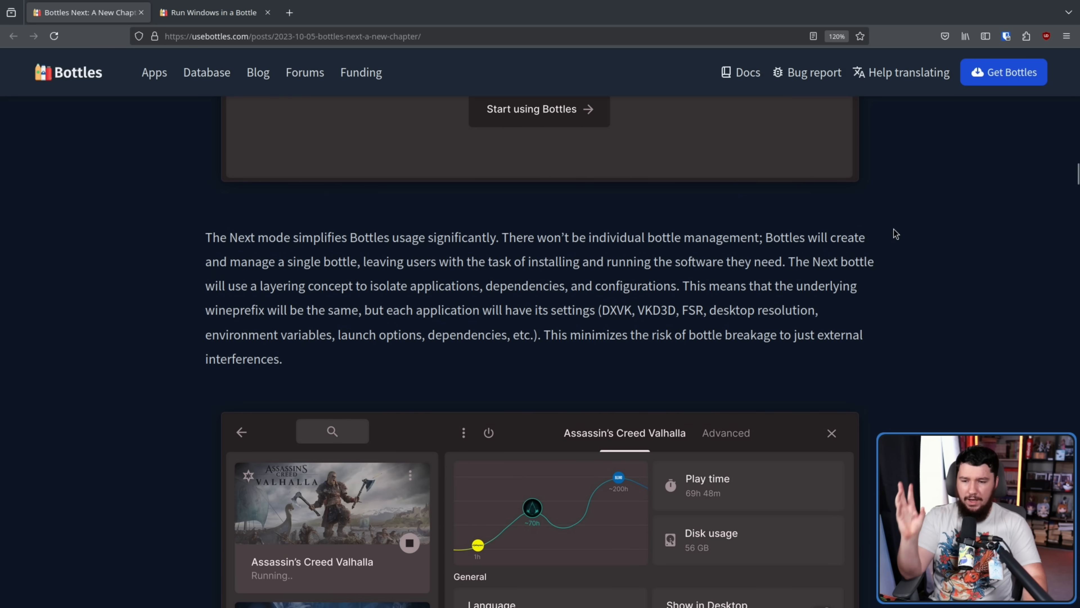
mouse_move(897, 241)
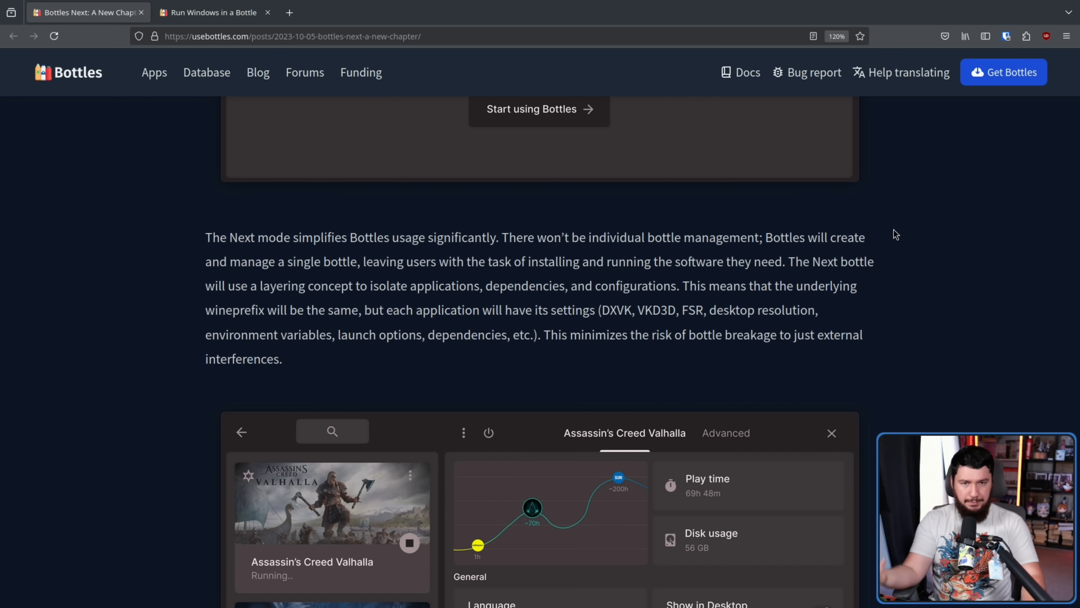
mouse_move(892, 249)
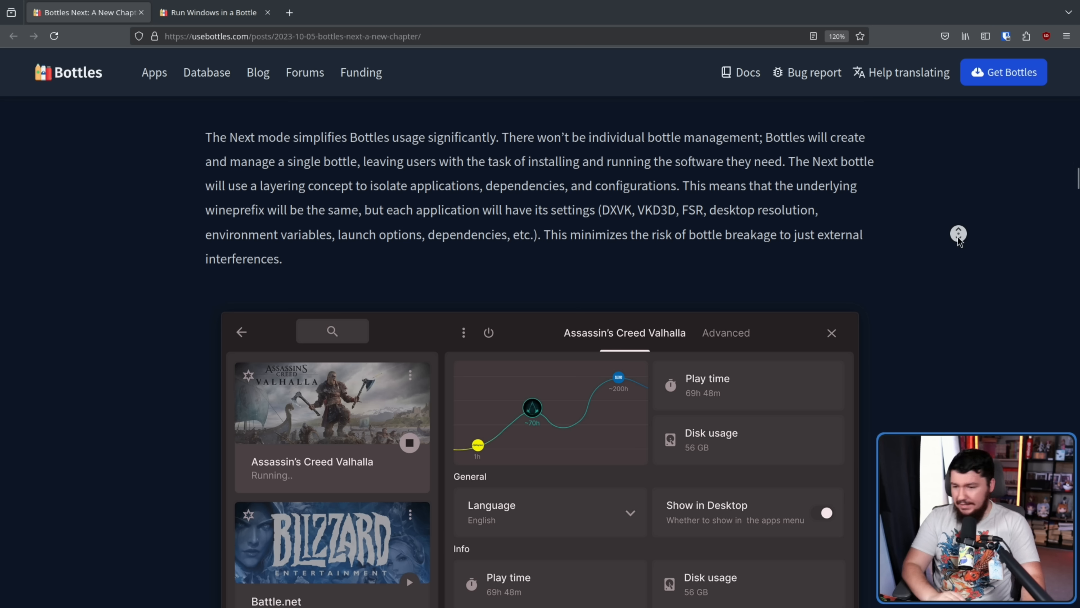
Step: Scroll to the Classic mode explanation and its bottle-management screenshot
scroll(down, 3)
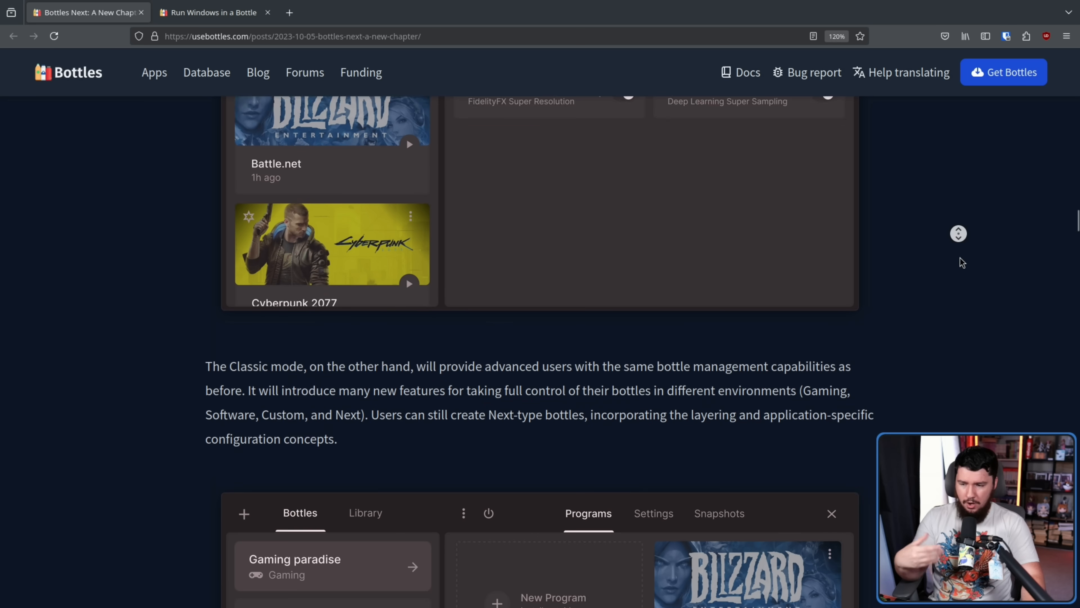
scroll(down, 3)
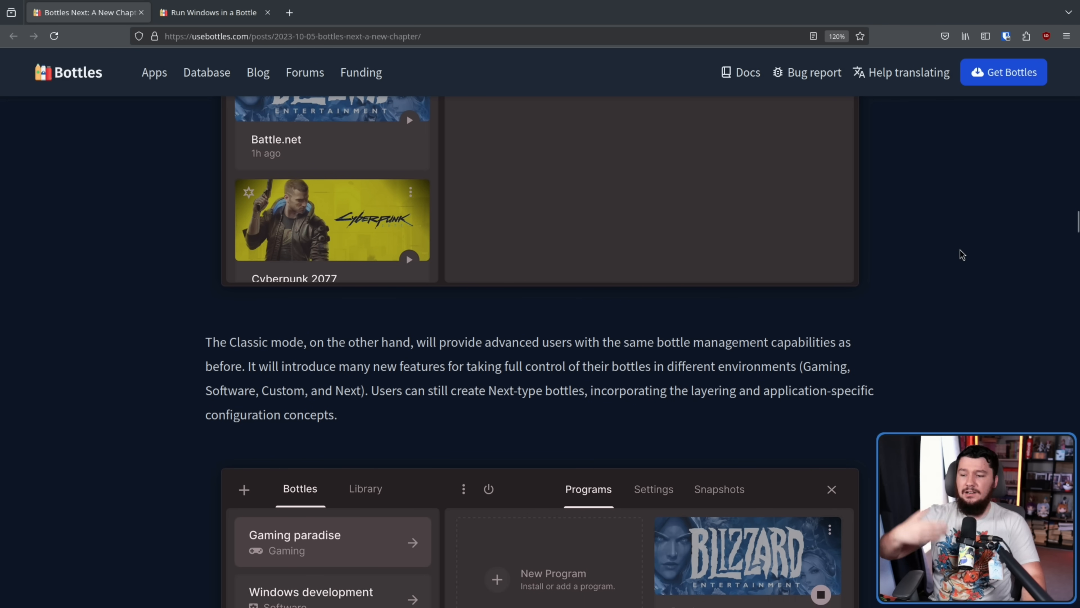
mouse_move(950, 255)
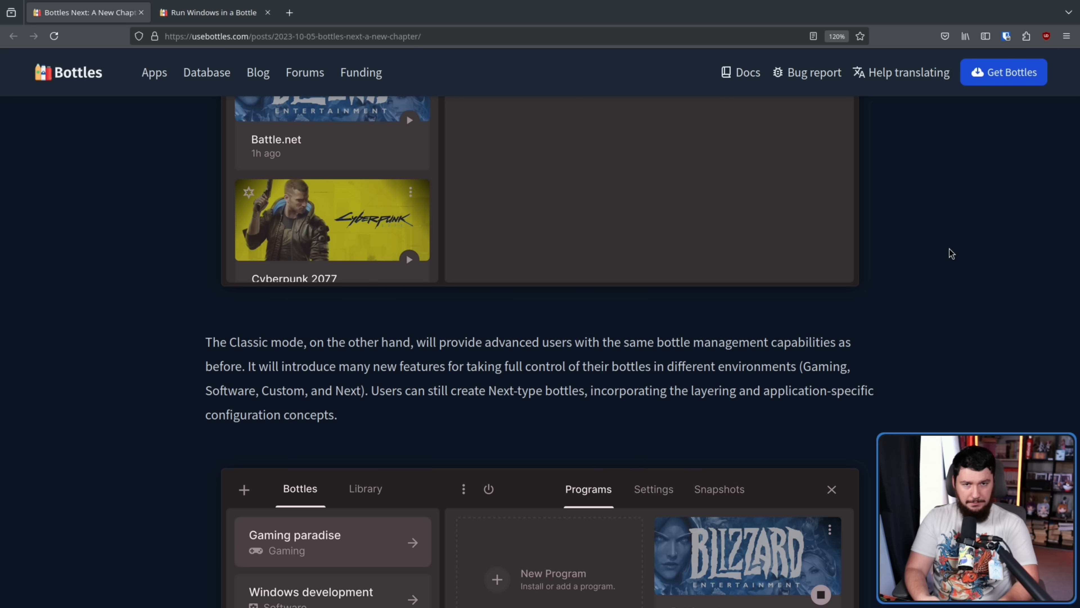
mouse_move(885, 295)
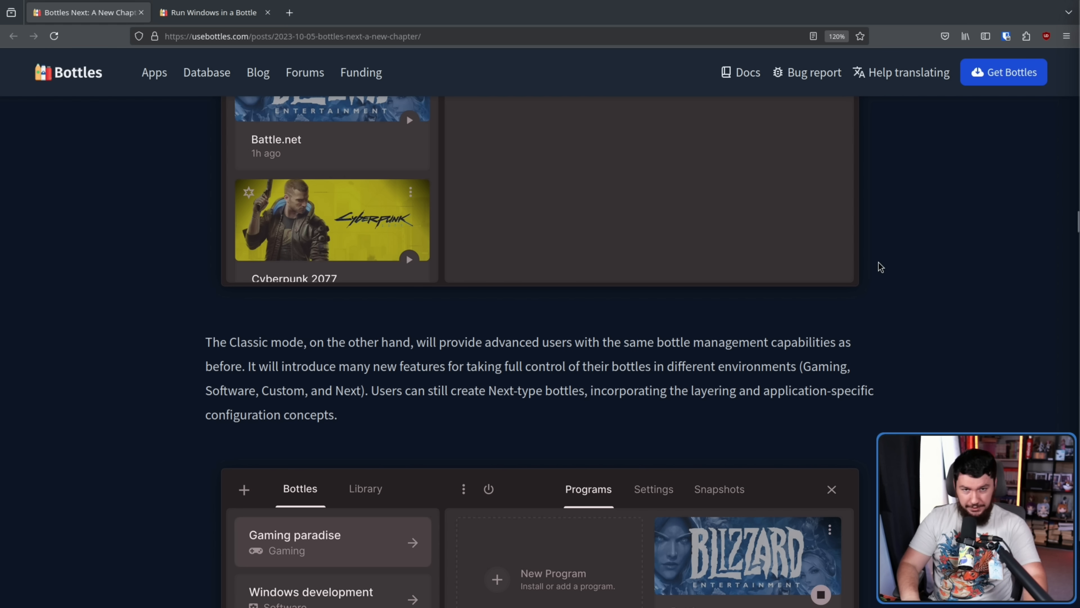
mouse_move(899, 255)
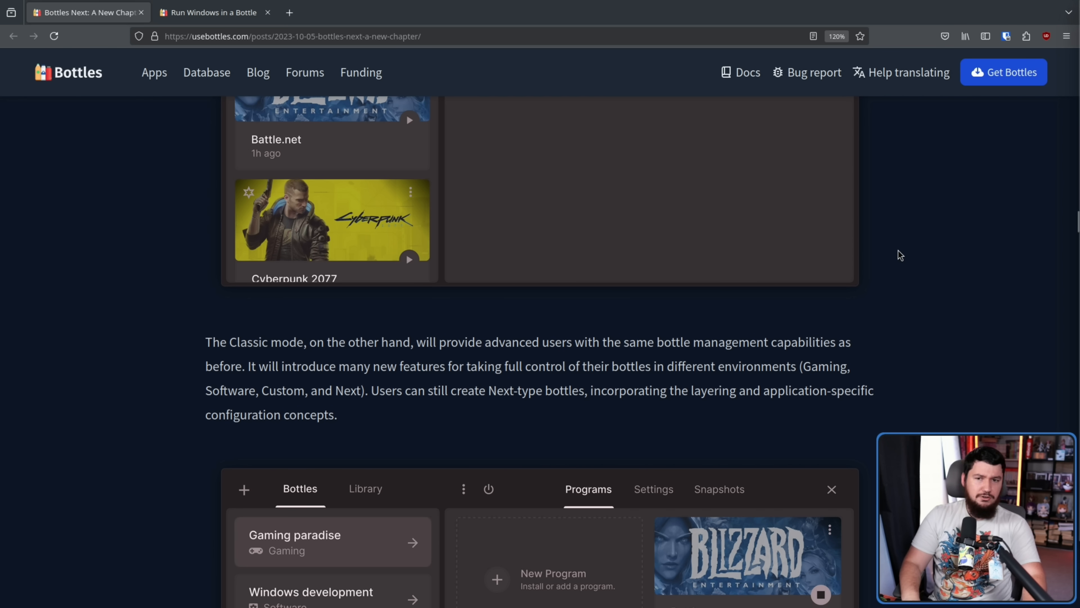
scroll(down, 3)
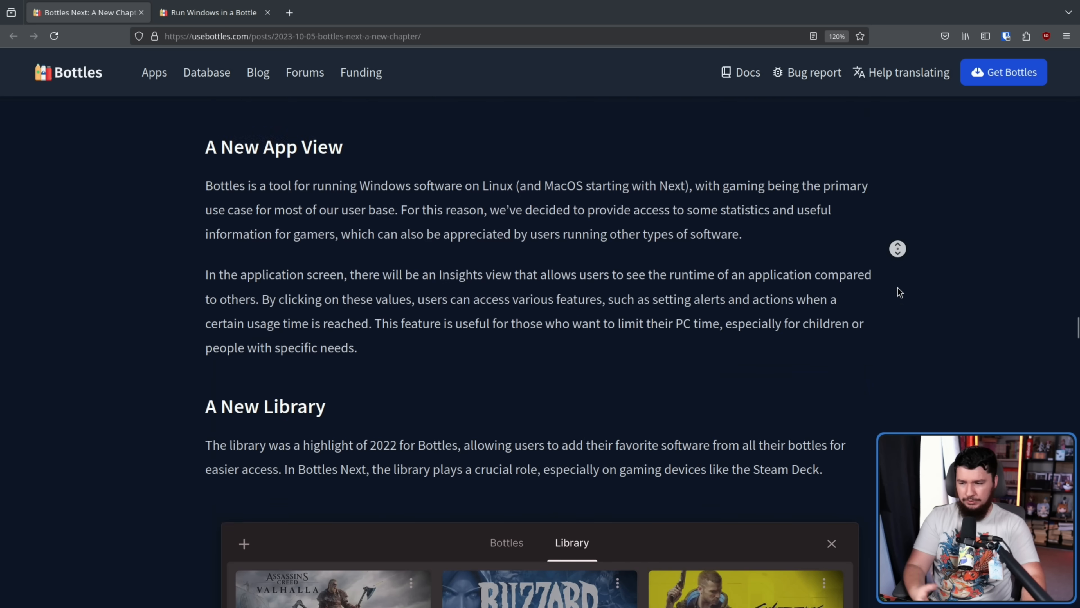
Step: Scroll through A New Library to Steam Deck Ready and its Large Coverage mode screenshot
scroll(down, 3)
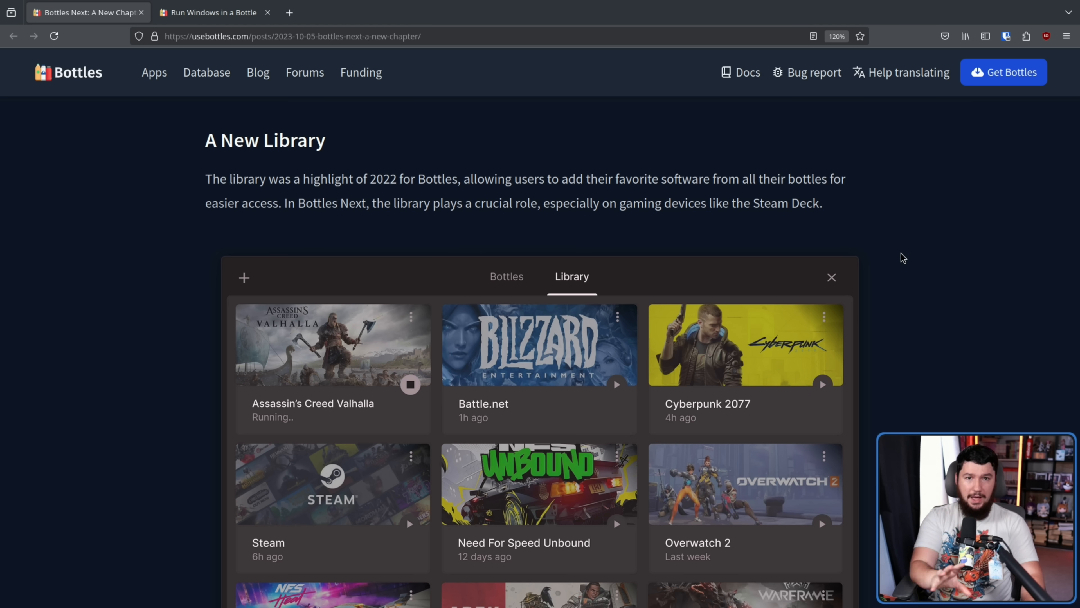
scroll(down, 3)
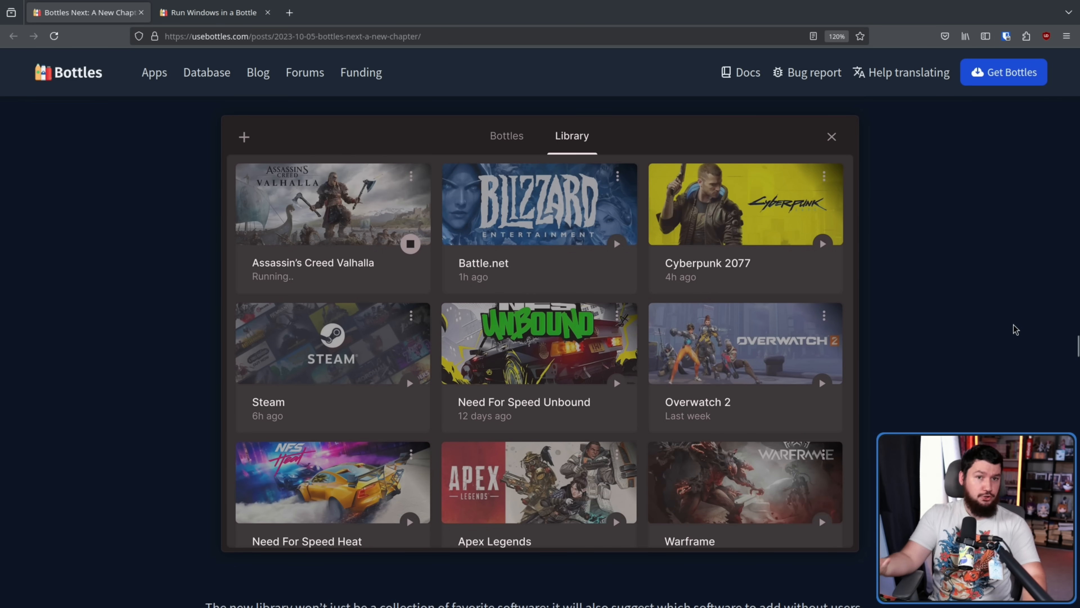
scroll(down, 3)
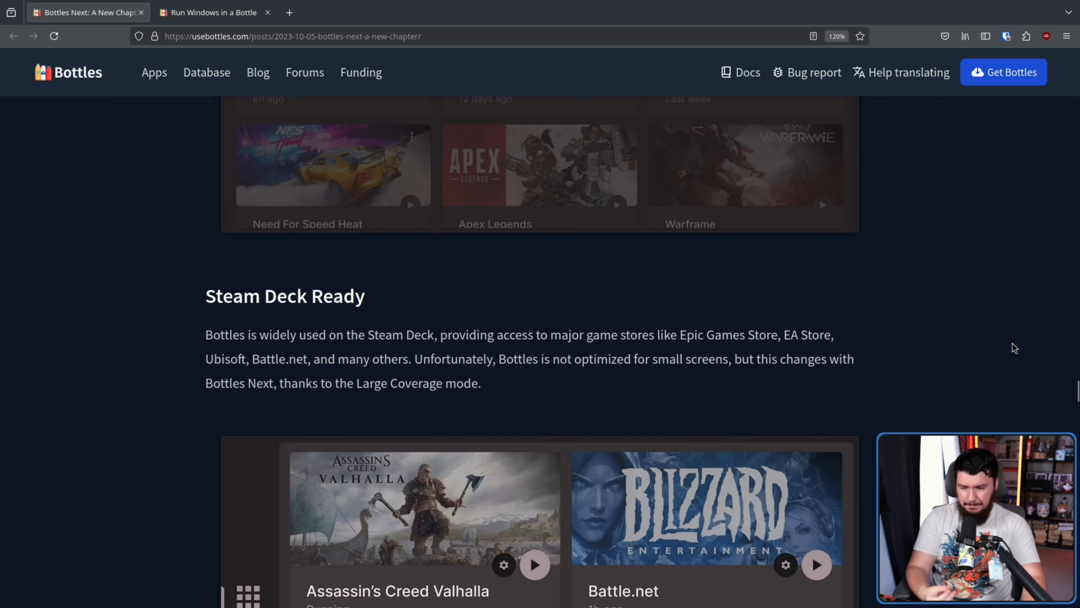
scroll(down, 3)
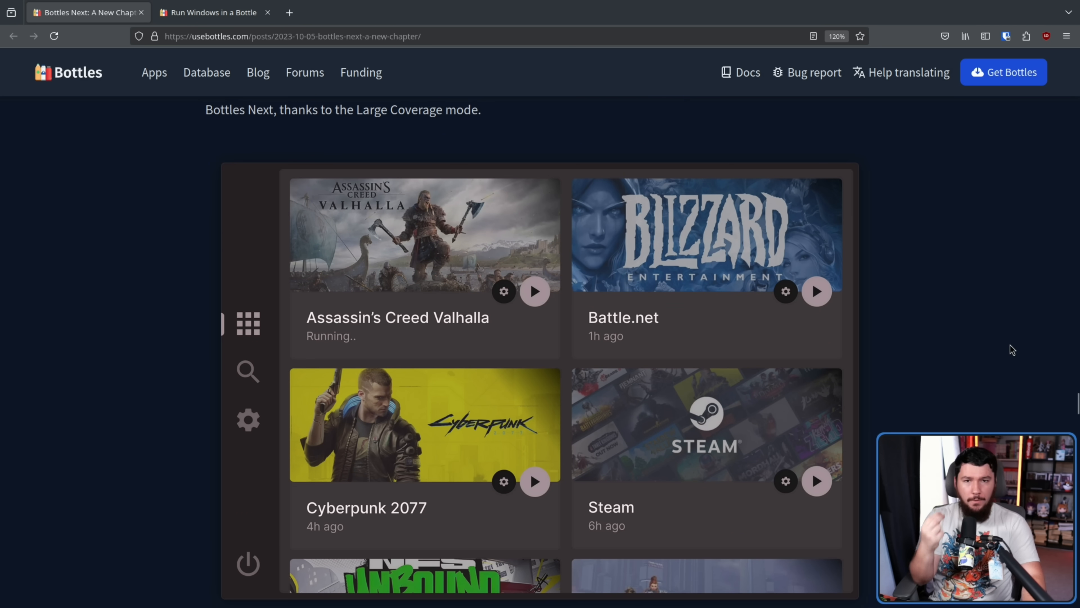
mouse_move(1004, 361)
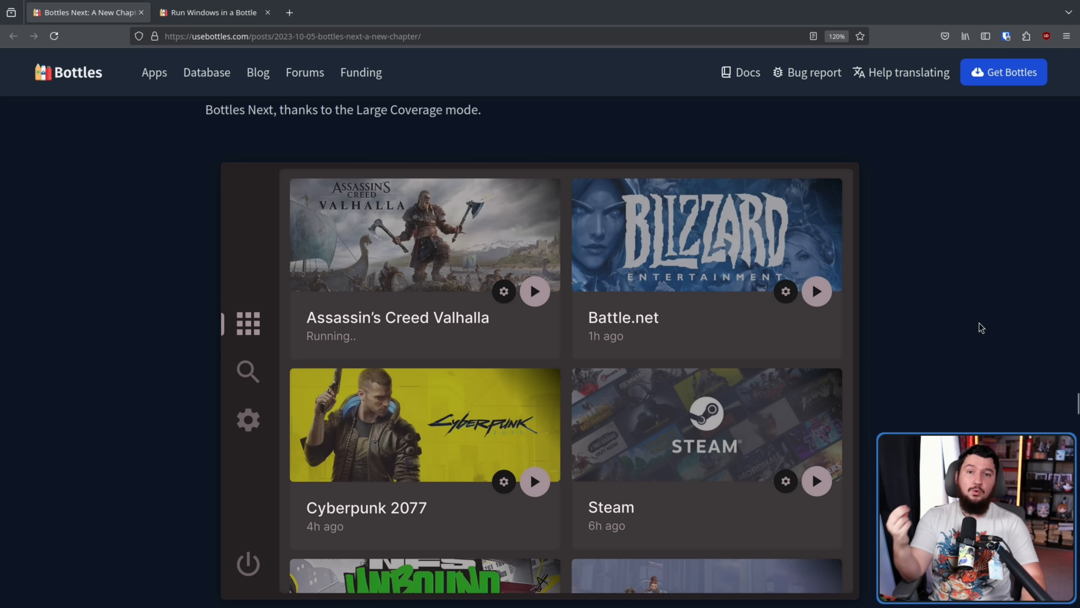
mouse_move(971, 340)
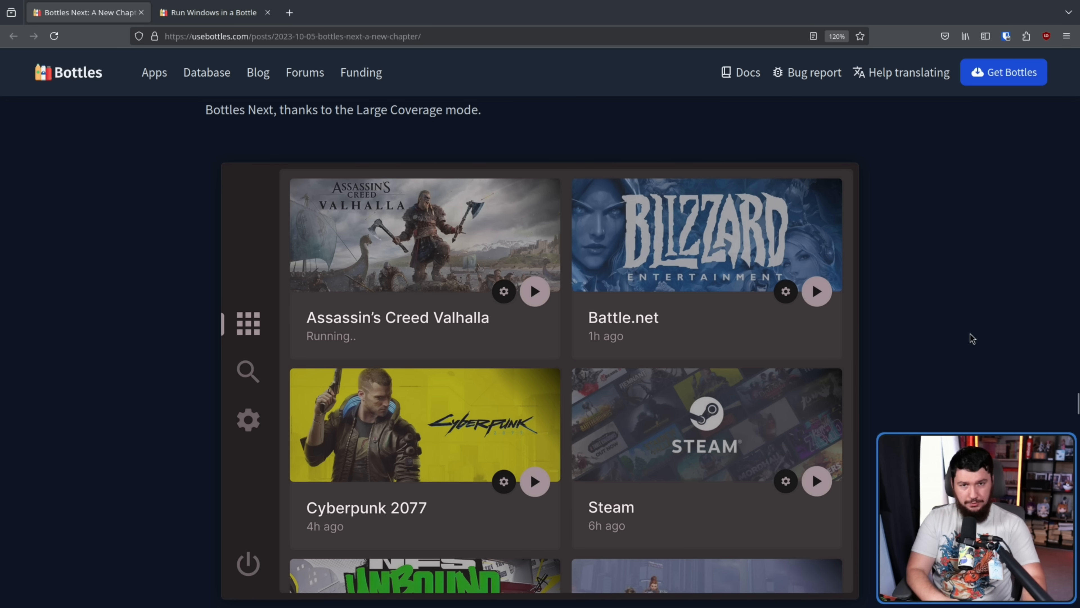
scroll(down, 3)
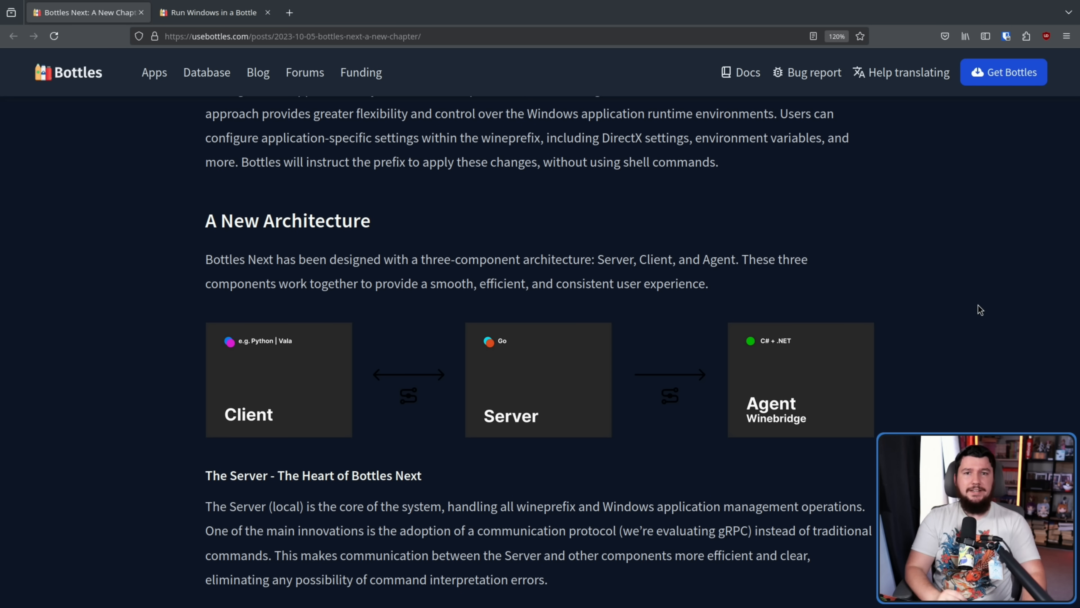
mouse_move(1017, 294)
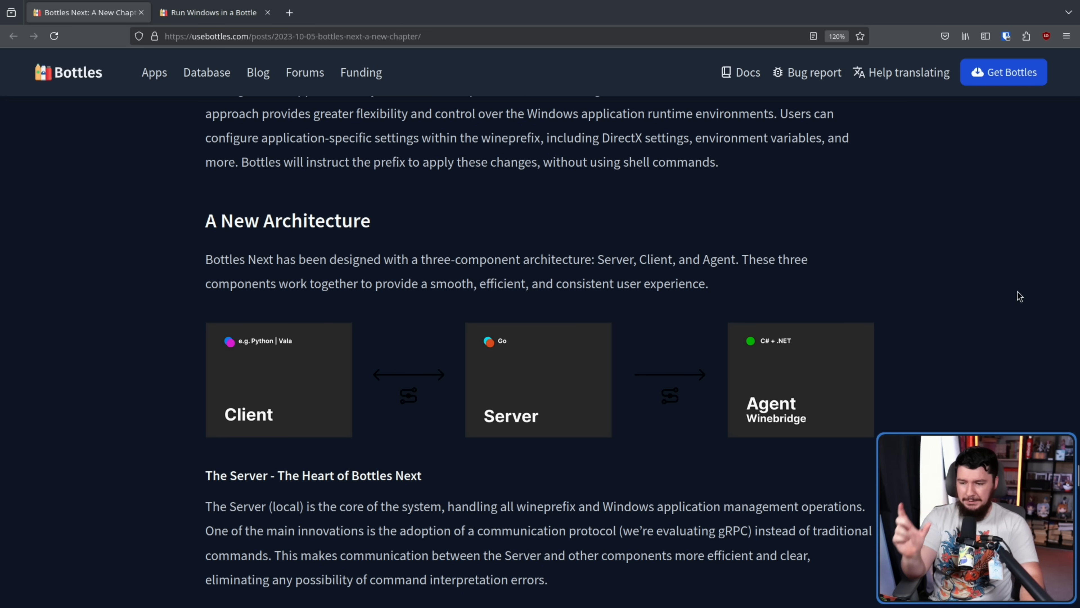
mouse_move(385, 333)
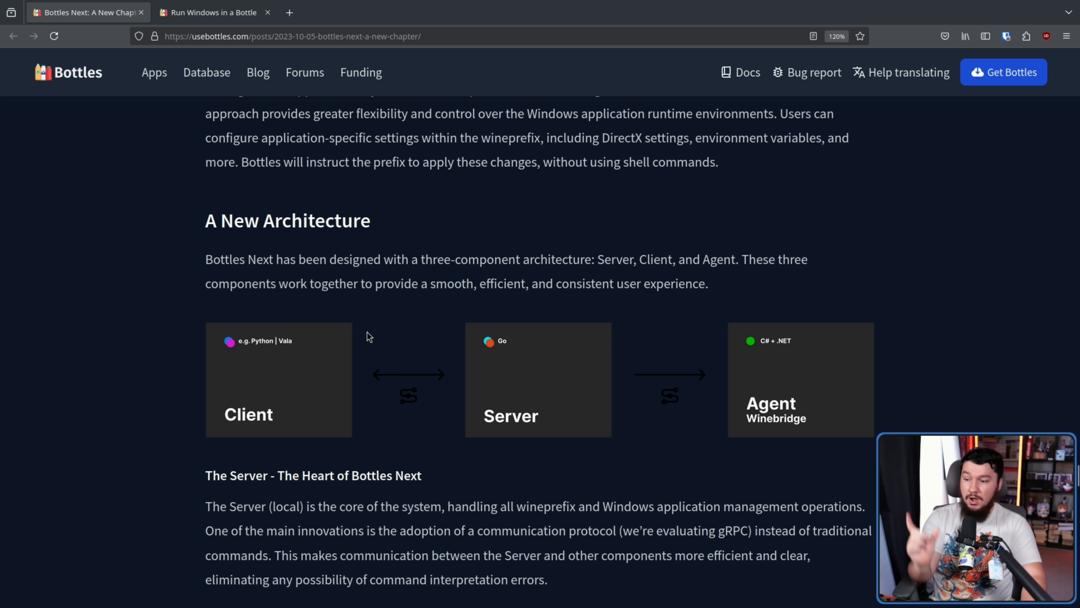
mouse_move(292, 342)
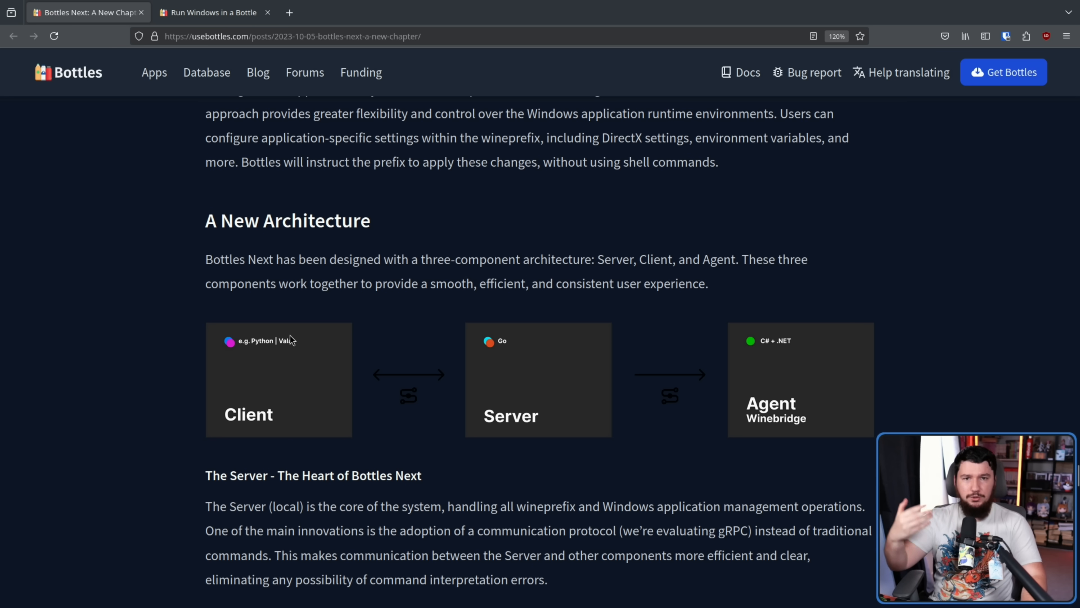
mouse_move(291, 358)
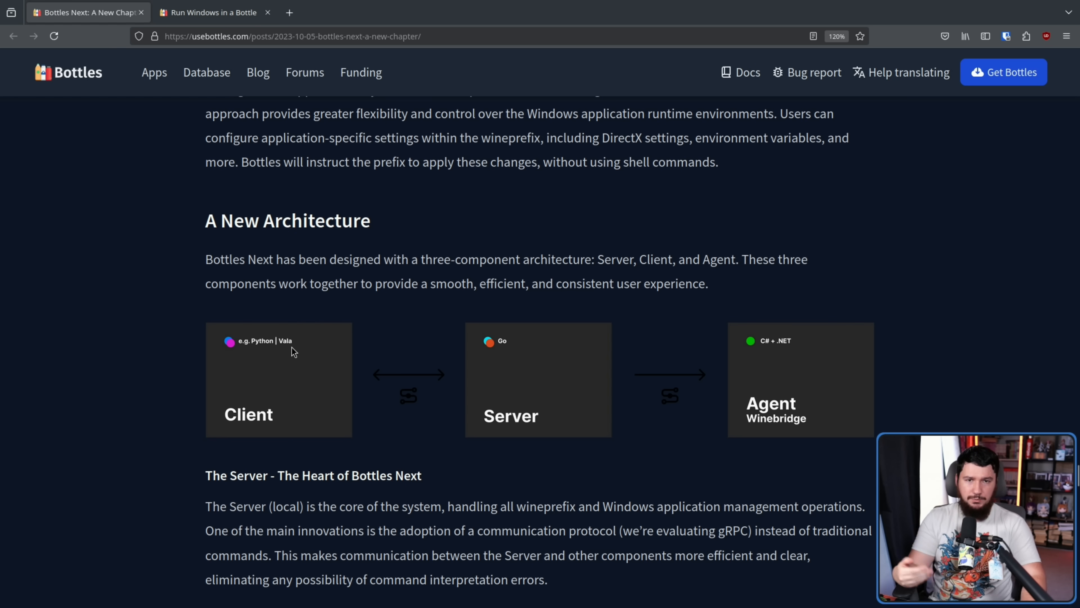
mouse_move(316, 344)
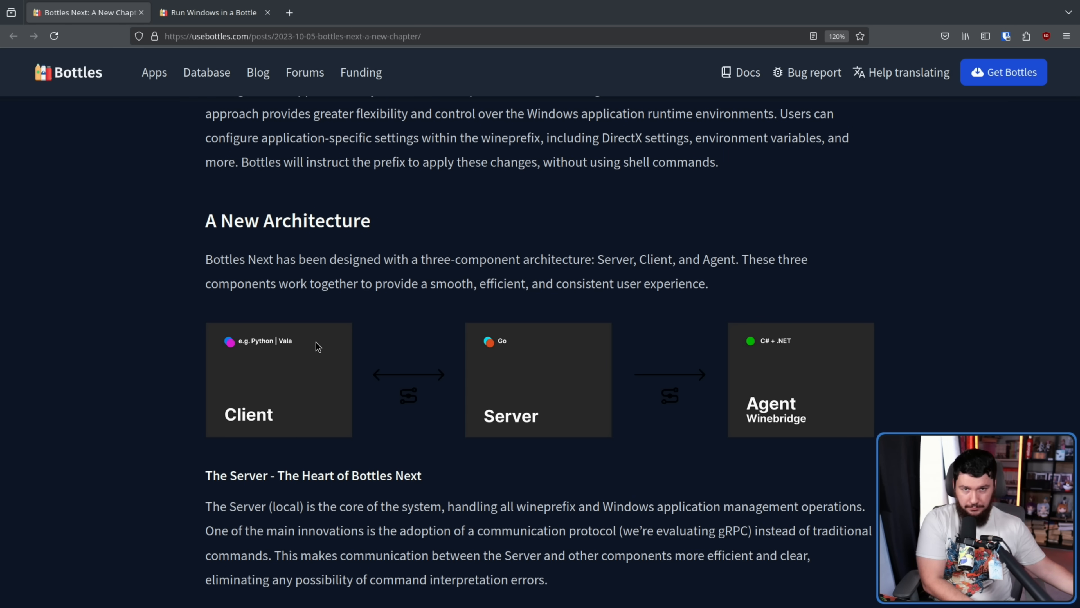
click(214, 13)
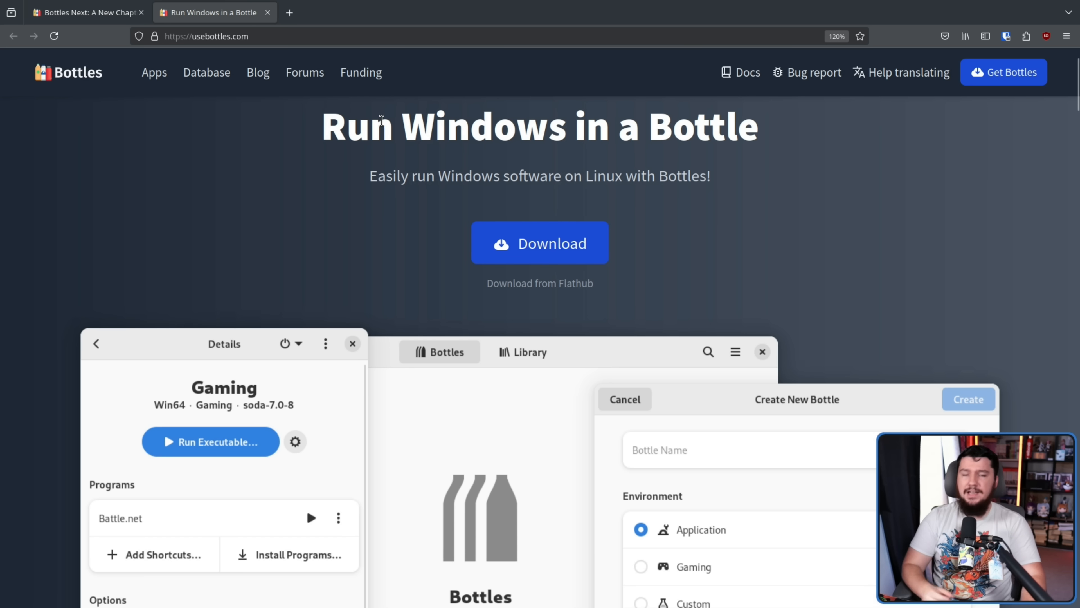
mouse_move(409, 198)
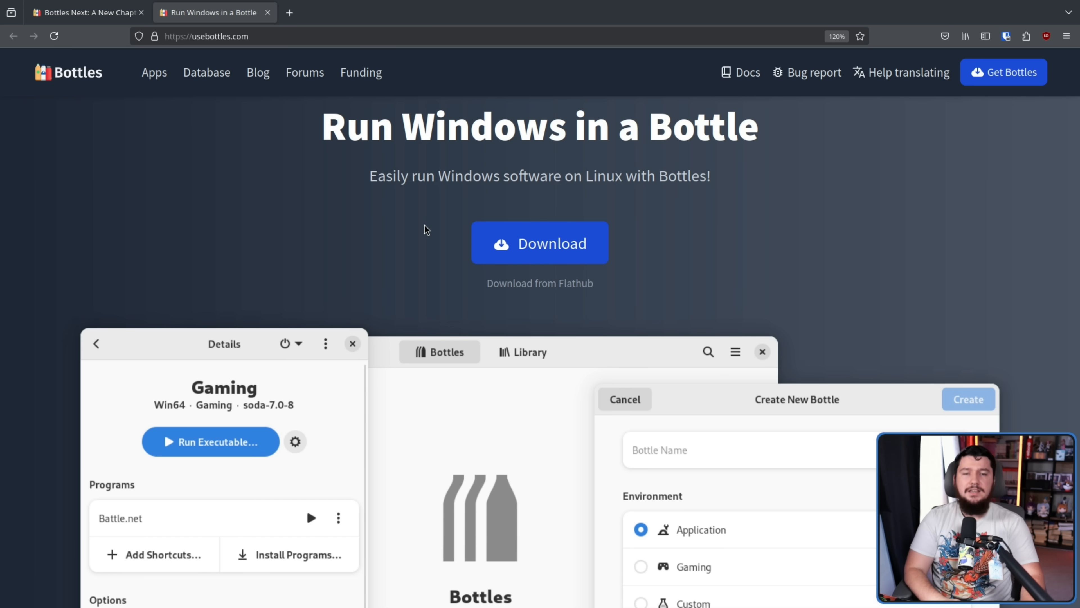
mouse_move(438, 240)
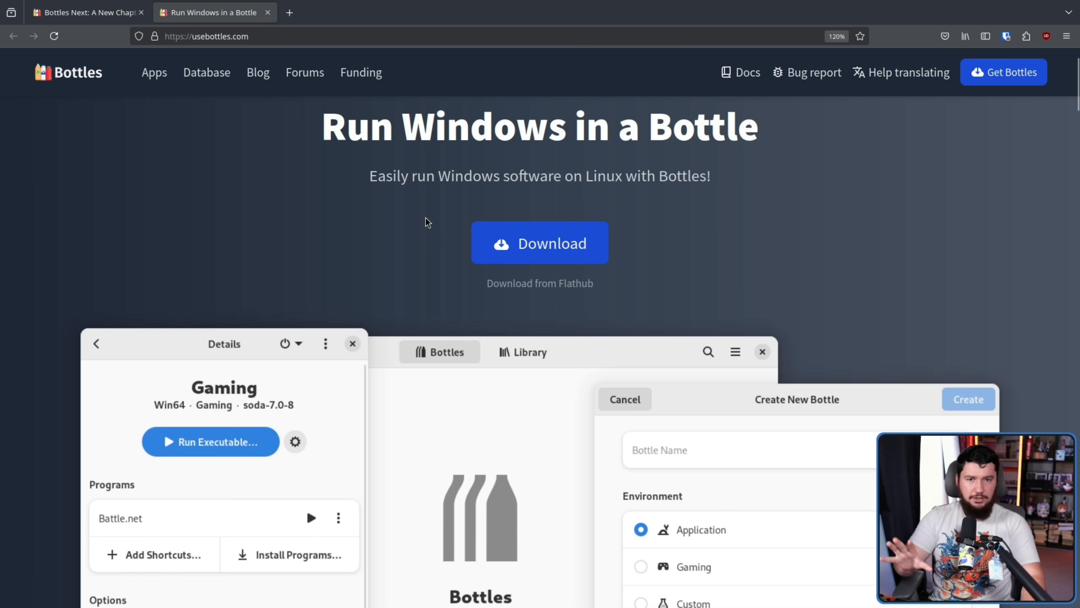
mouse_move(416, 222)
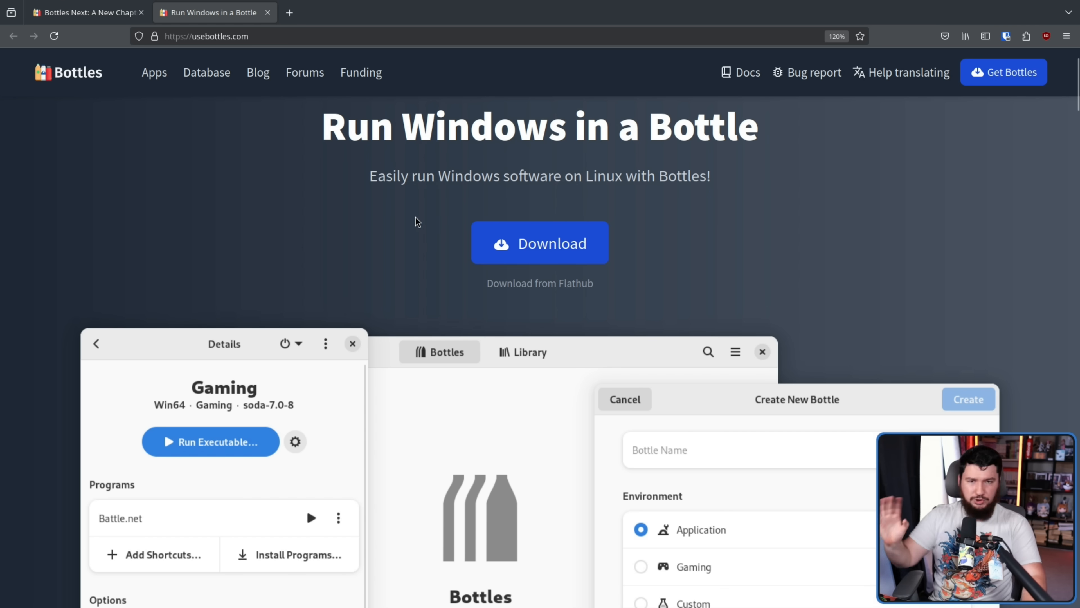
mouse_move(459, 266)
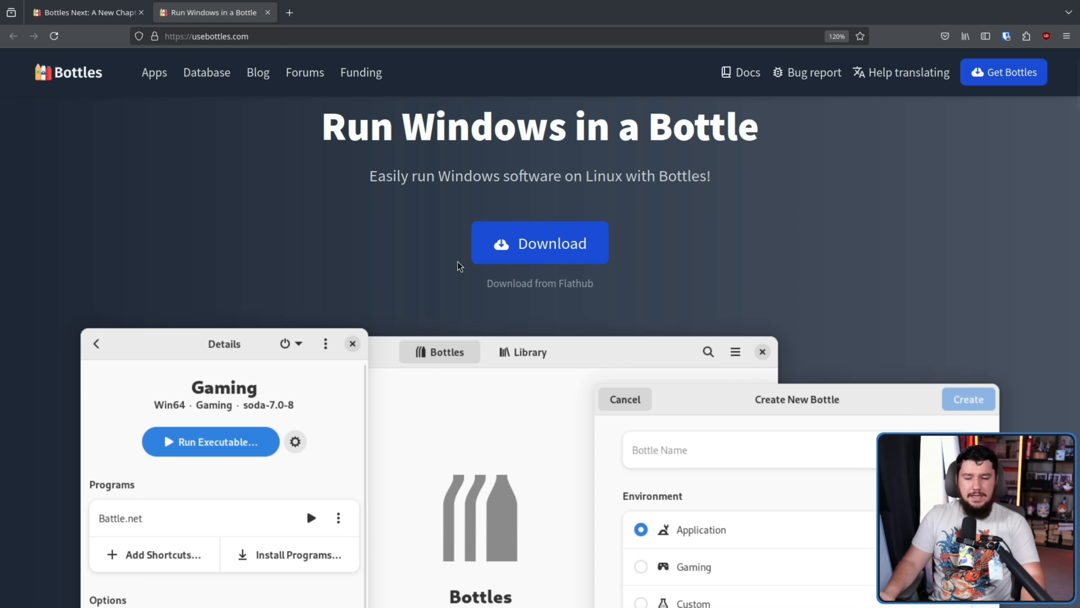
mouse_move(286, 122)
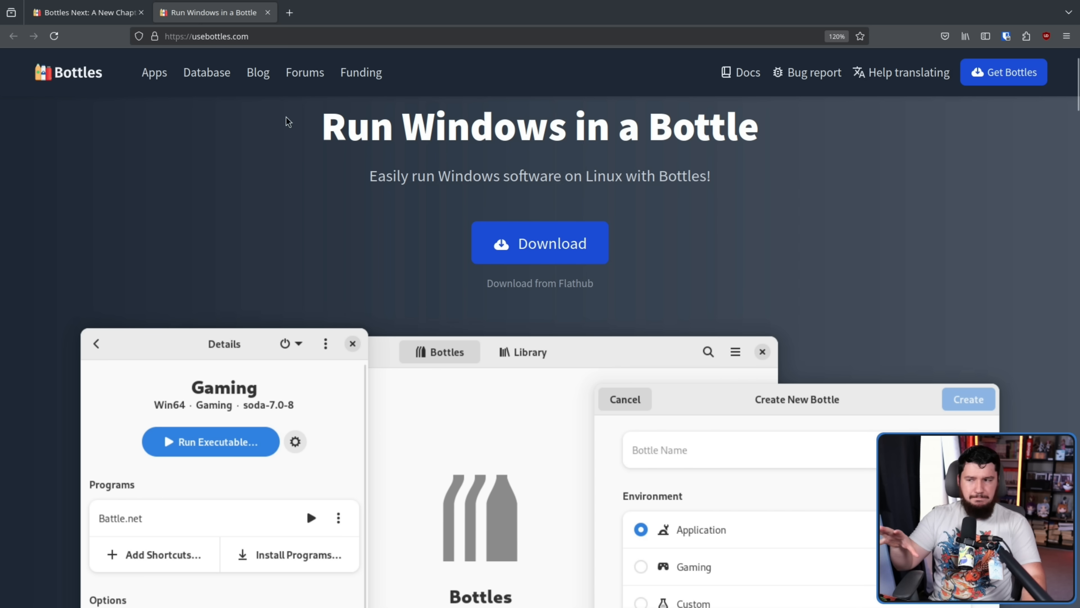
click(84, 13)
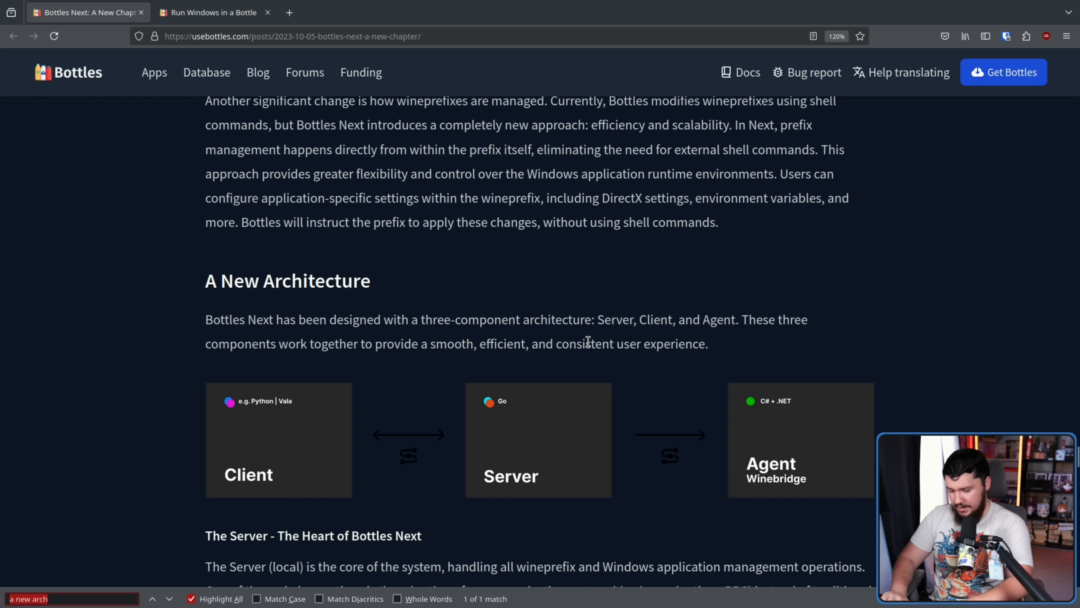
Step: Search the post for 'electron' with Find in page
text(electron)
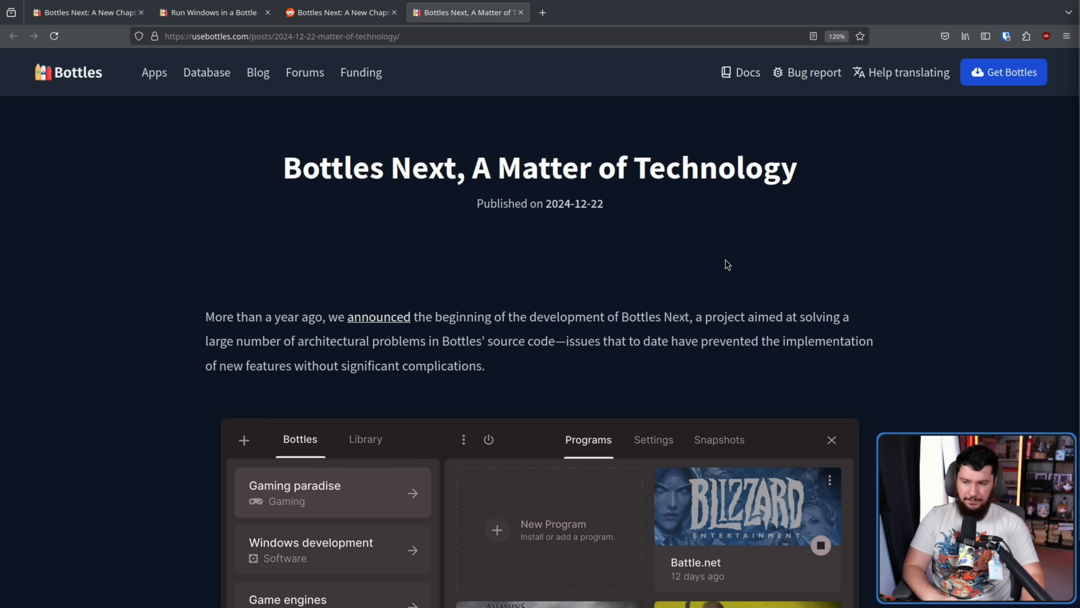
mouse_move(757, 259)
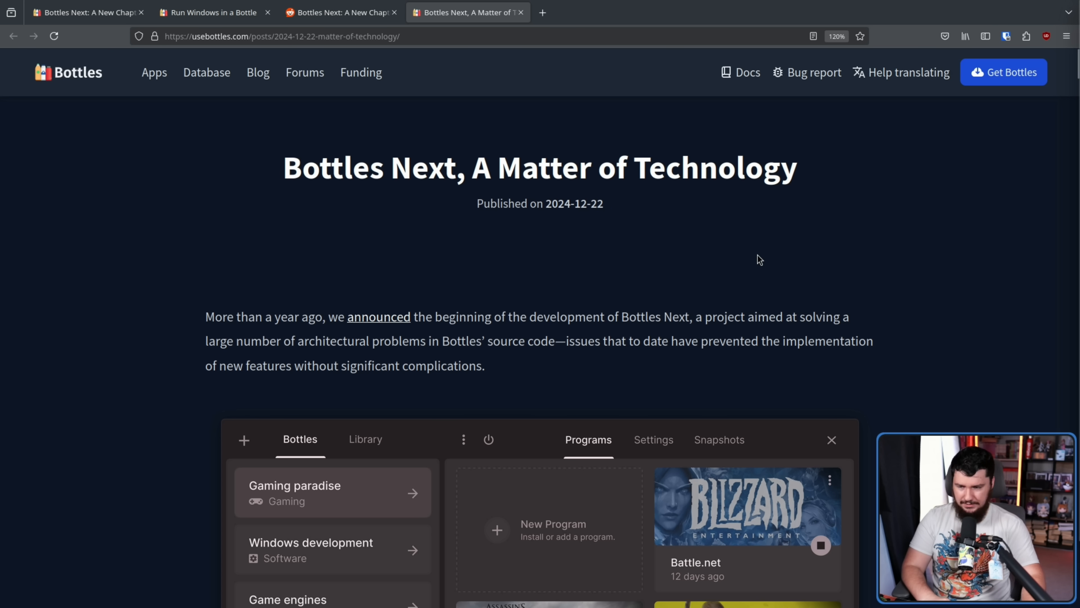
mouse_move(596, 206)
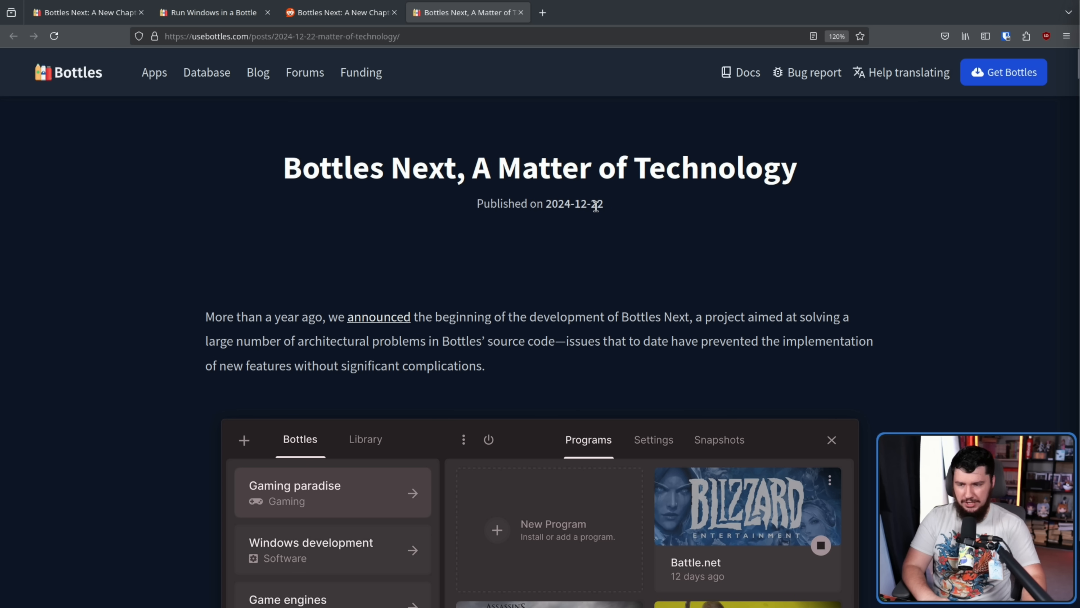
mouse_move(605, 209)
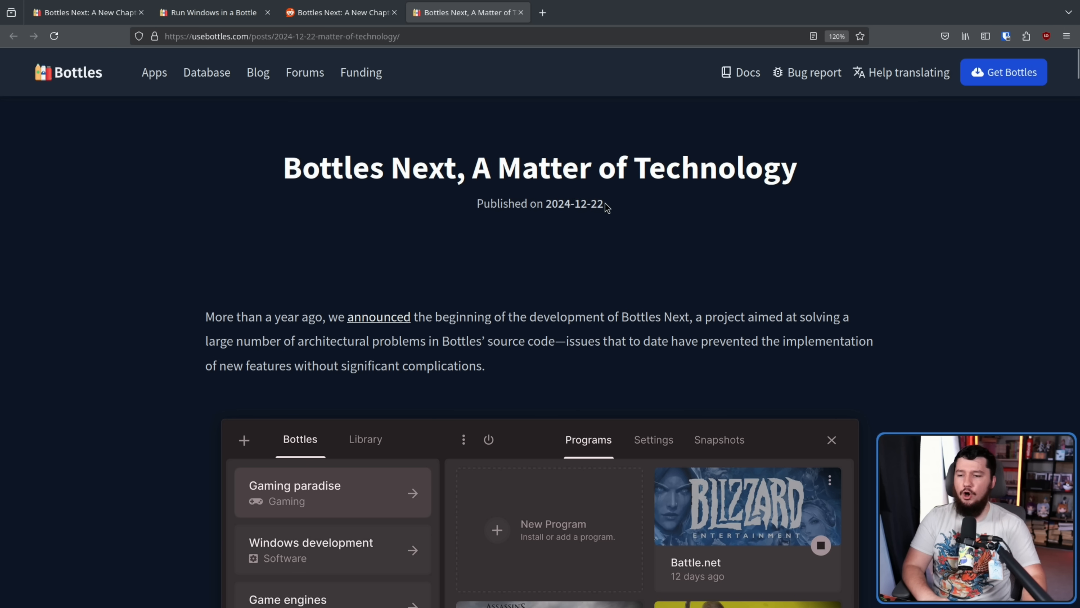
scroll(down, 3)
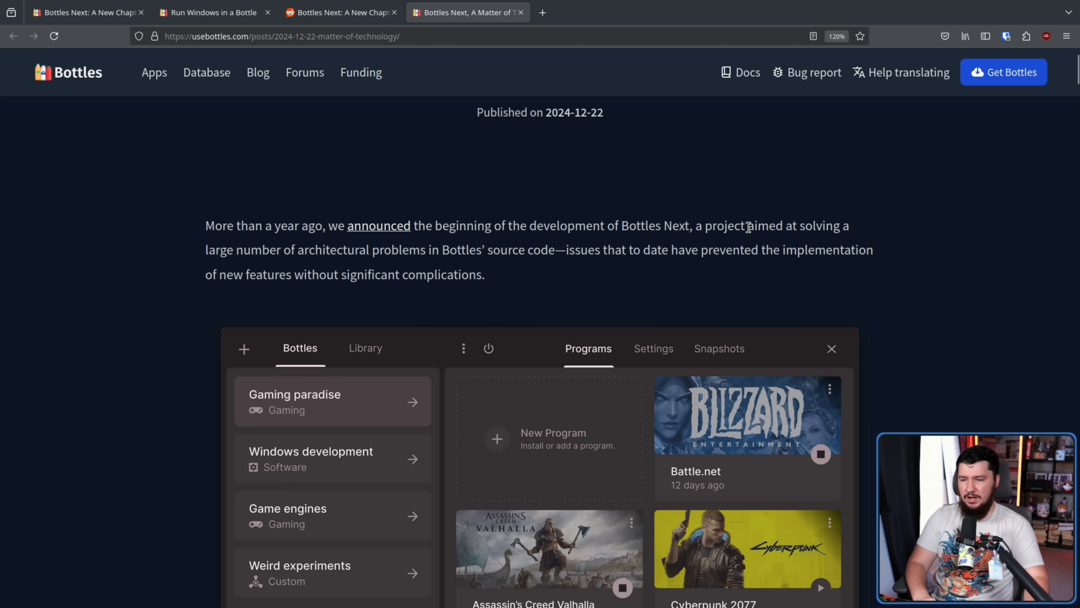
mouse_move(808, 241)
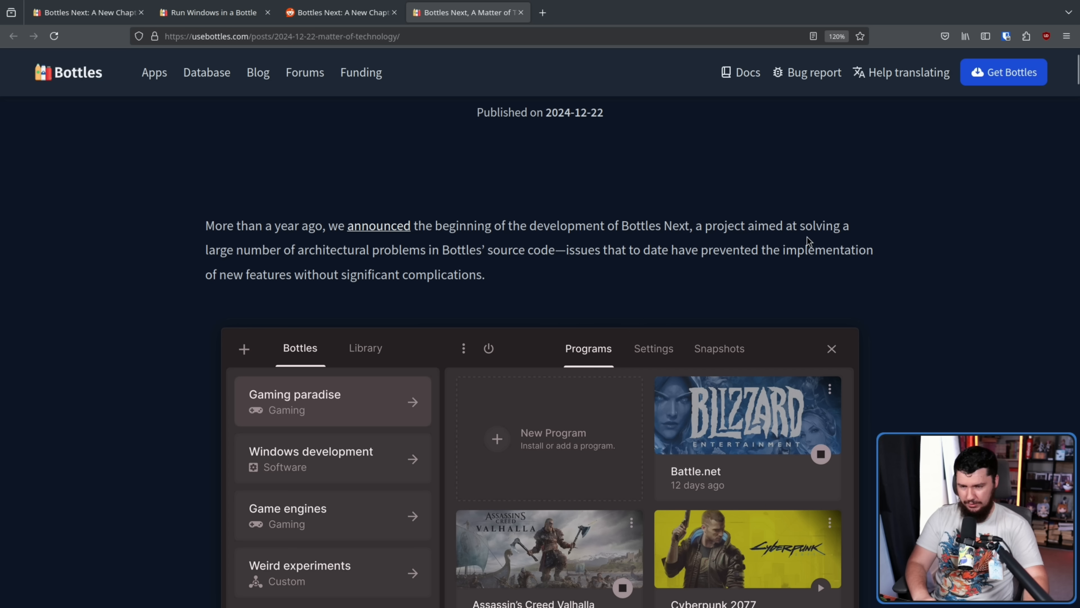
mouse_move(805, 217)
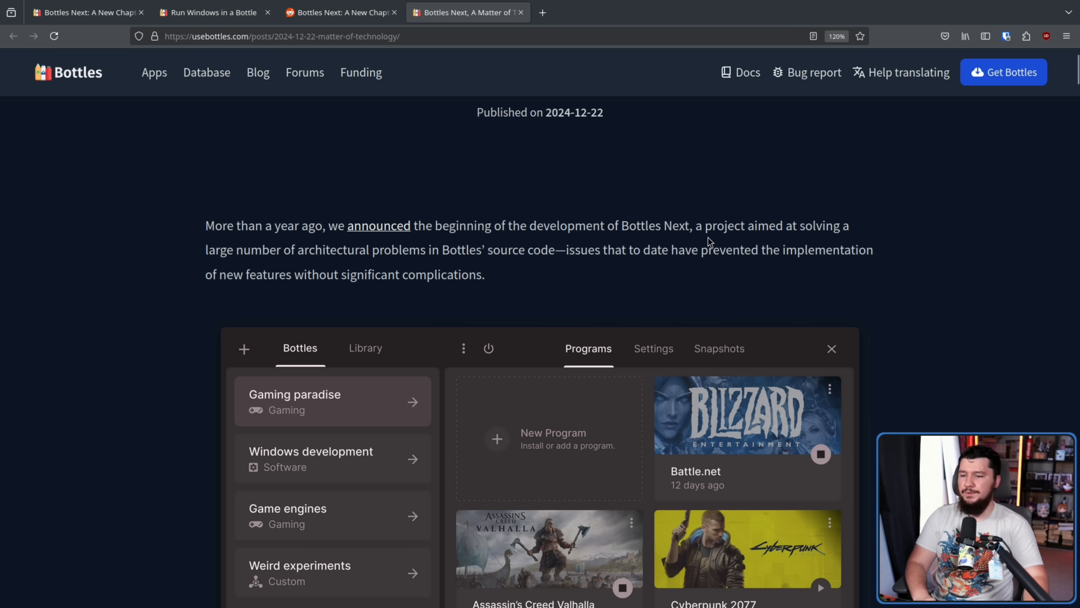
mouse_move(667, 239)
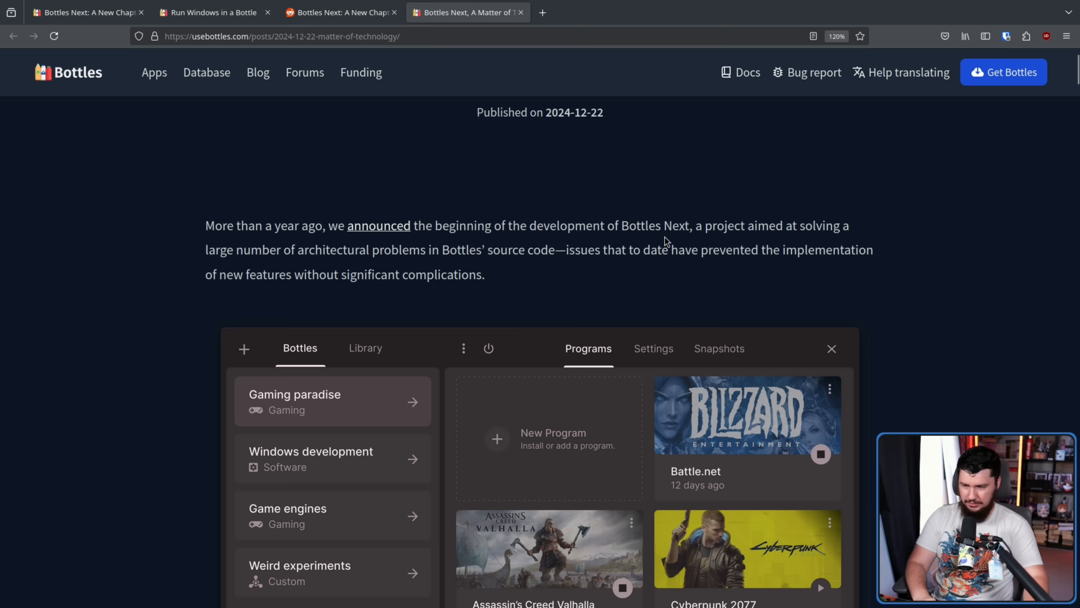
scroll(down, 3)
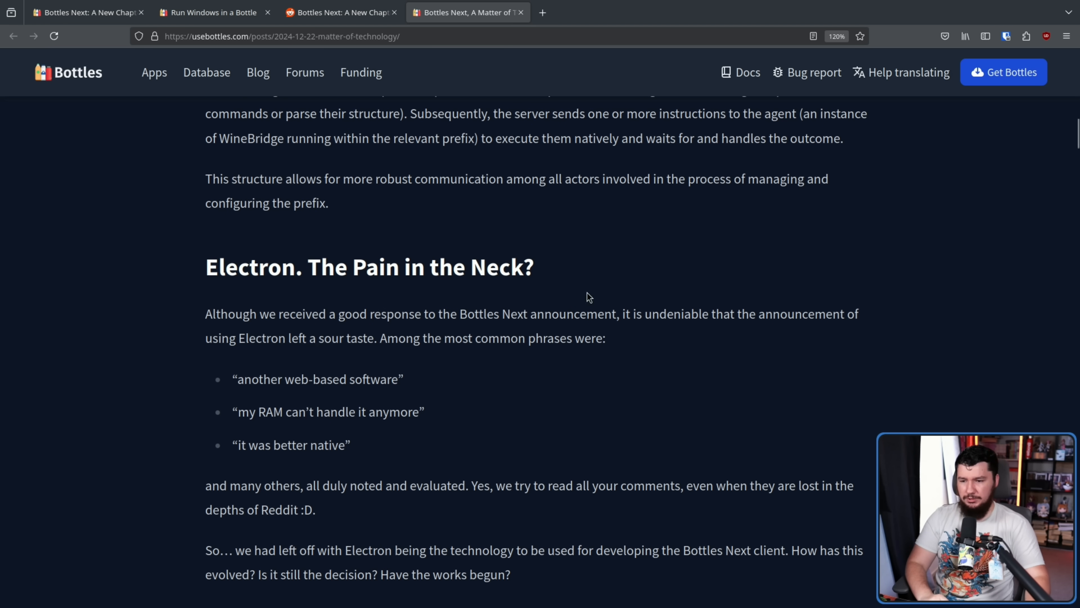
mouse_move(680, 280)
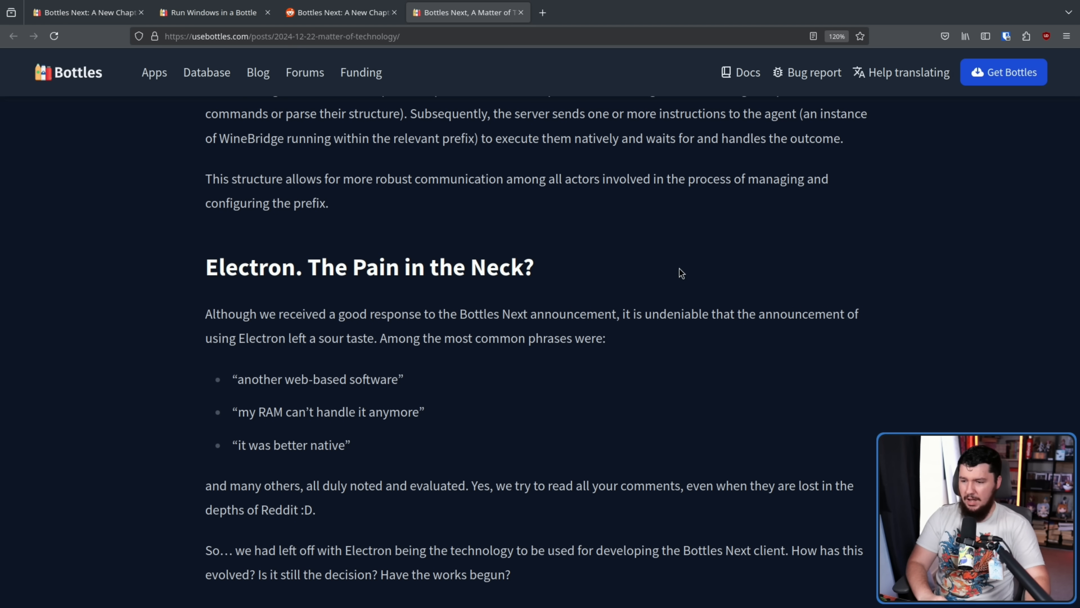
mouse_move(677, 270)
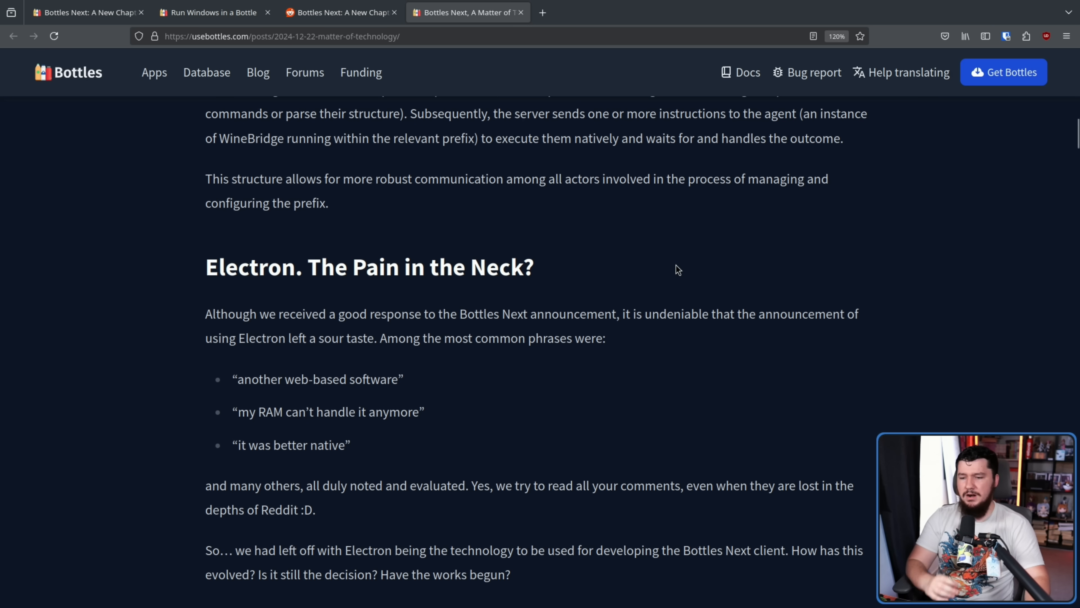
double_click(373, 379)
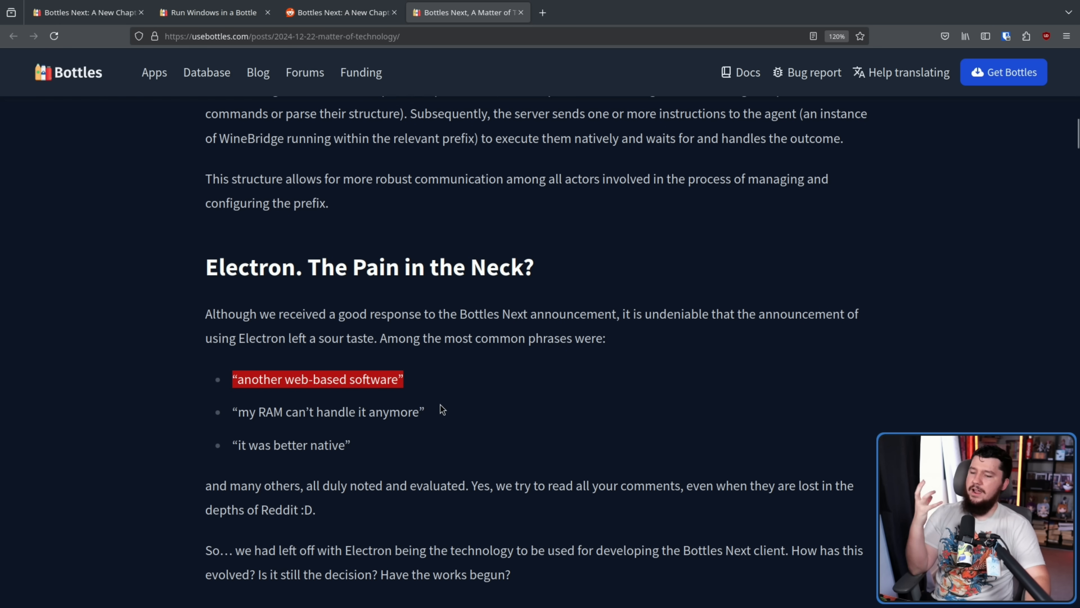
double_click(328, 445)
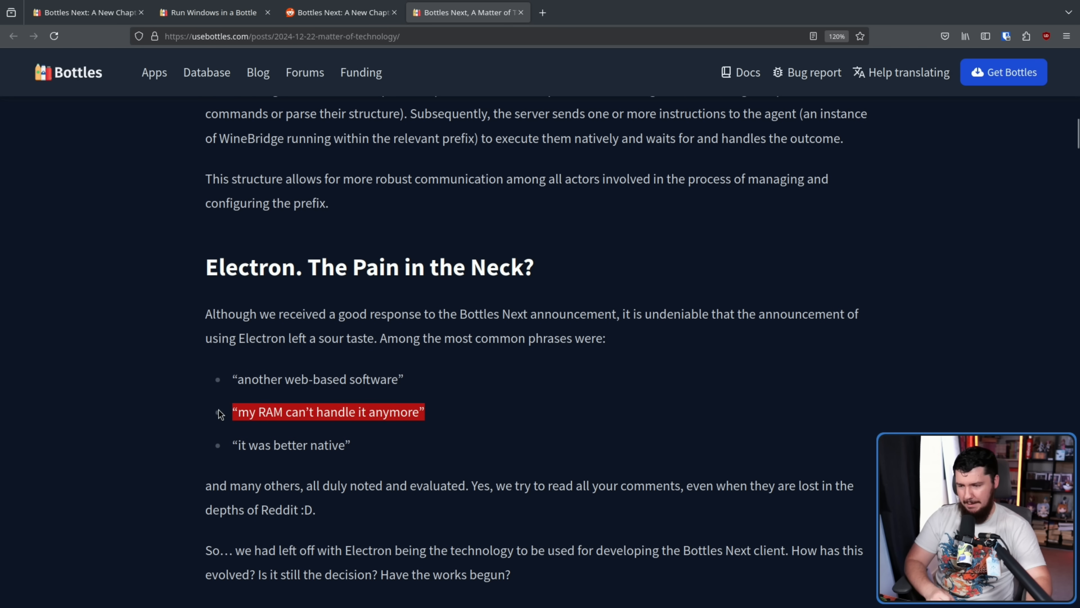
mouse_move(225, 416)
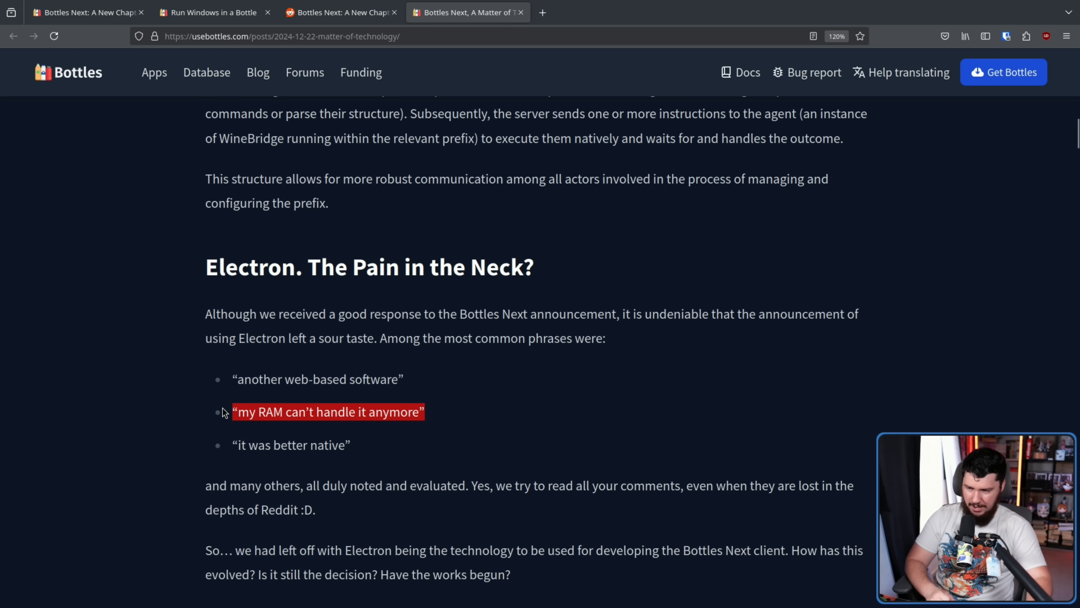
scroll(down, 3)
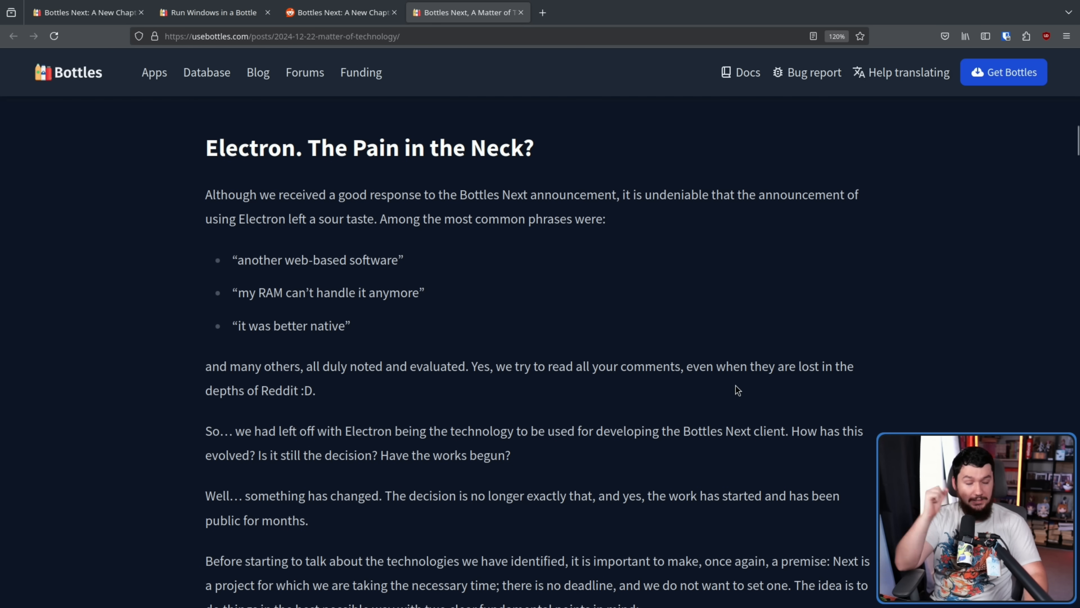
Step: Scroll to the 'rfw, vnt, and Flutter' section and briefly highlight who tested the technologies
scroll(down, 3)
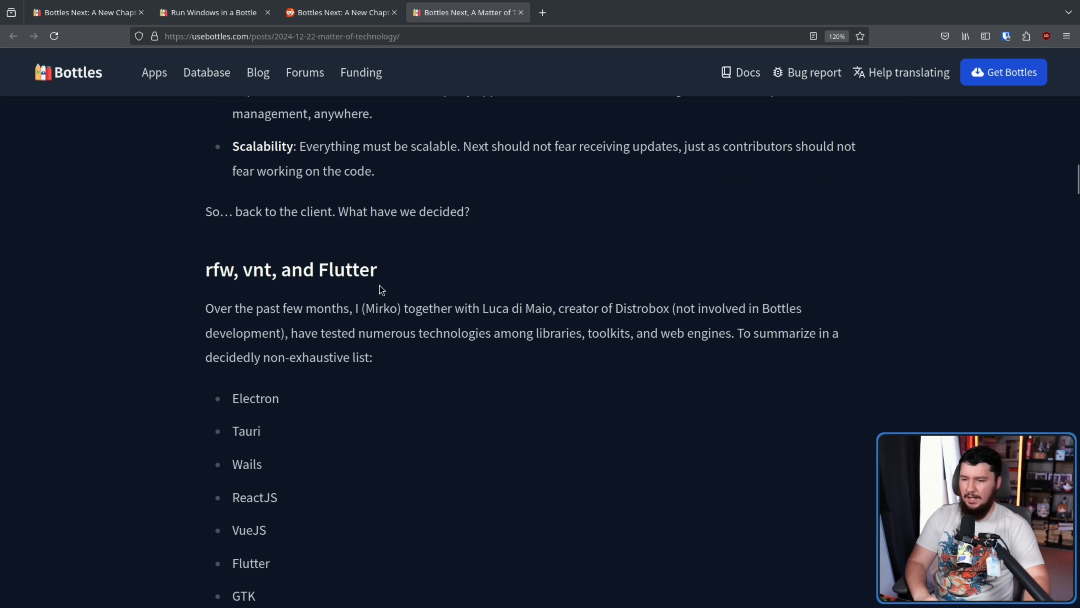
mouse_move(651, 308)
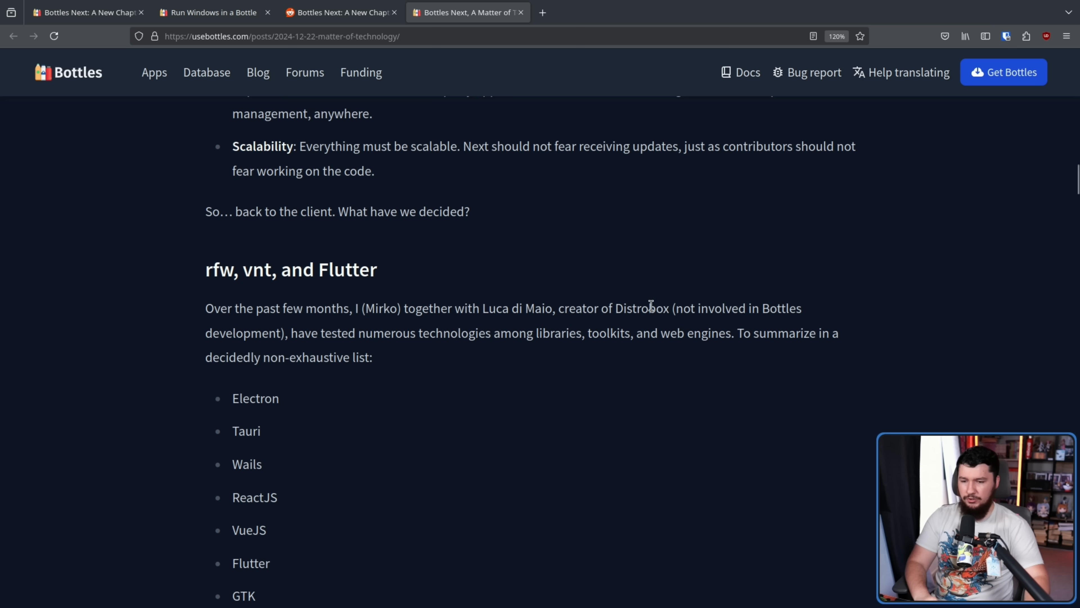
mouse_move(442, 326)
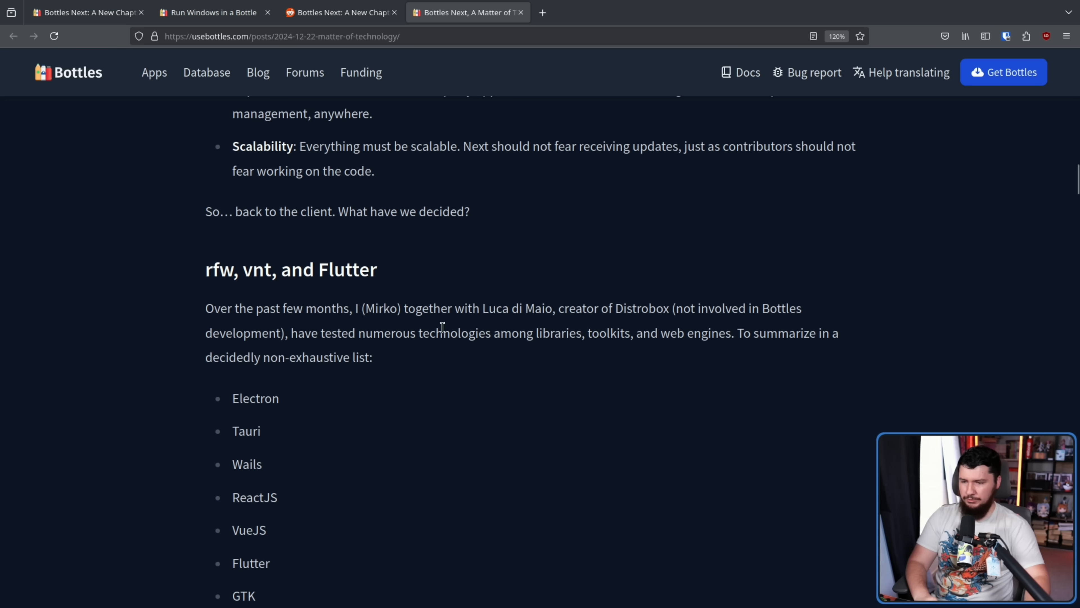
drag(356, 307, 563, 308)
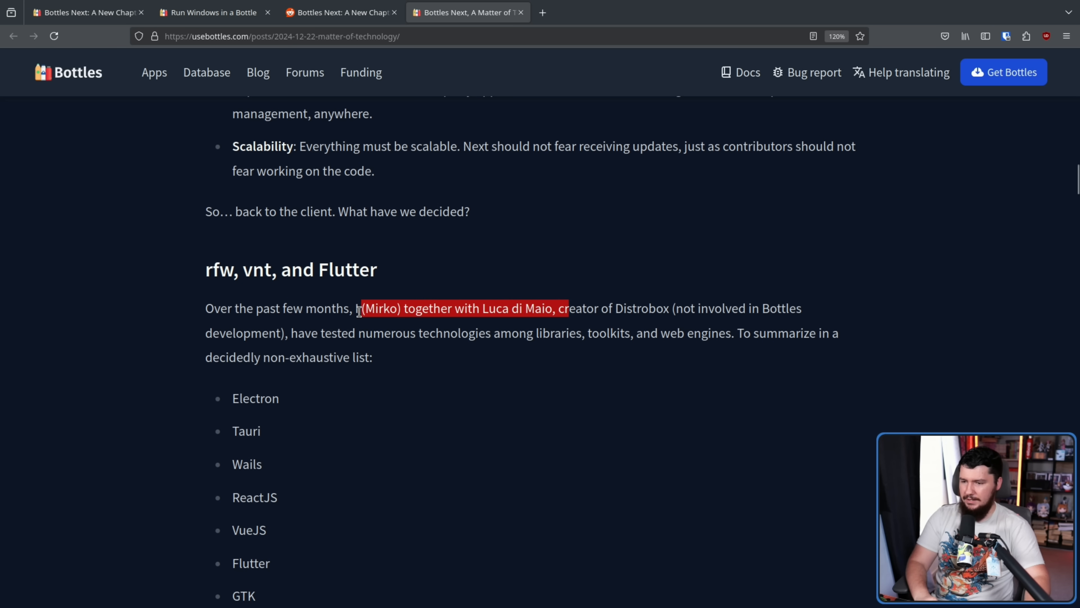
click(471, 299)
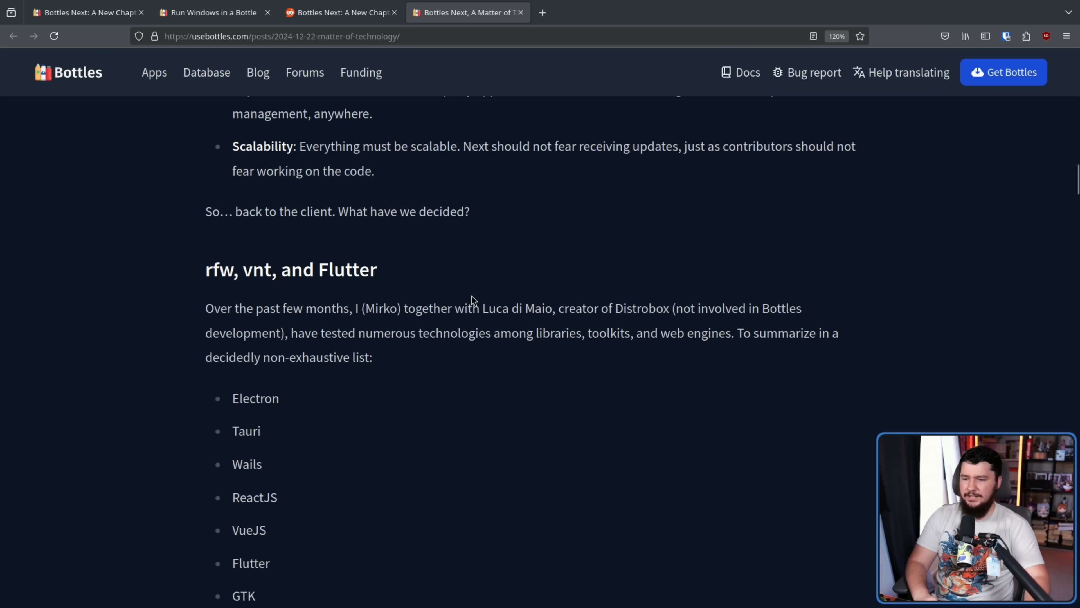
mouse_move(790, 334)
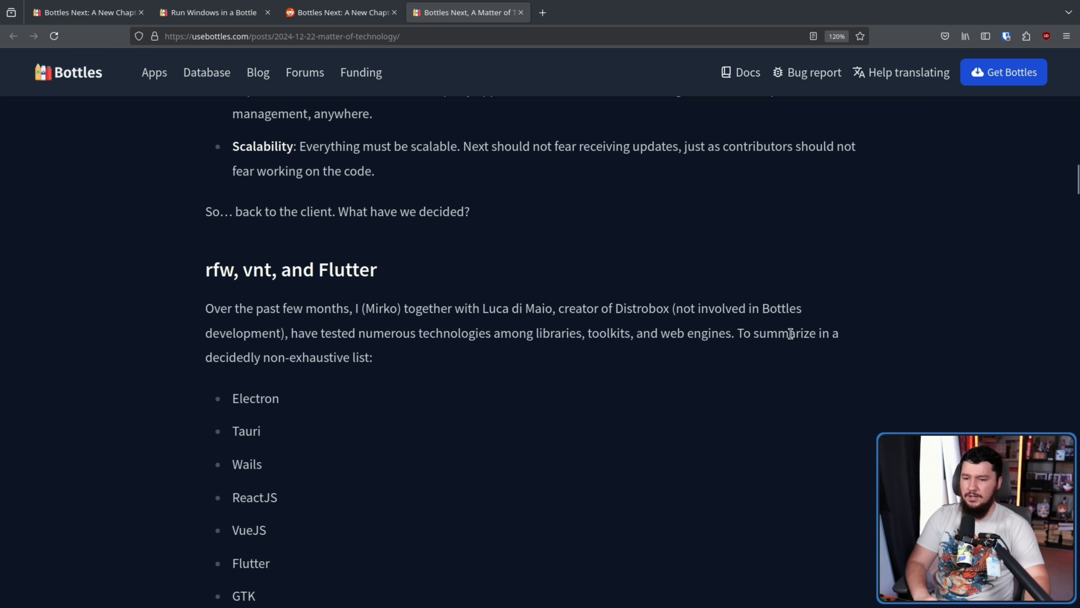
mouse_move(887, 340)
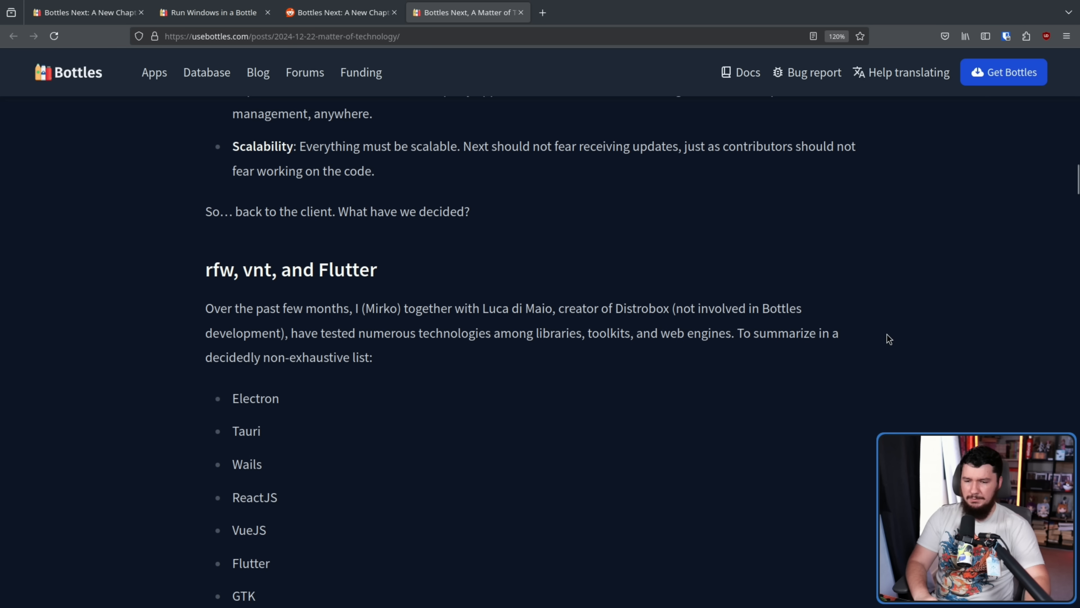
Step: Scroll through the tested-technologies list and highlight the GTK and Qt entry
scroll(down, 3)
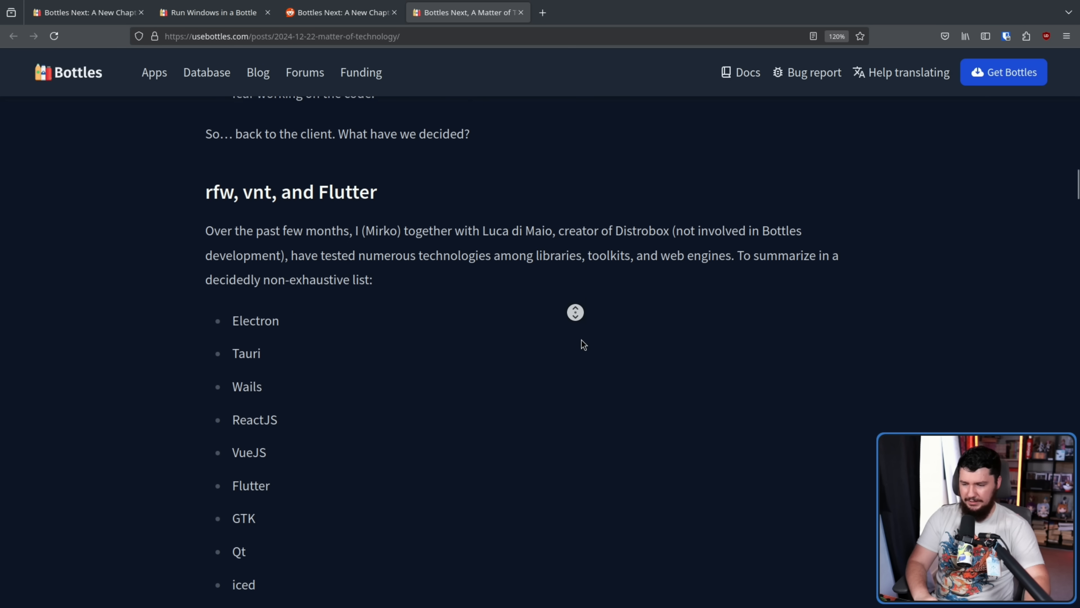
scroll(down, 3)
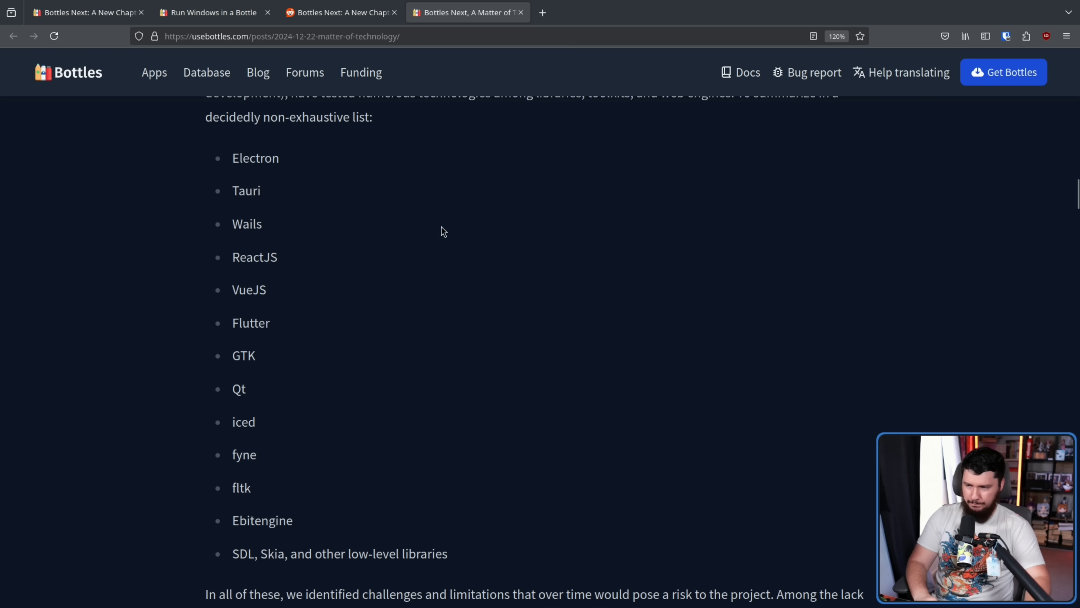
double_click(256, 158)
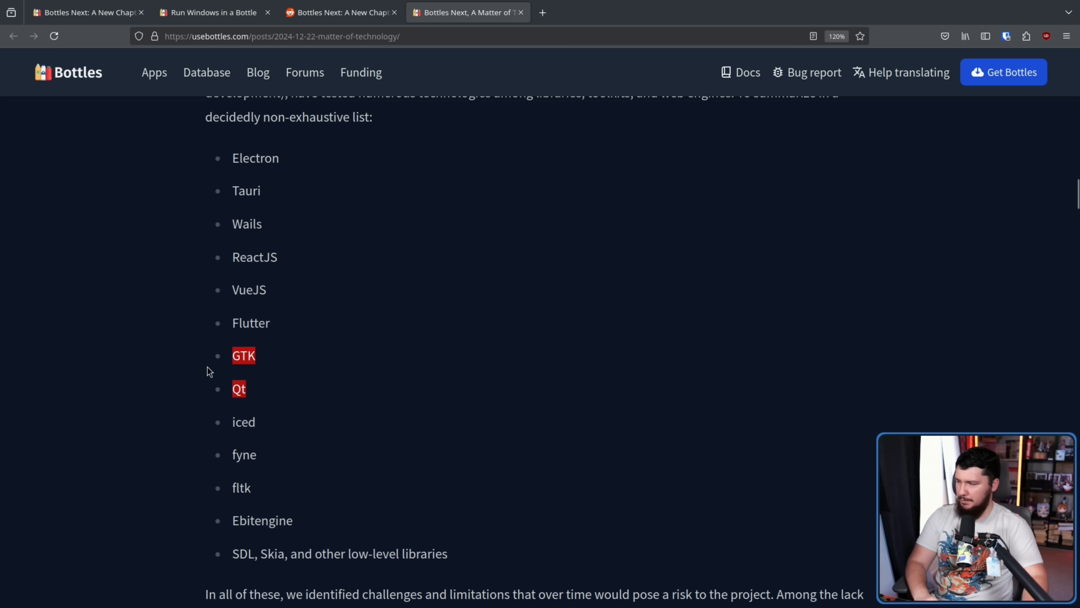
mouse_move(270, 398)
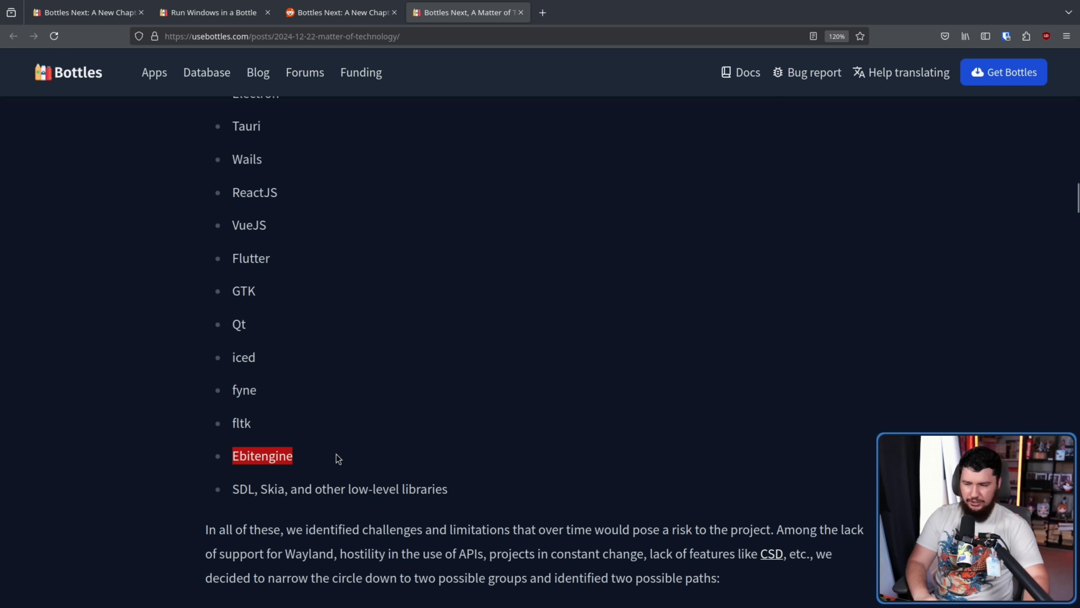
Step: Scroll to the challenges paragraph and highlight 'lack of features like CSD', then clear it
scroll(down, 3)
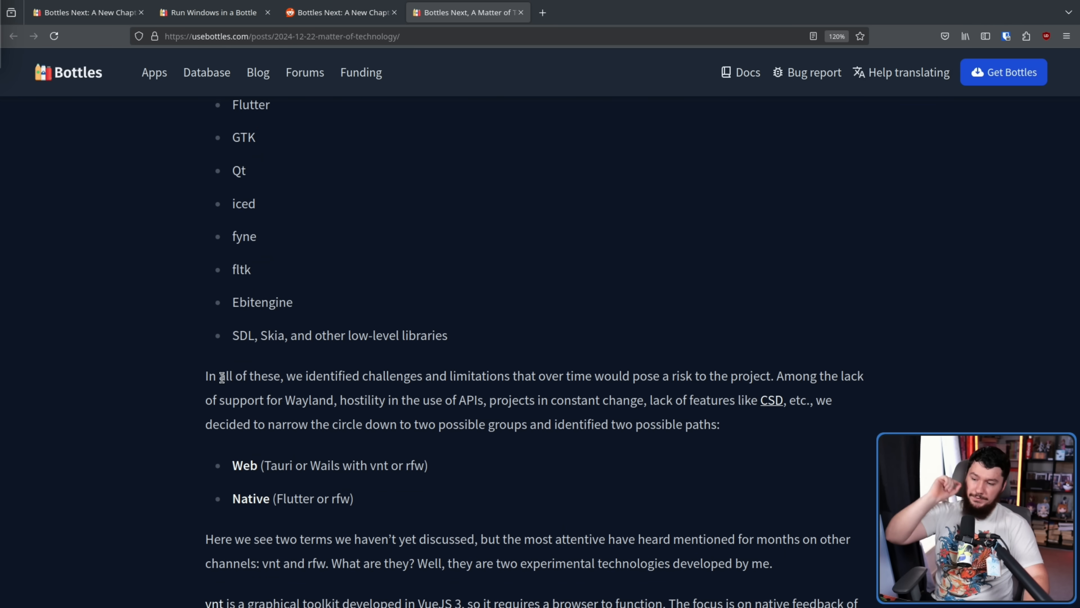
mouse_move(664, 369)
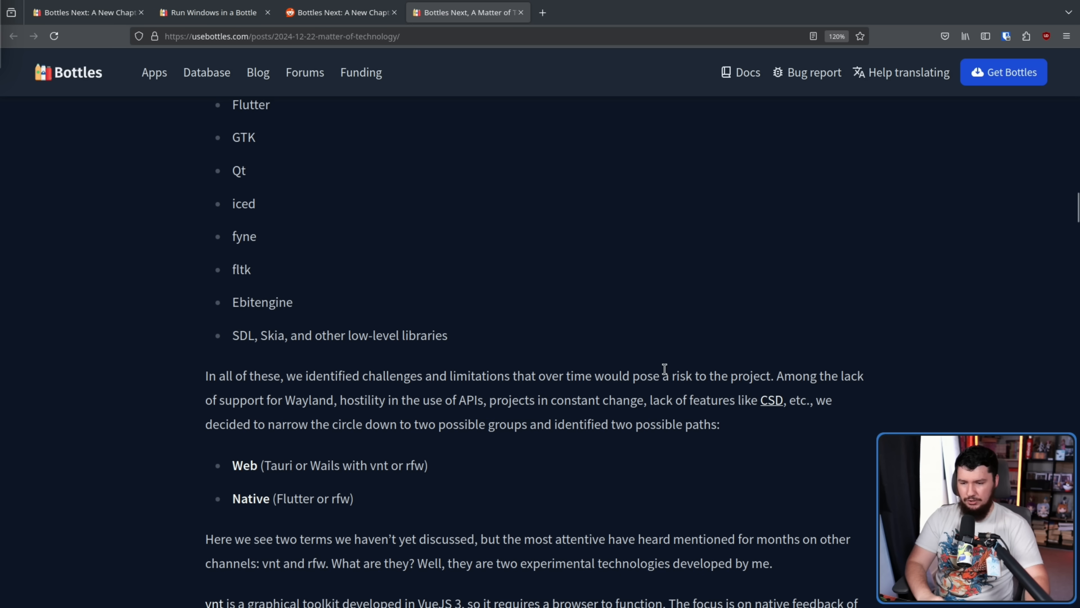
mouse_move(831, 366)
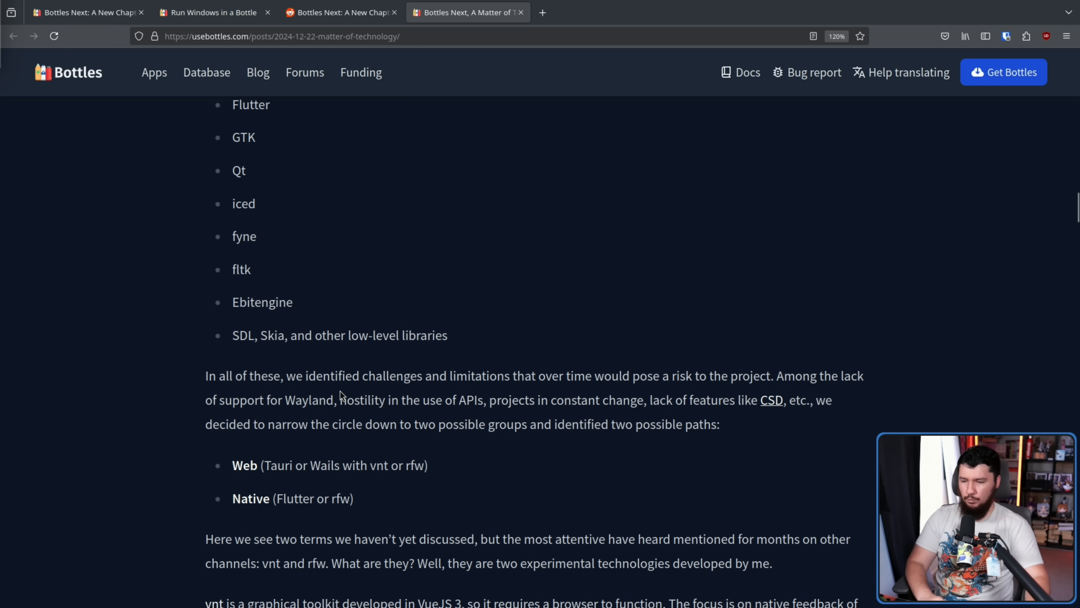
mouse_move(582, 395)
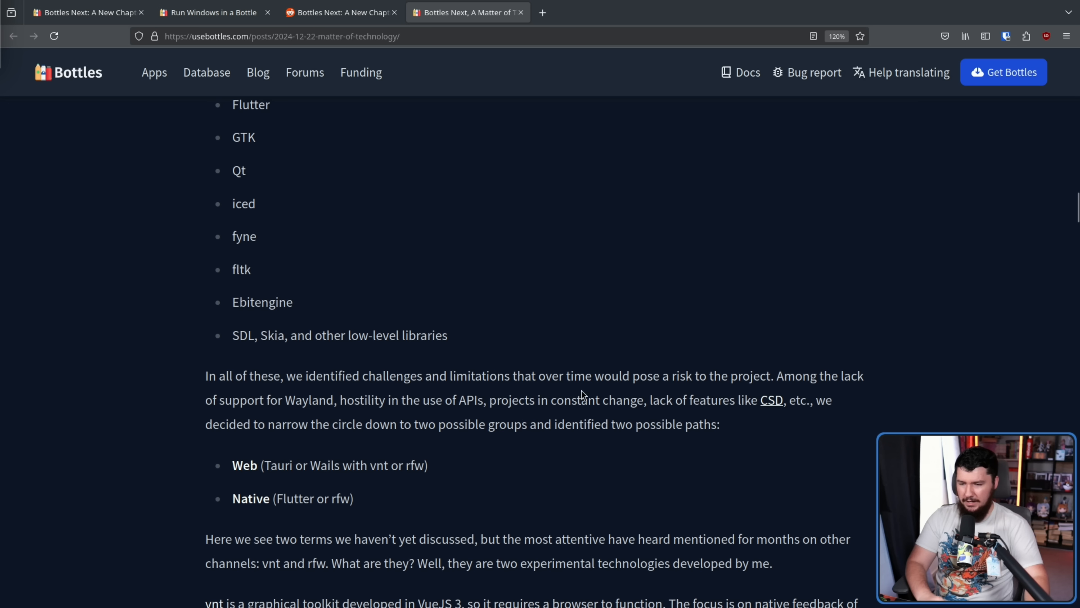
drag(497, 399, 646, 400)
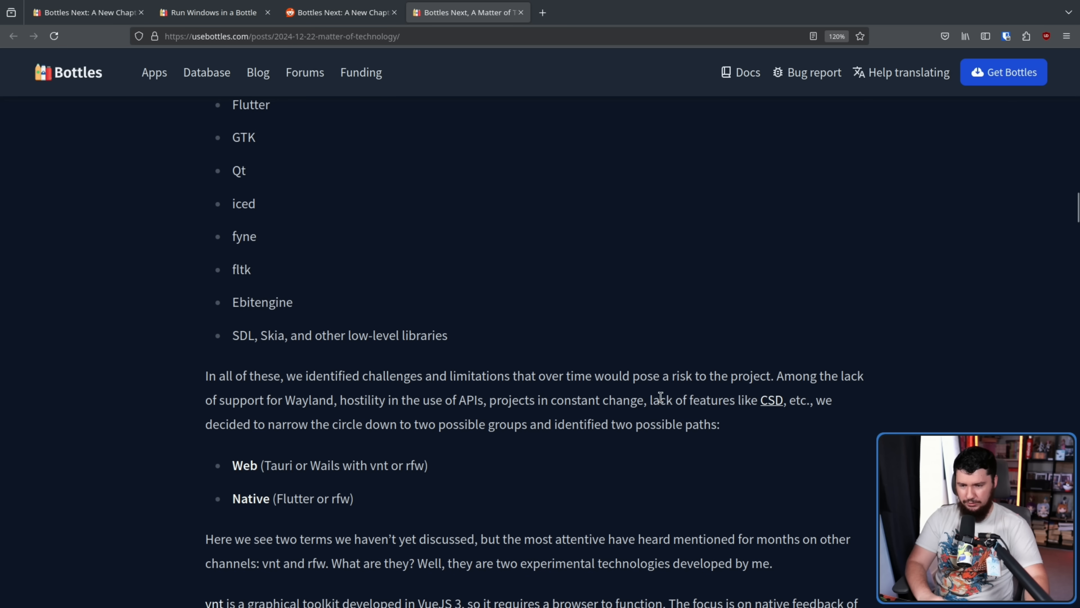
drag(648, 399, 786, 399)
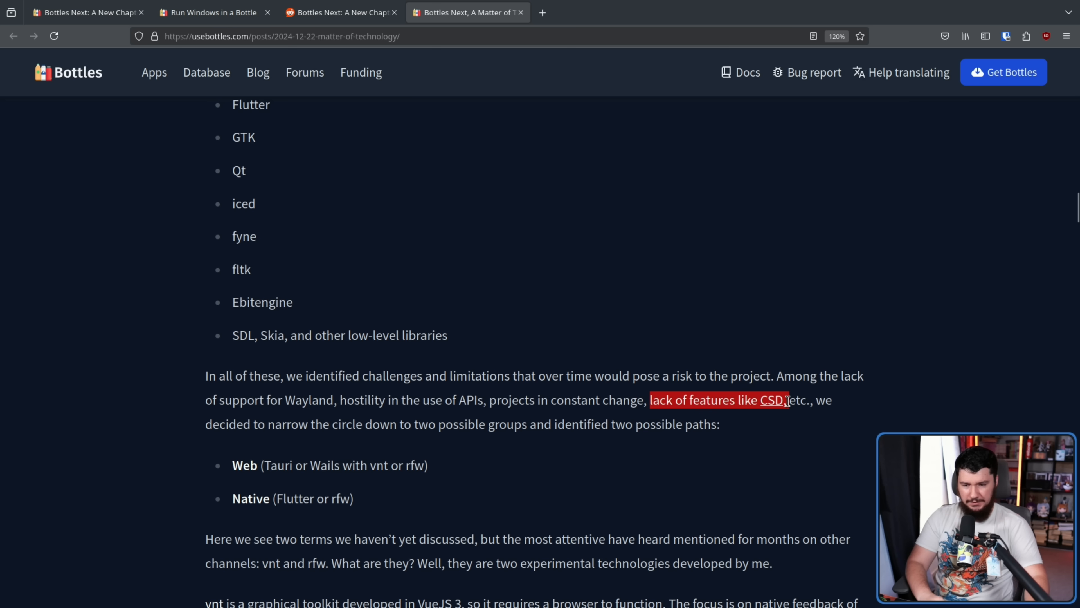
click(819, 399)
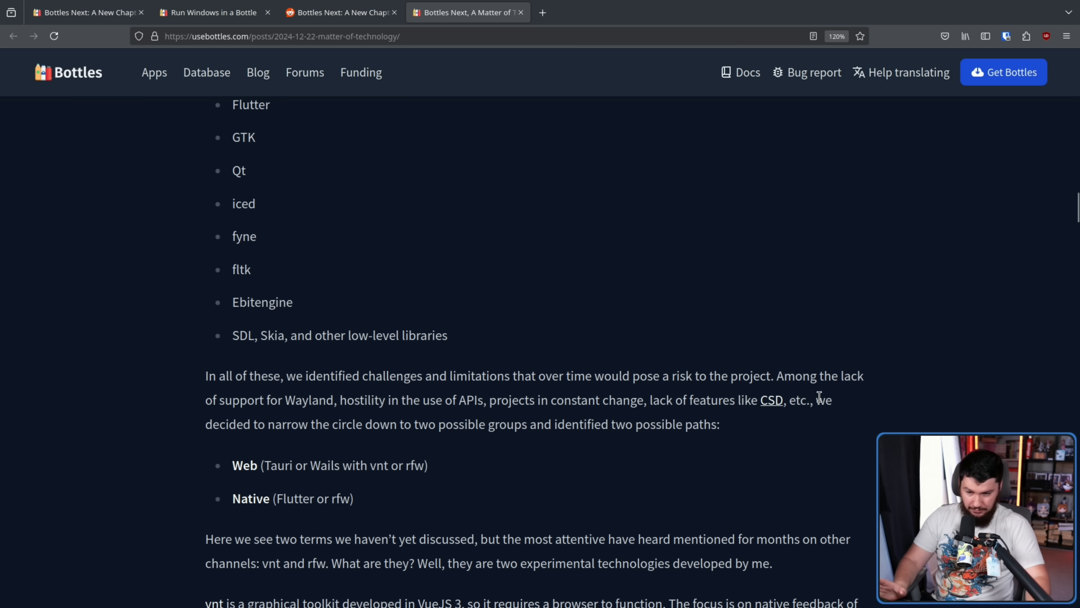
mouse_move(821, 429)
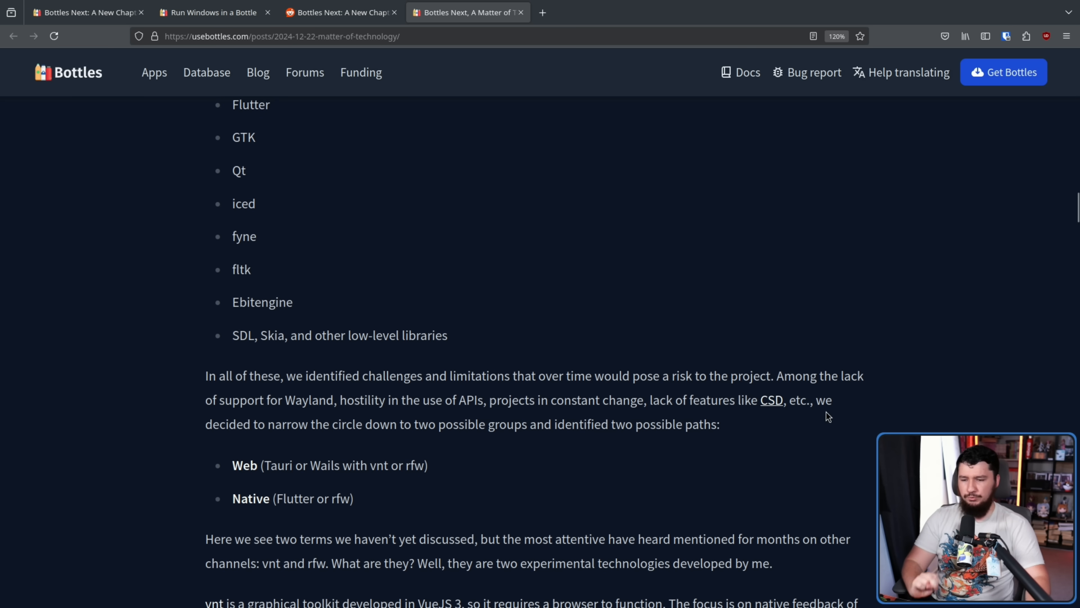
mouse_move(714, 418)
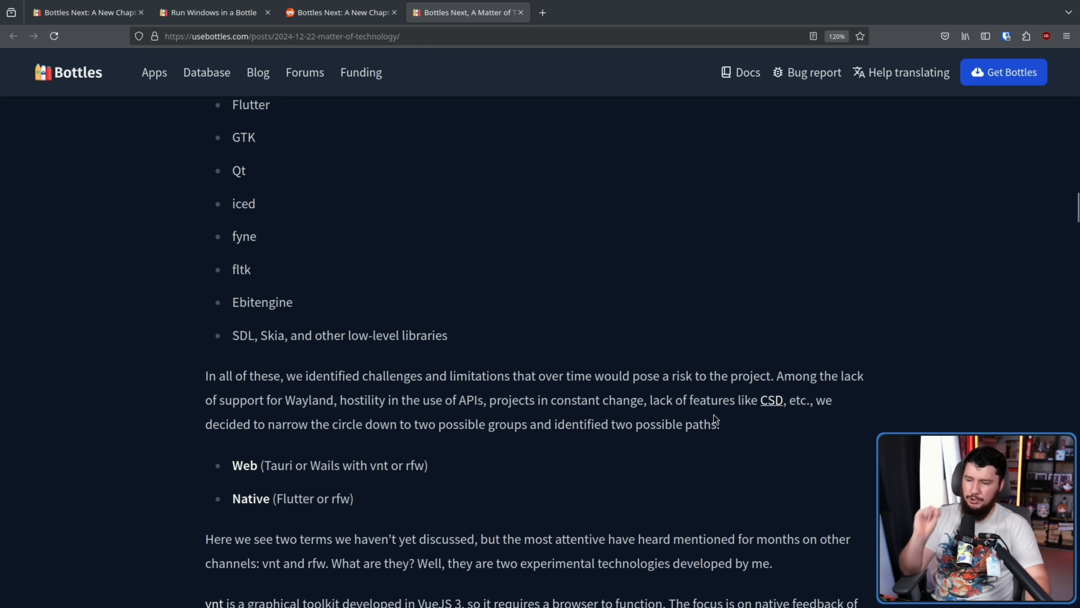
Step: Scroll to the Web and Native paths and highlight 'vnt or rfw', then clear it
scroll(down, 3)
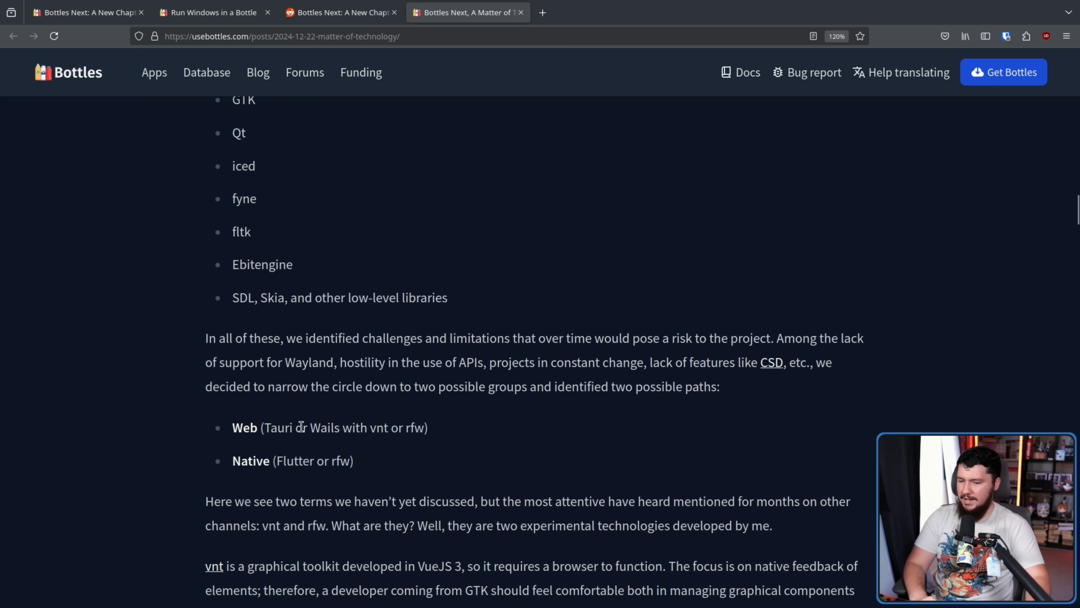
drag(372, 427, 427, 427)
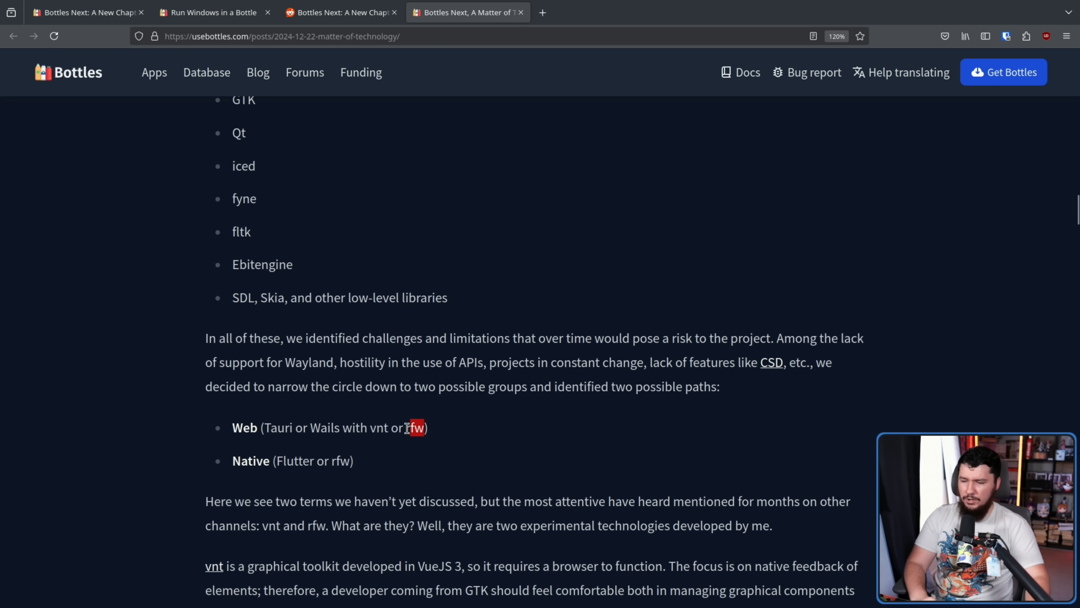
drag(413, 427, 369, 427)
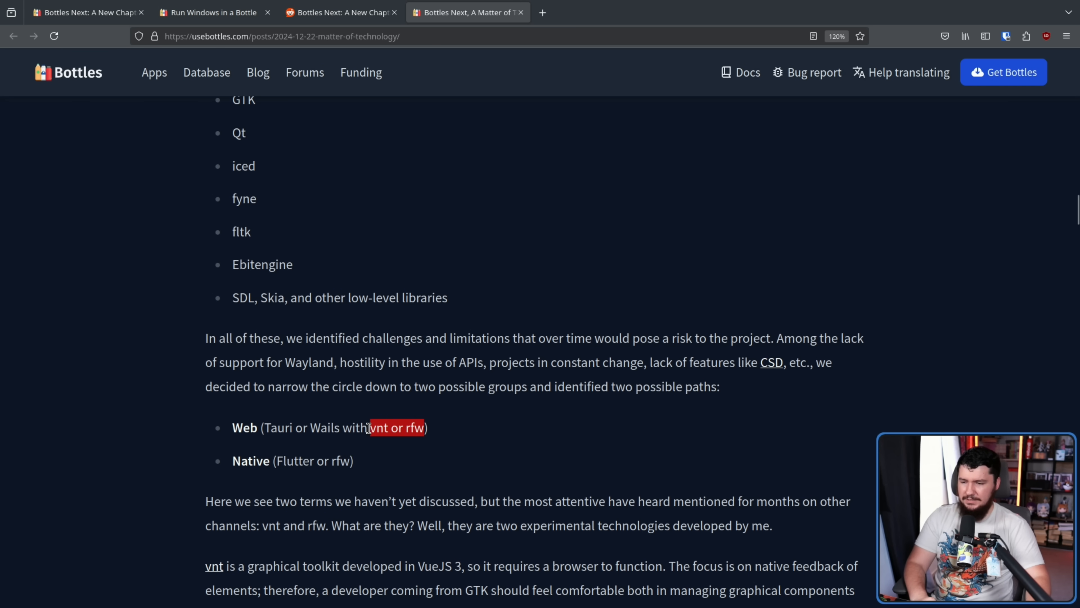
click(543, 432)
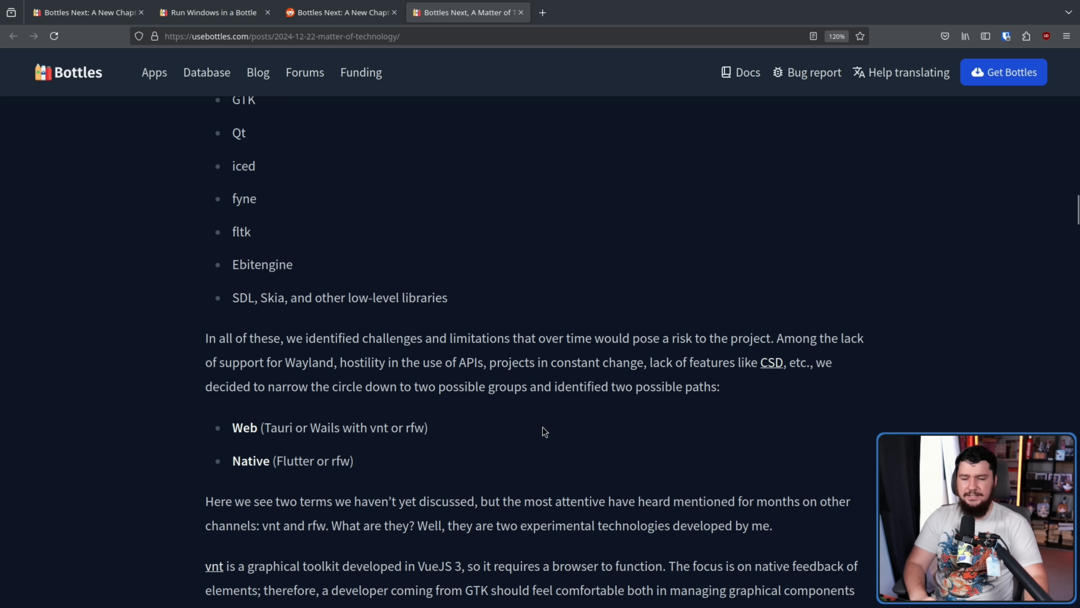
mouse_move(514, 441)
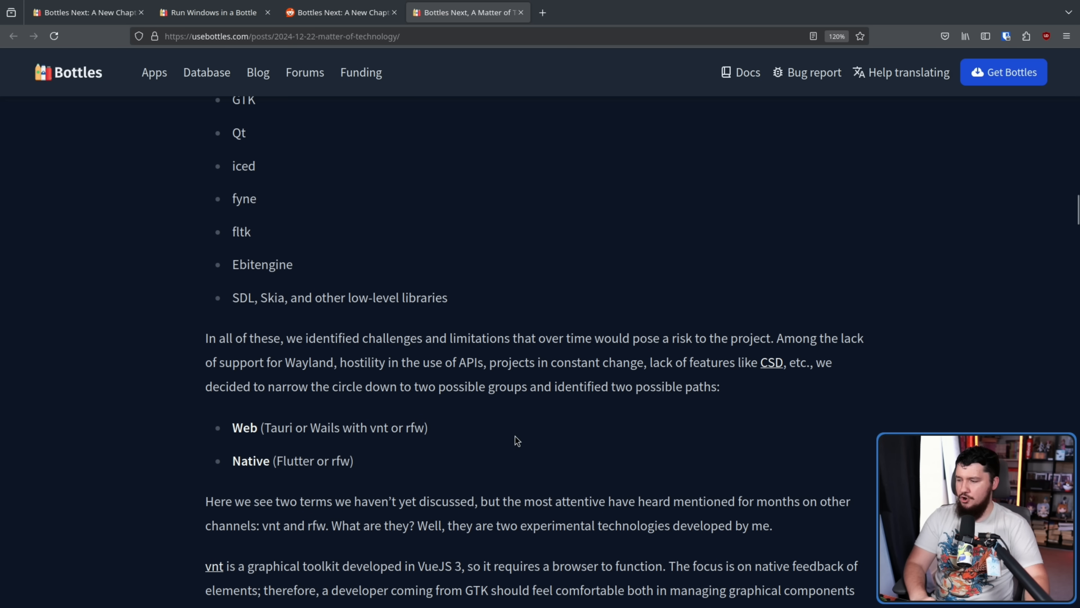
mouse_move(507, 457)
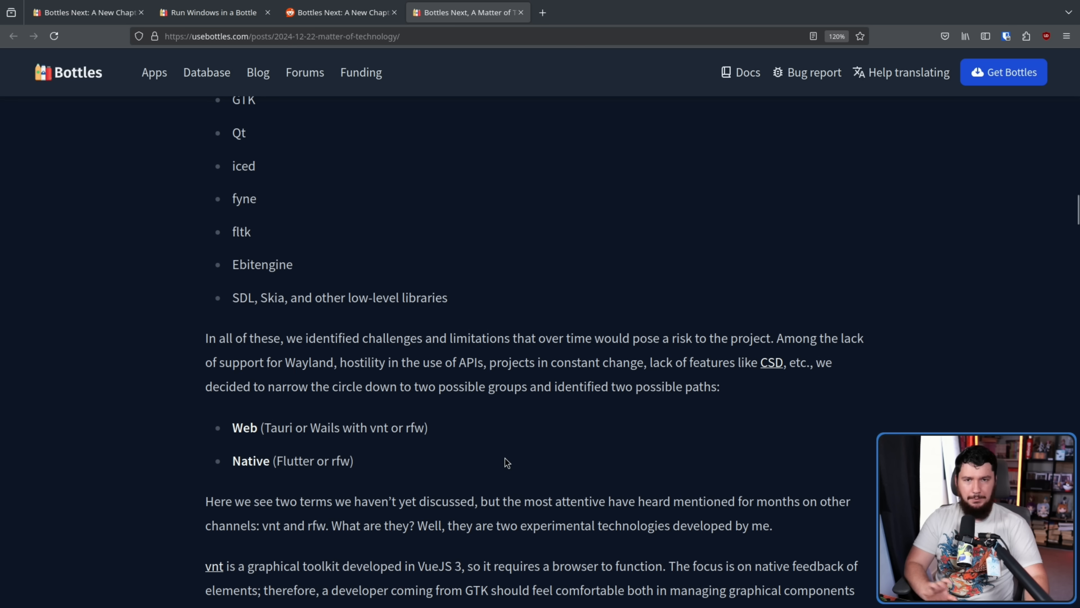
scroll(down, 3)
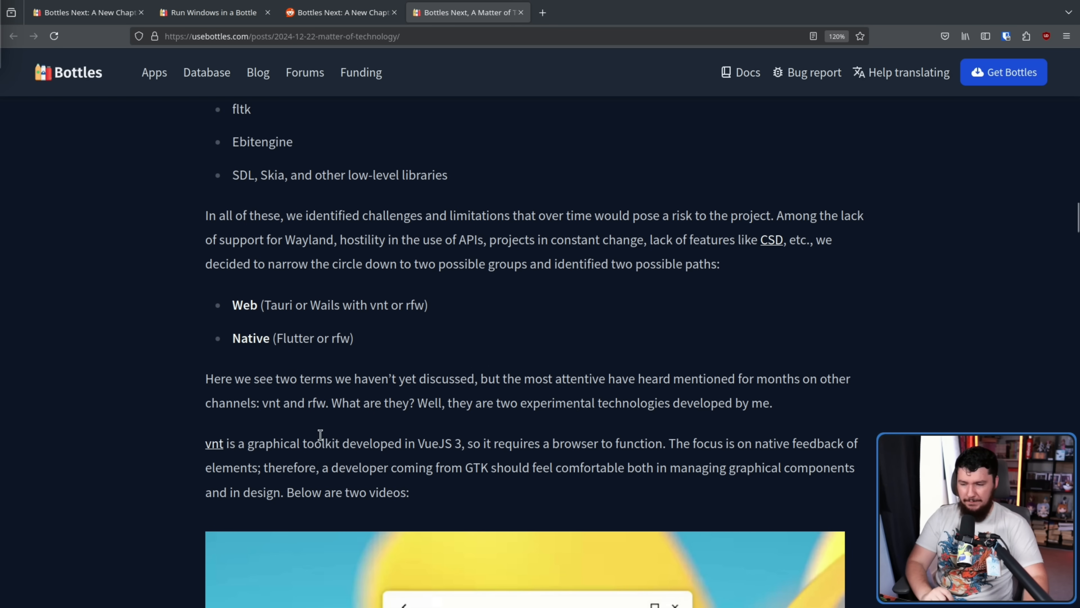
mouse_move(502, 438)
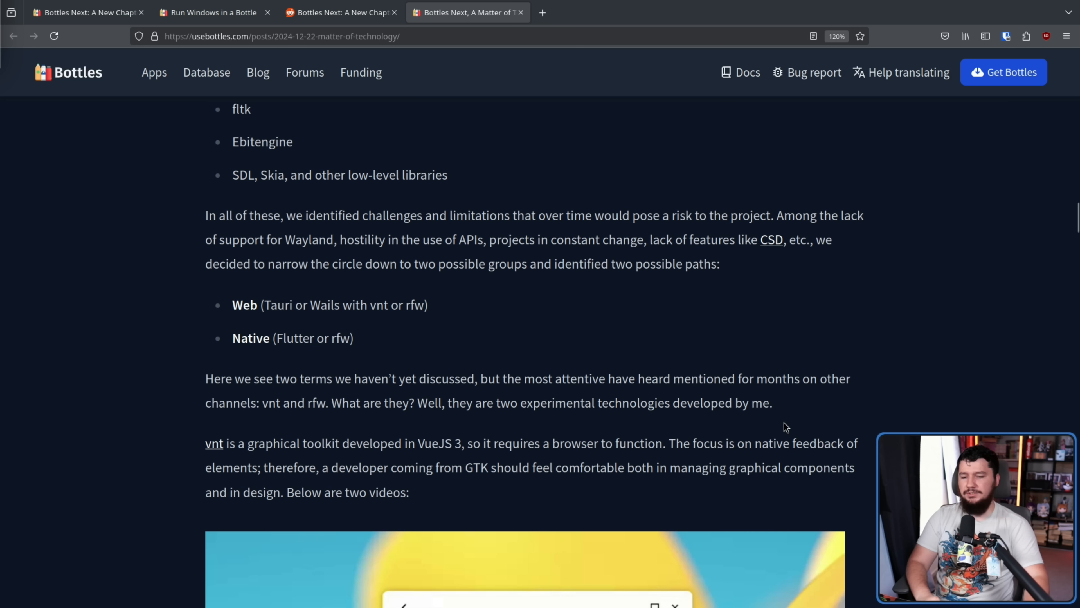
mouse_move(864, 416)
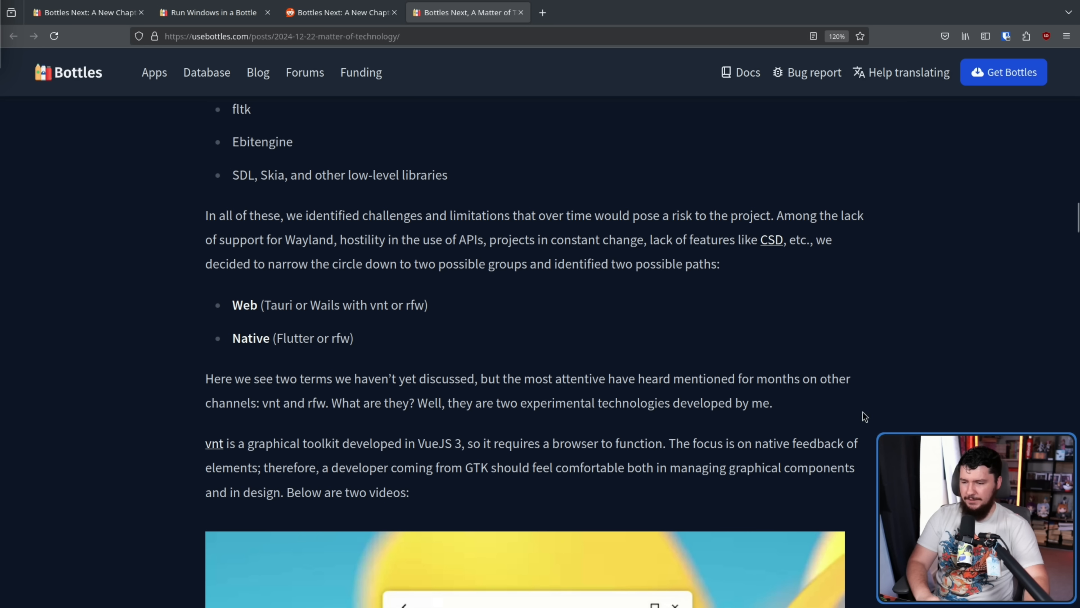
scroll(down, 3)
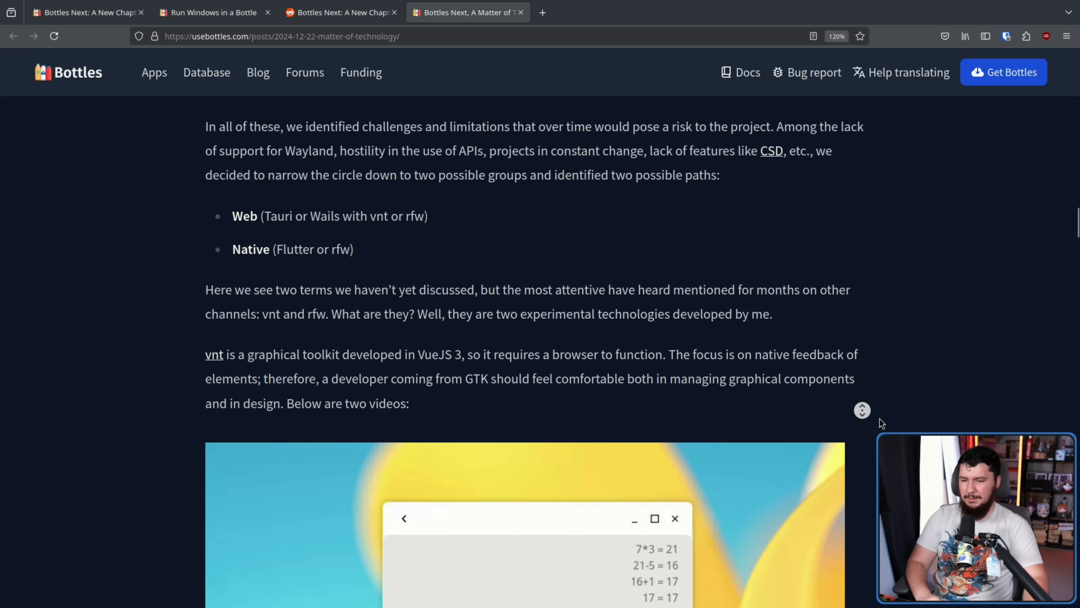
scroll(down, 3)
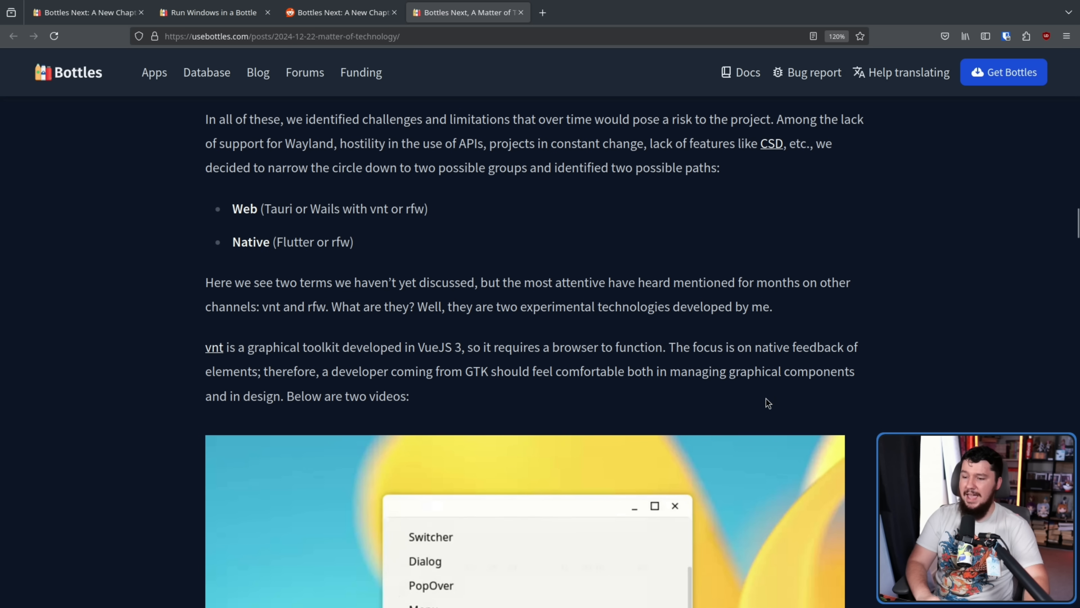
scroll(down, 3)
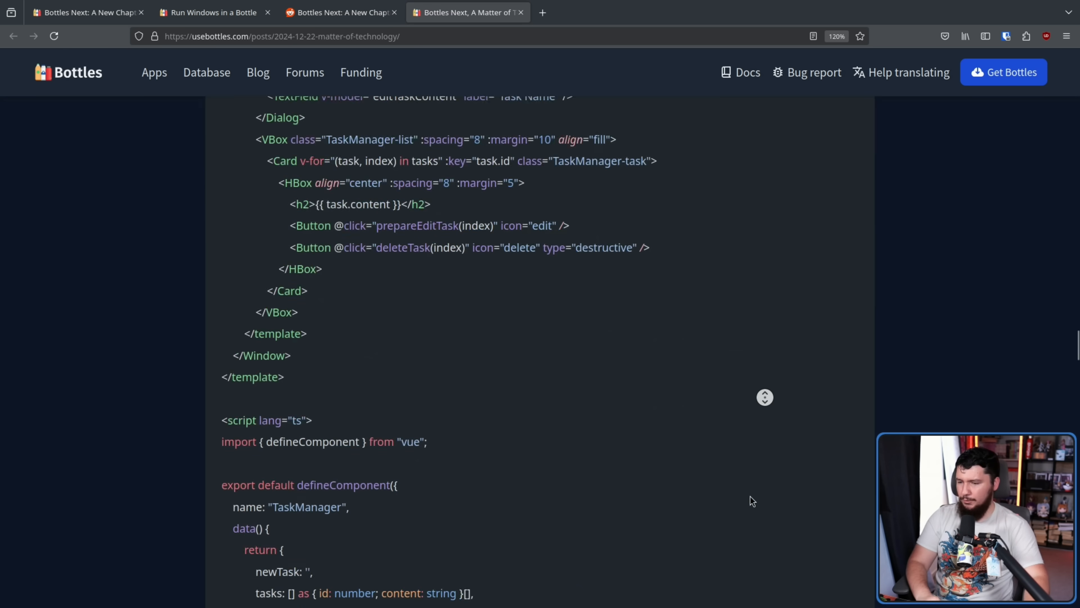
scroll(down, 3)
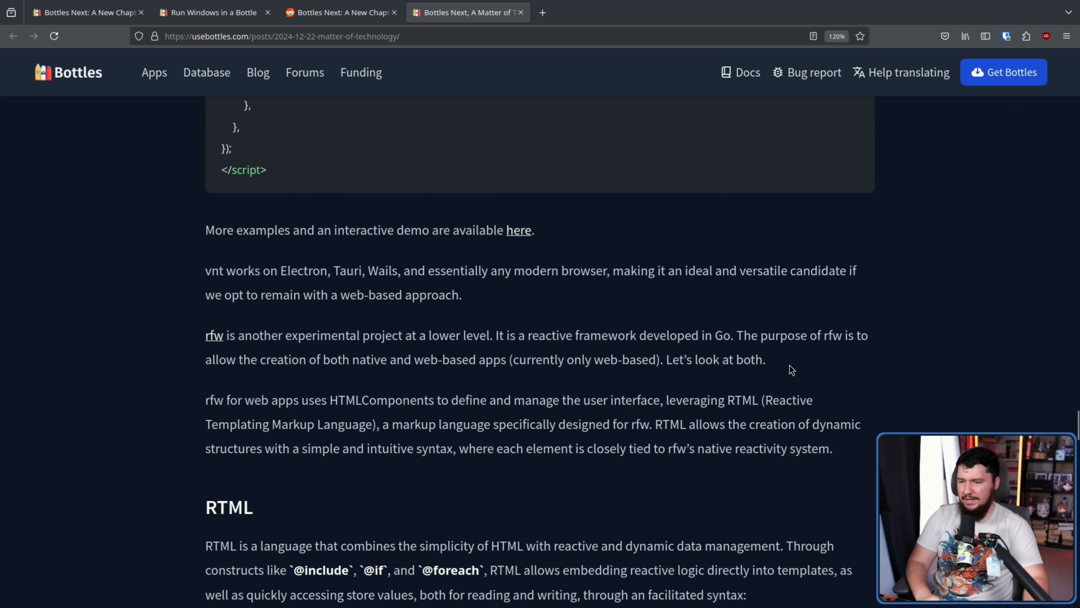
mouse_move(545, 359)
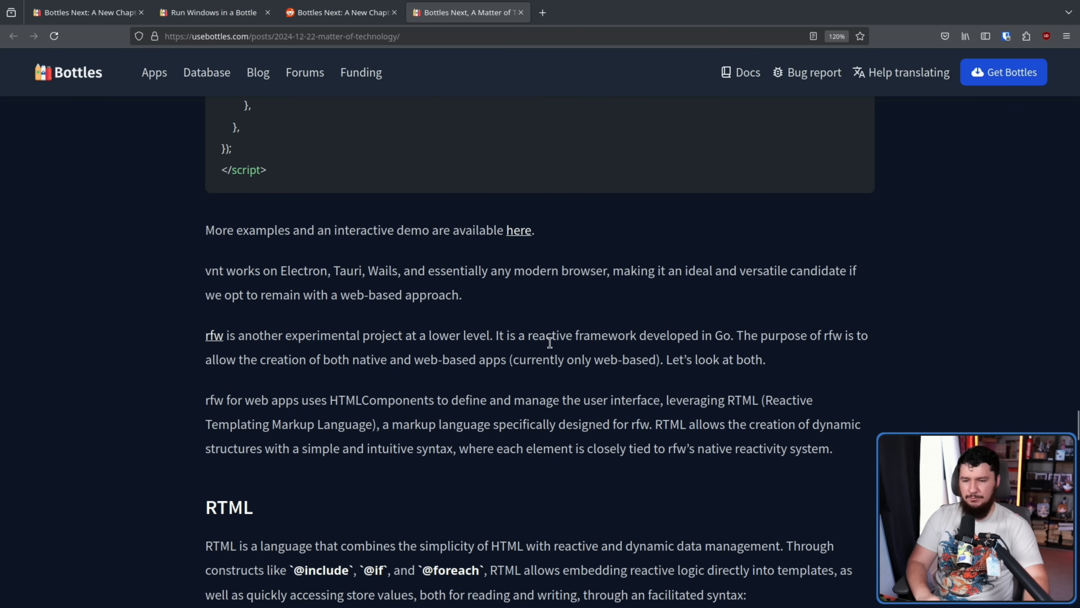
mouse_move(750, 340)
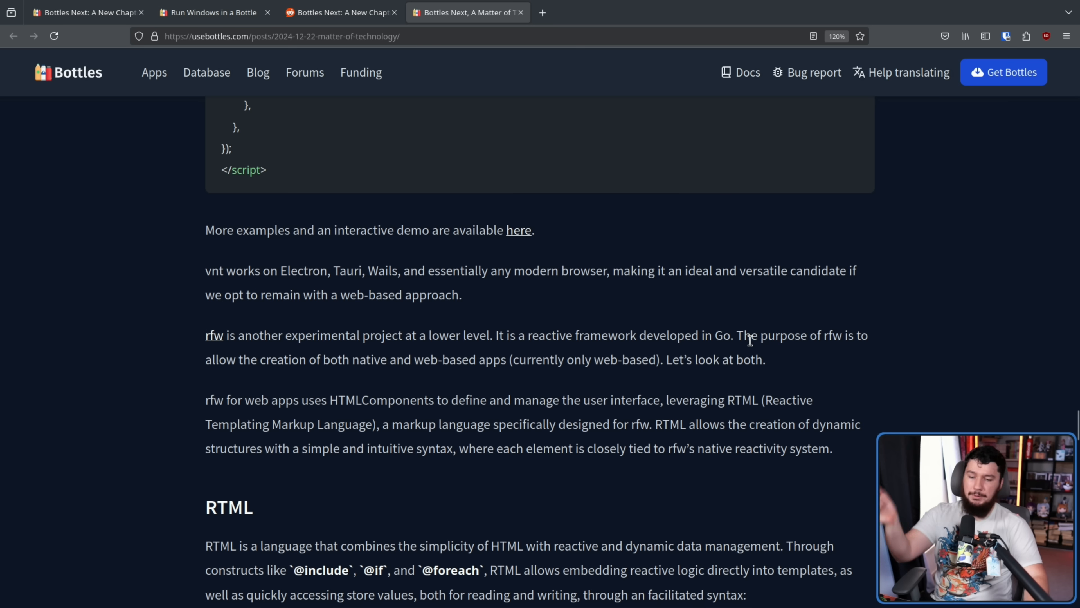
mouse_move(714, 329)
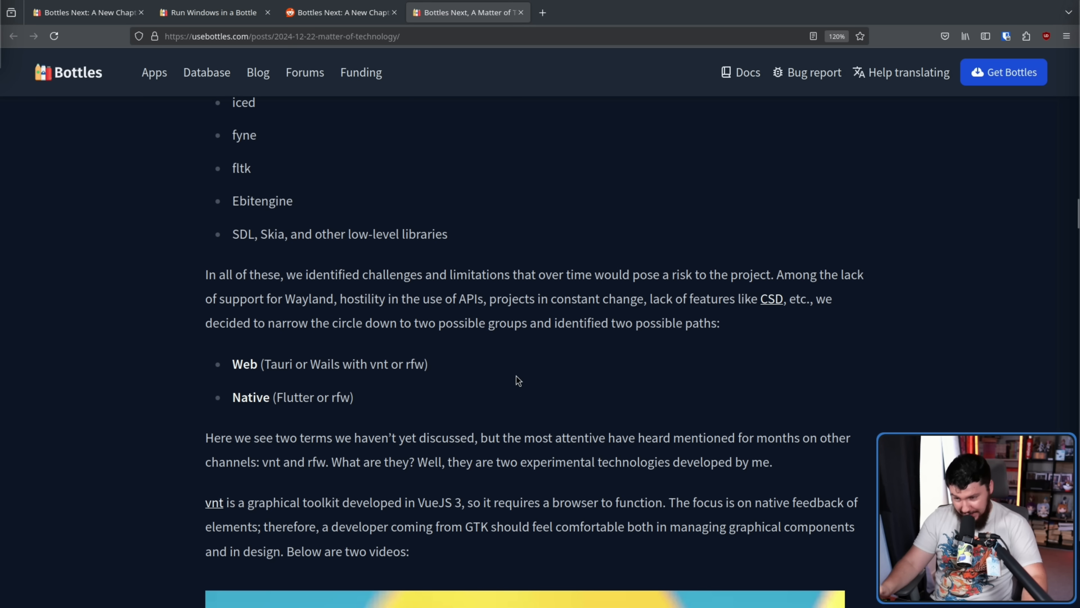
drag(232, 364, 354, 396)
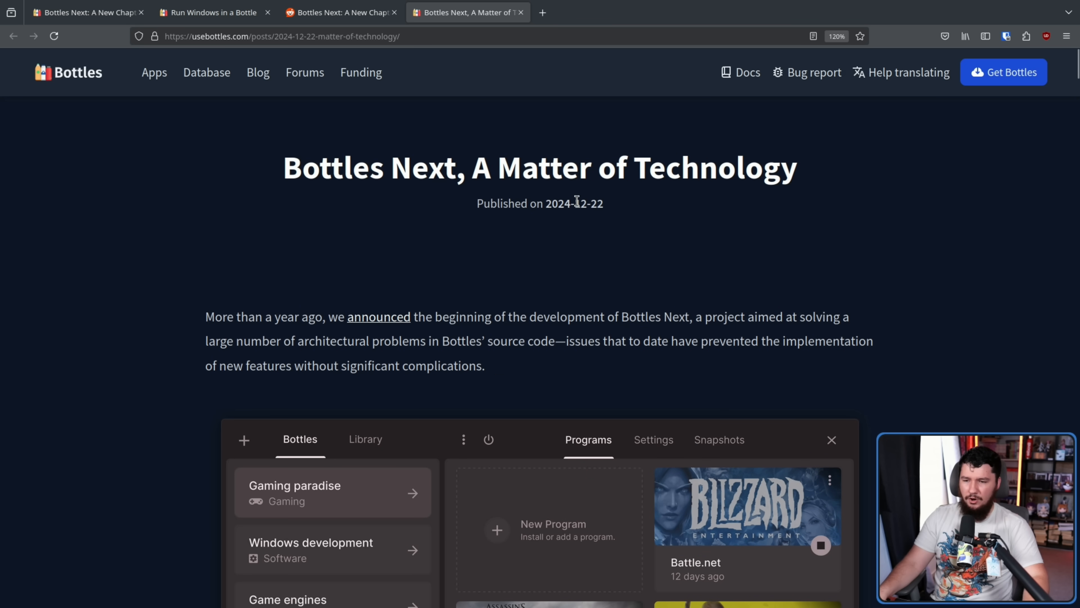
mouse_move(768, 276)
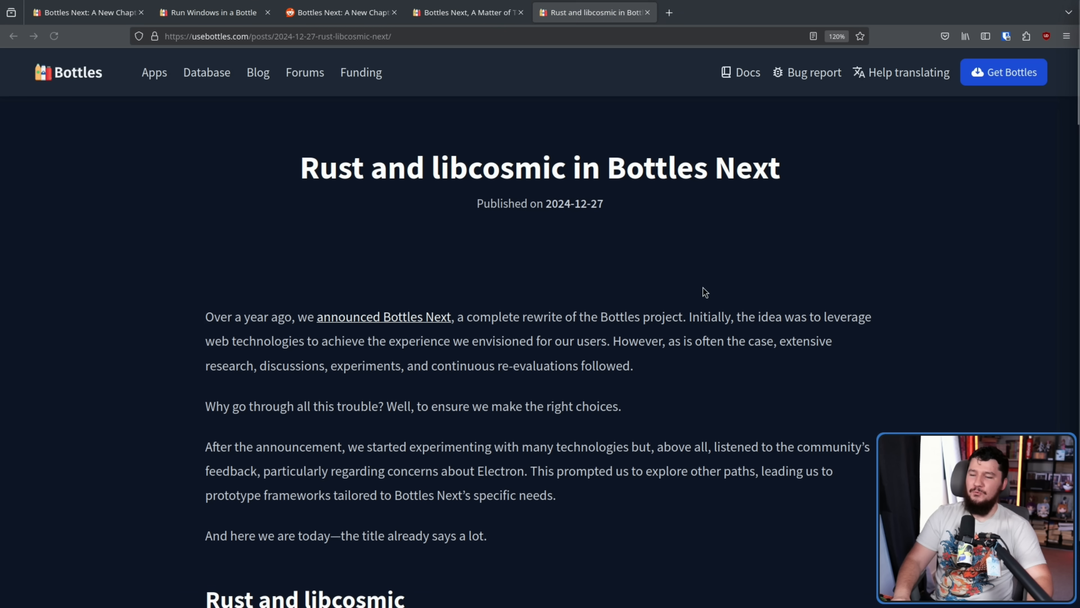
mouse_move(709, 291)
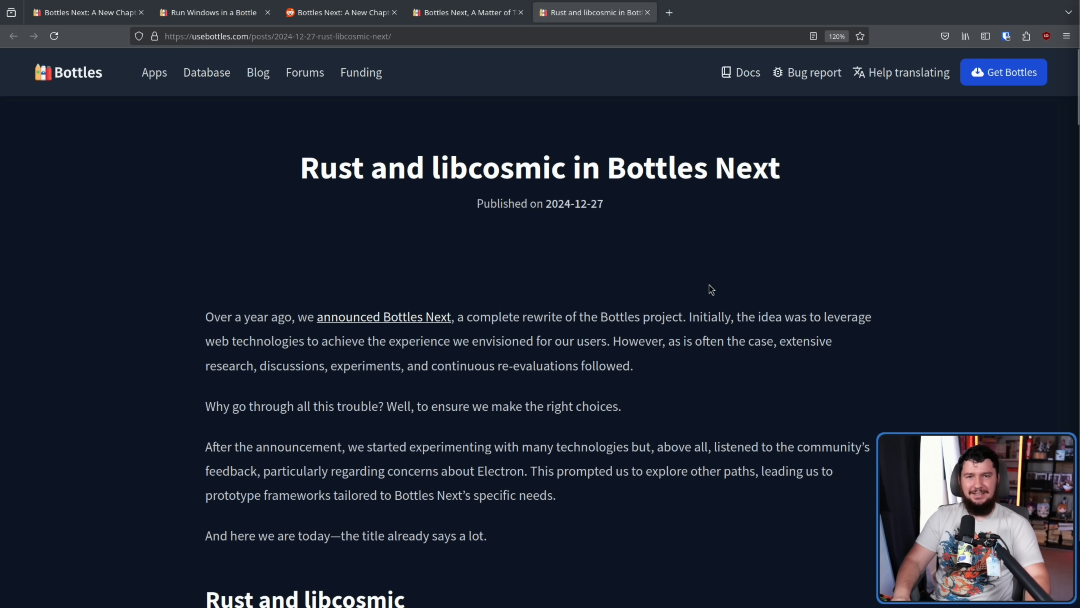
Step: Scroll the introduction of the Rust and libcosmic post
scroll(down, 3)
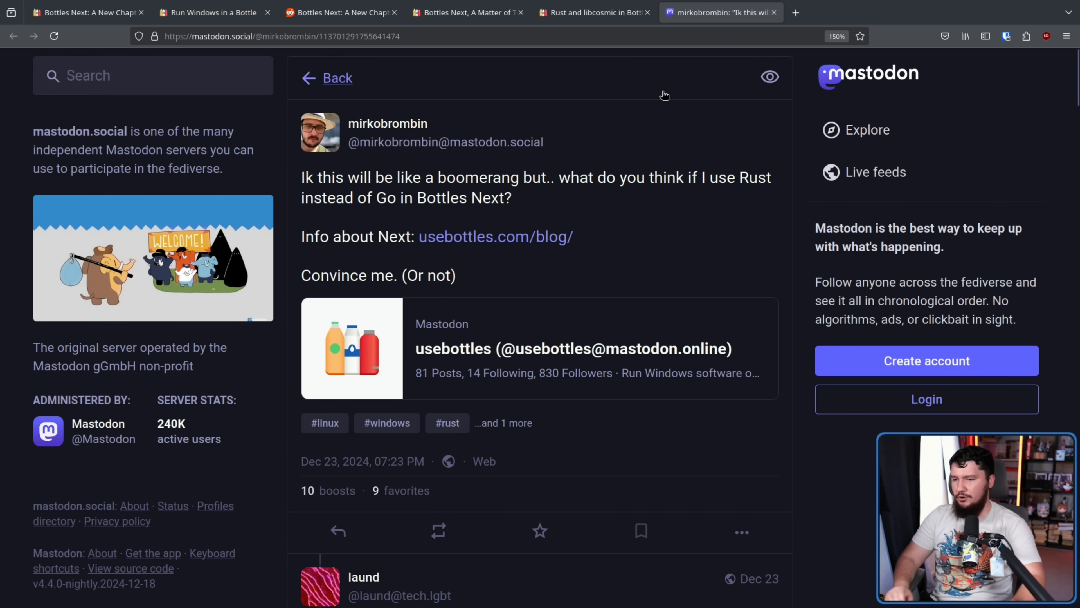
mouse_move(659, 110)
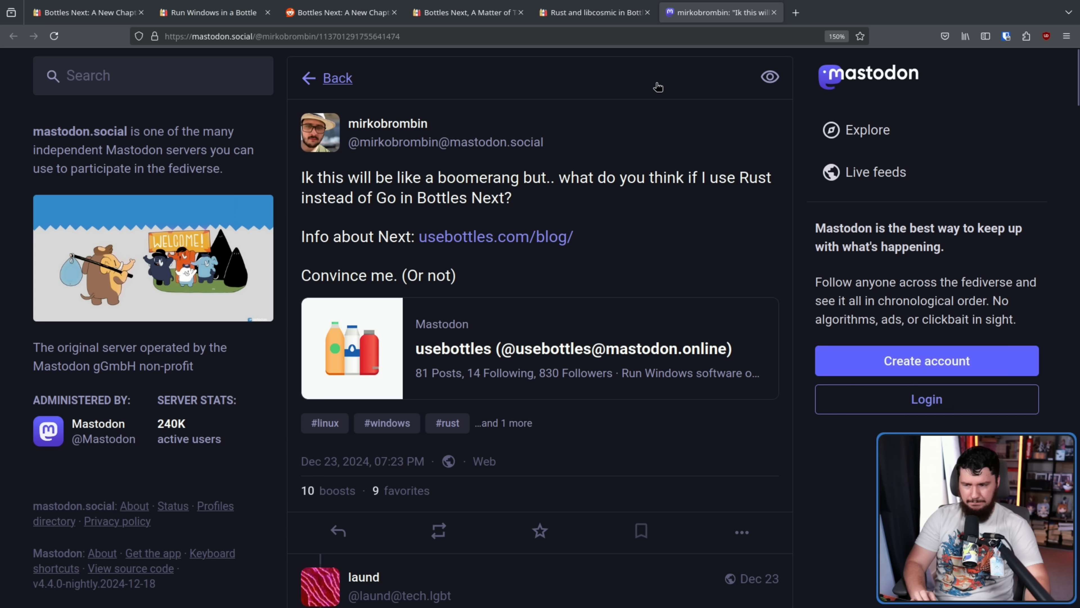
Step: Return to the Rust and libcosmic post's section on why Rust was chosen
click(592, 12)
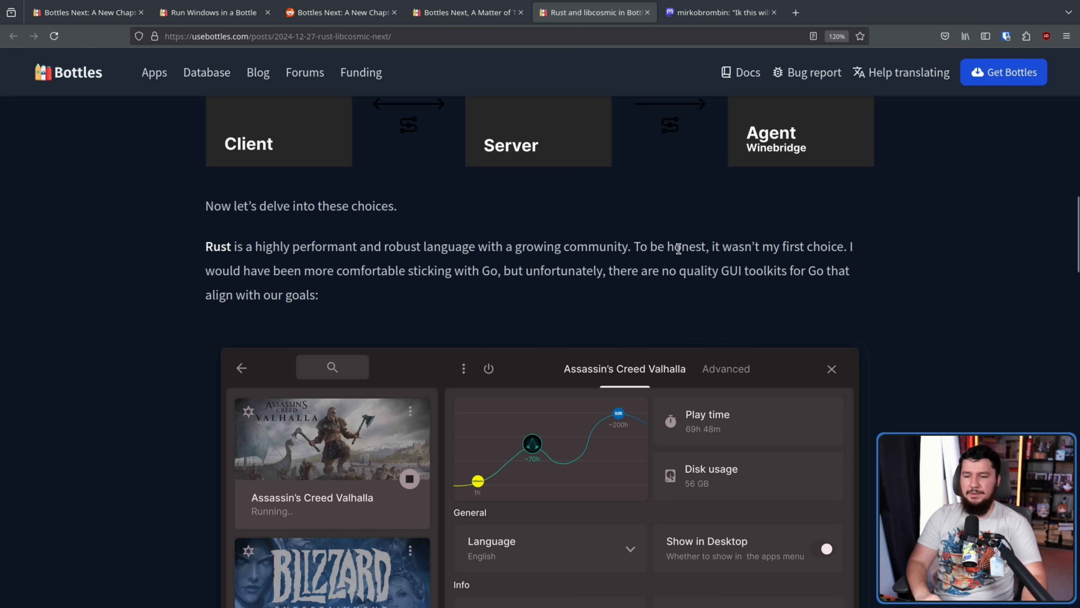
mouse_move(773, 251)
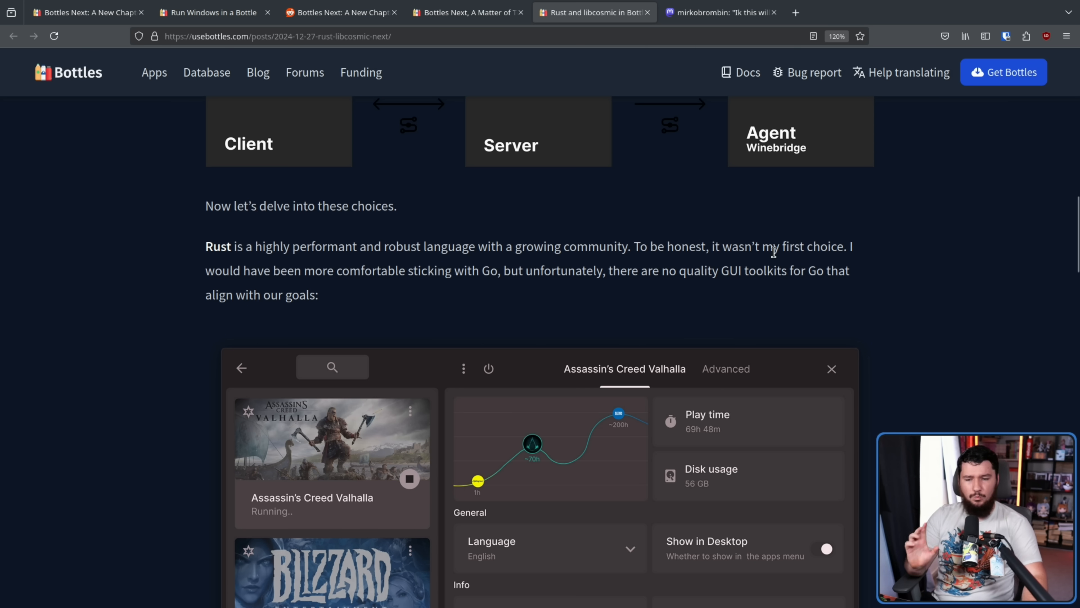
mouse_move(765, 241)
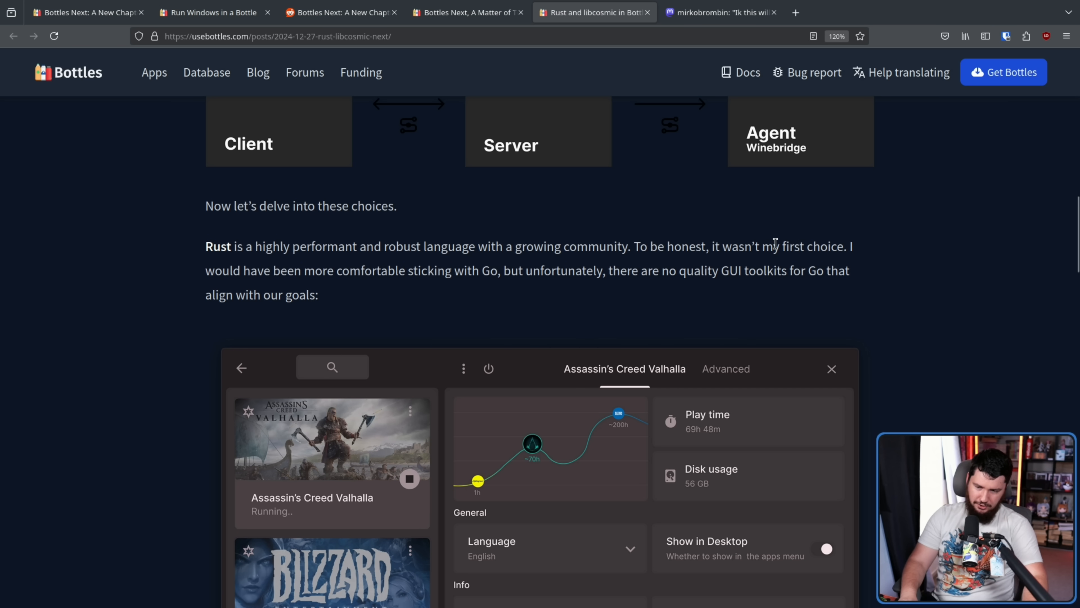
mouse_move(739, 163)
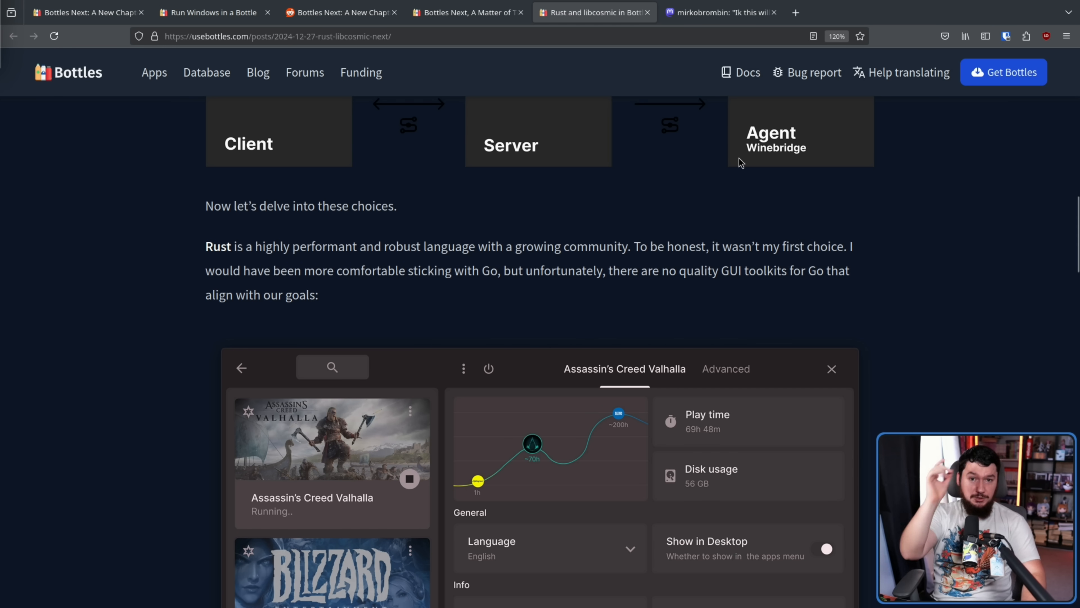
click(719, 12)
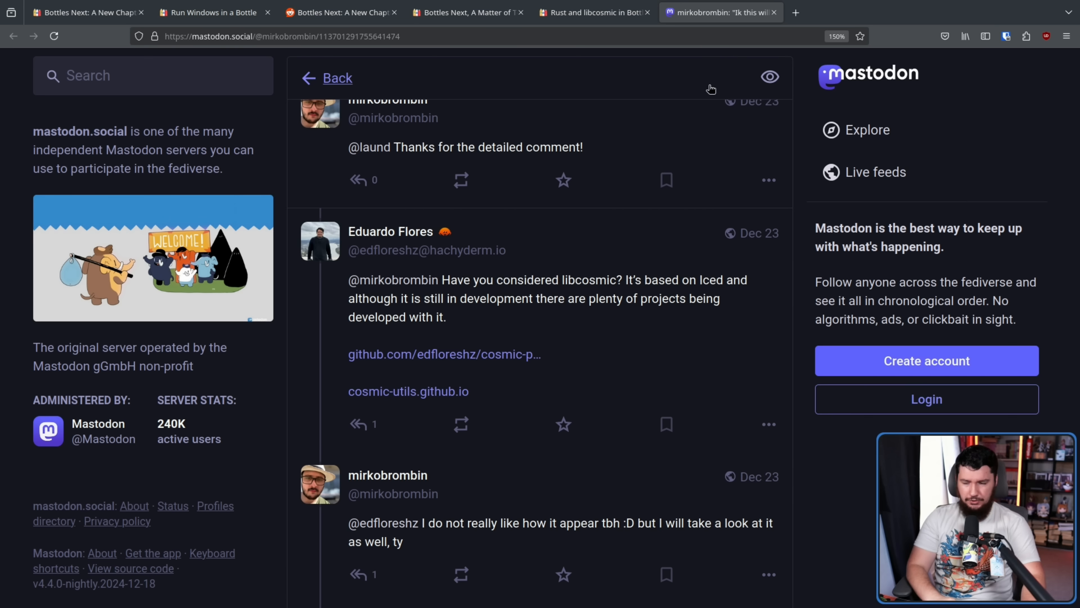
mouse_move(795, 263)
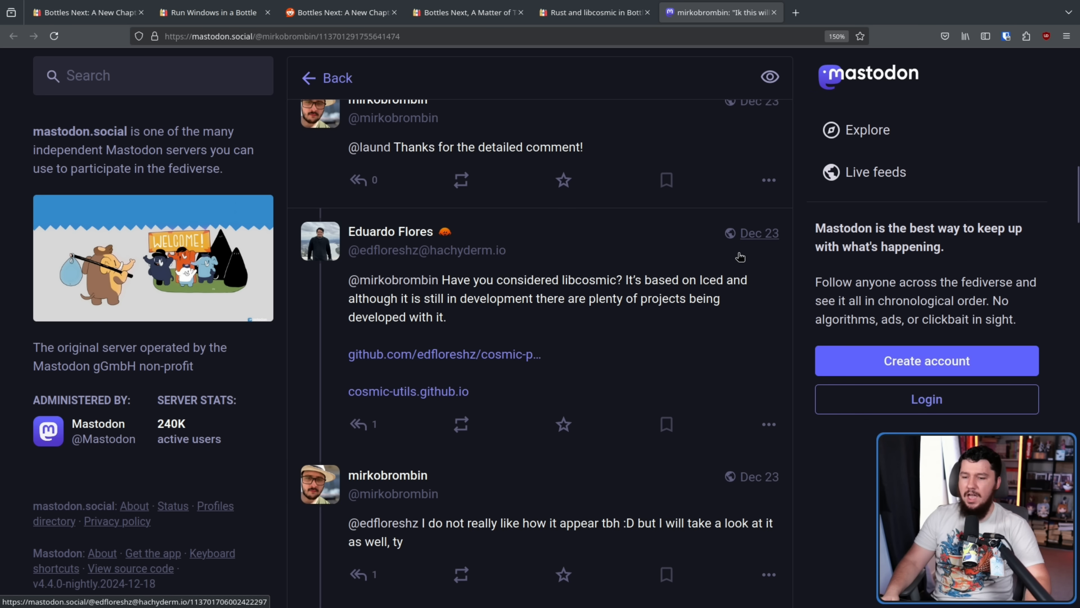
mouse_move(725, 268)
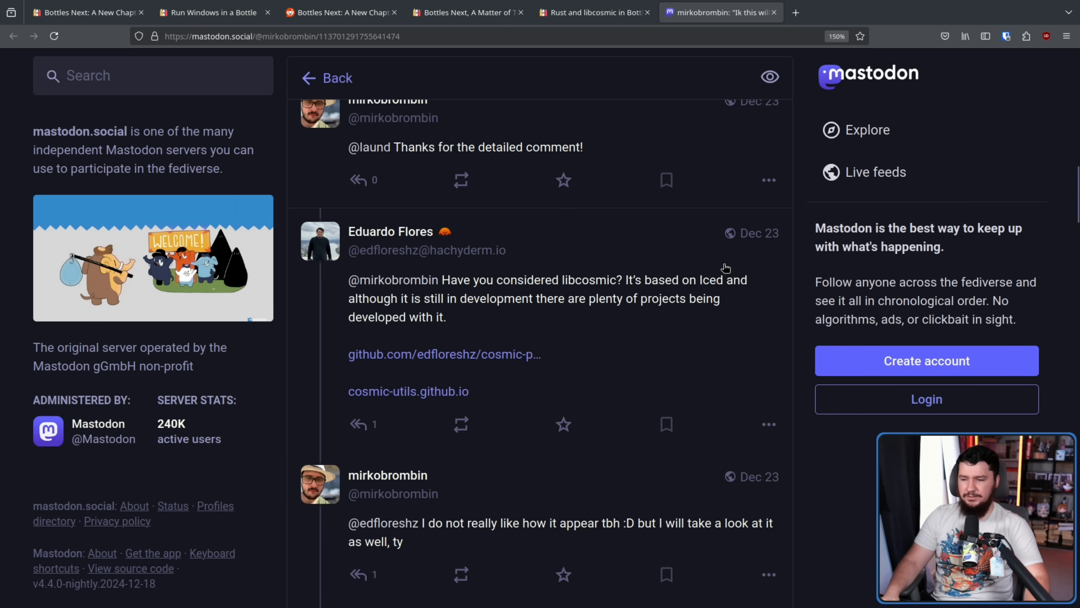
mouse_move(709, 279)
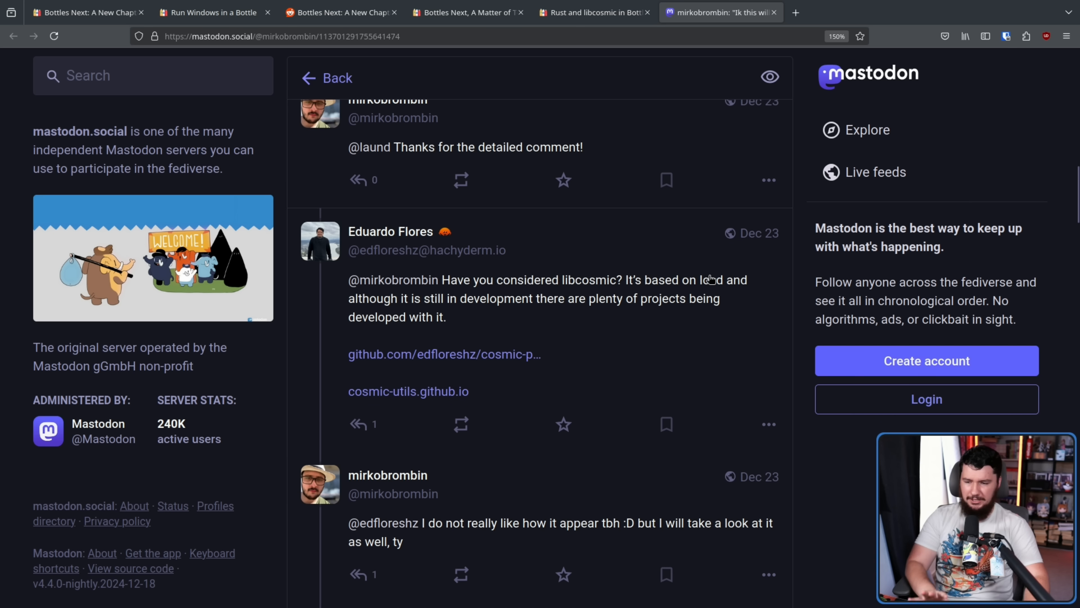
mouse_move(708, 274)
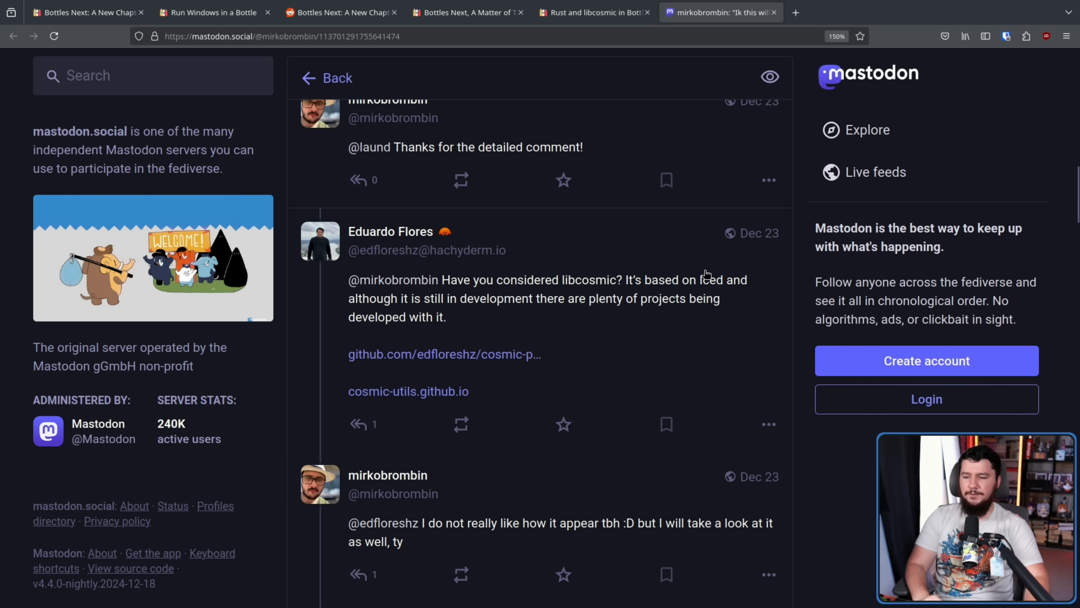
scroll(down, 3)
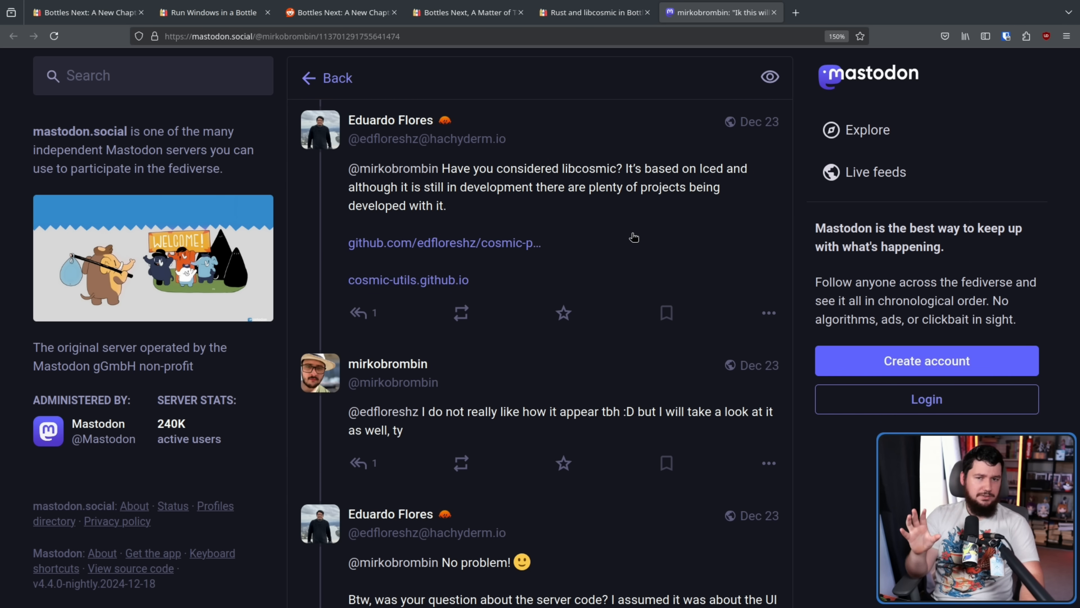
scroll(down, 3)
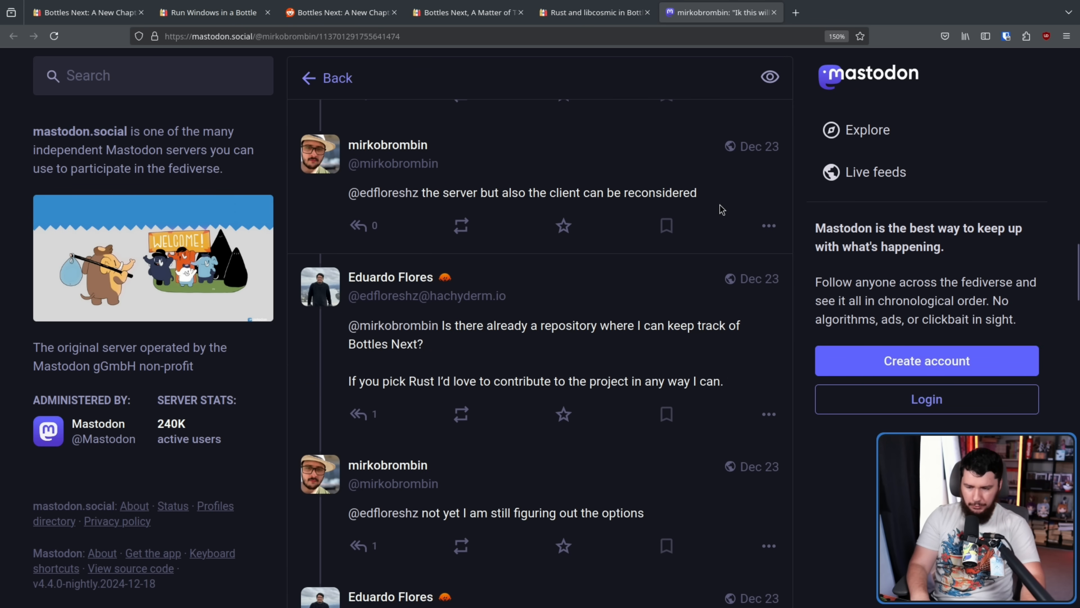
scroll(down, 3)
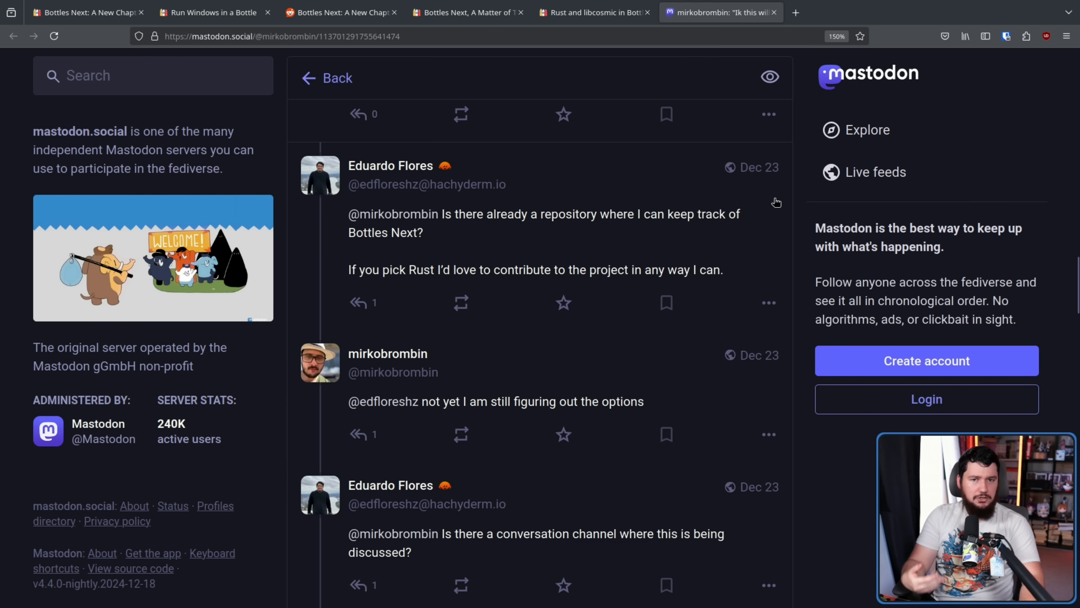
Step: From the Rust and libcosmic post, follow the original mockup link to the view-only Bottles Next Figma file
click(593, 12)
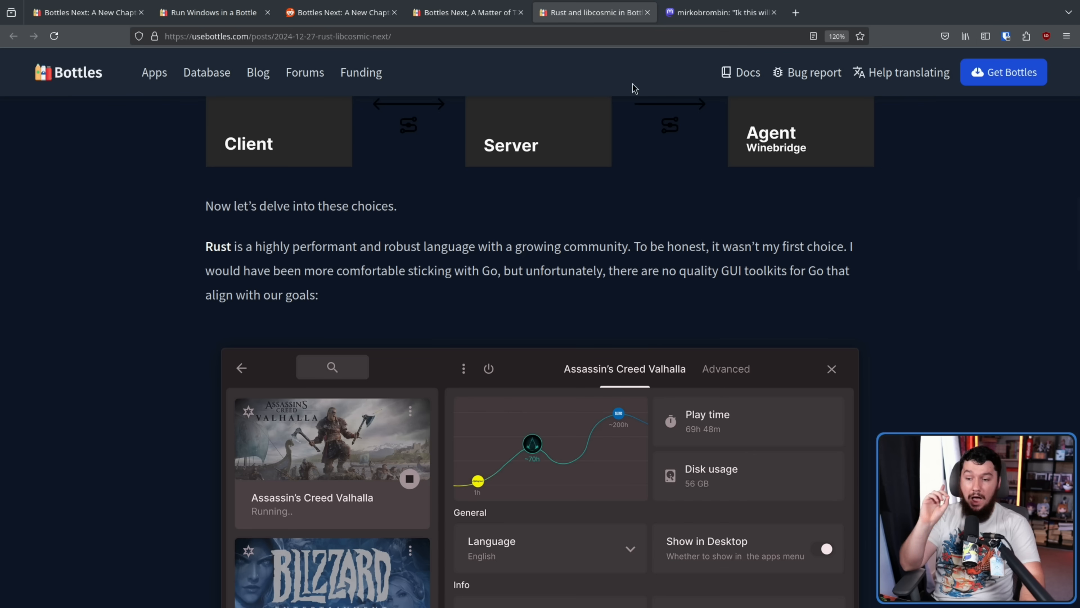
scroll(down, 3)
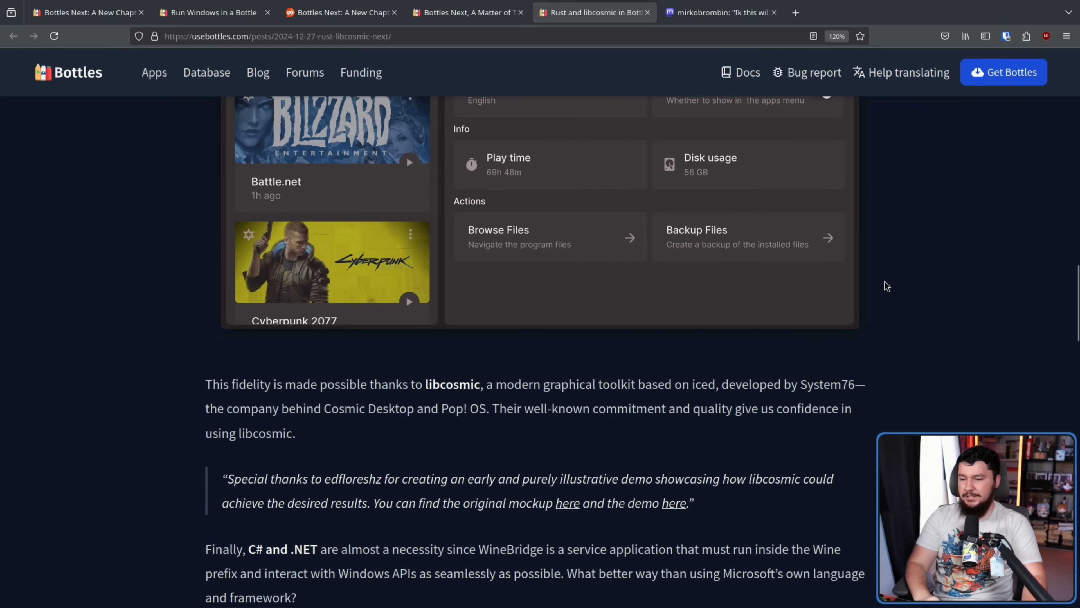
scroll(down, 3)
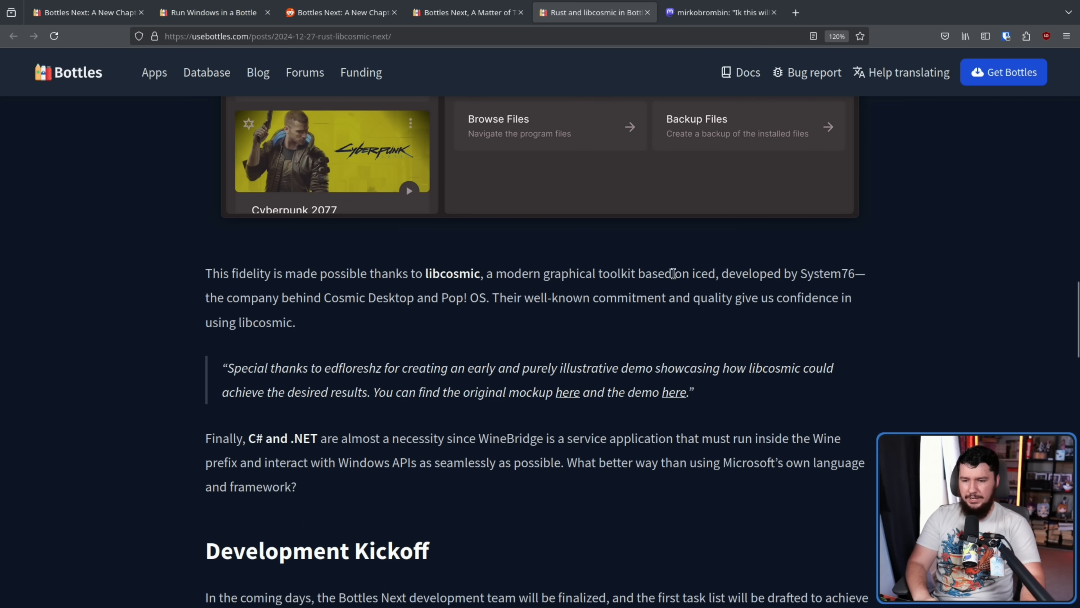
mouse_move(811, 274)
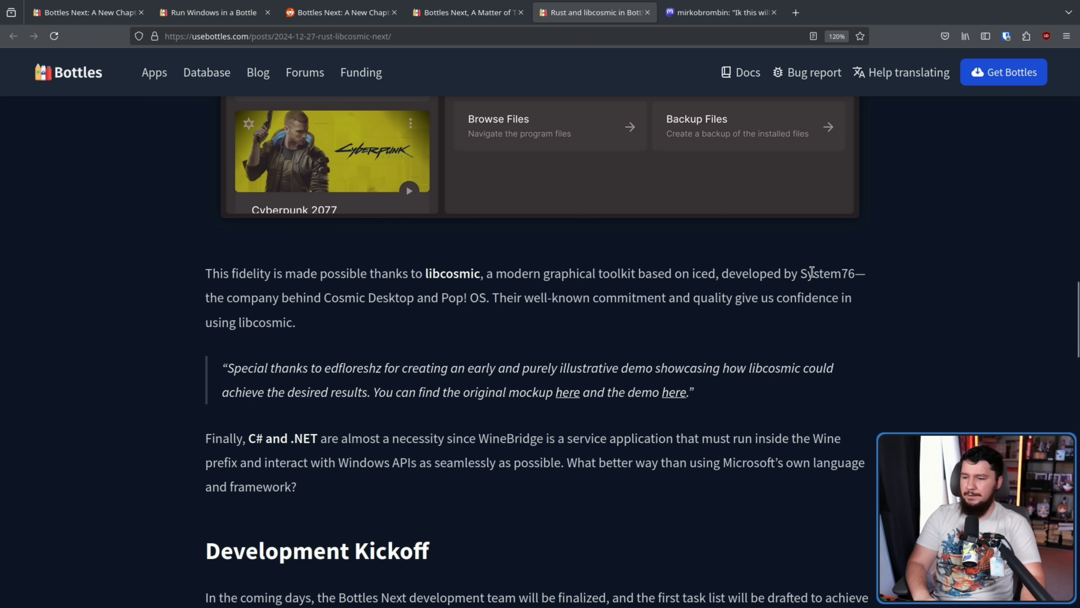
mouse_move(431, 302)
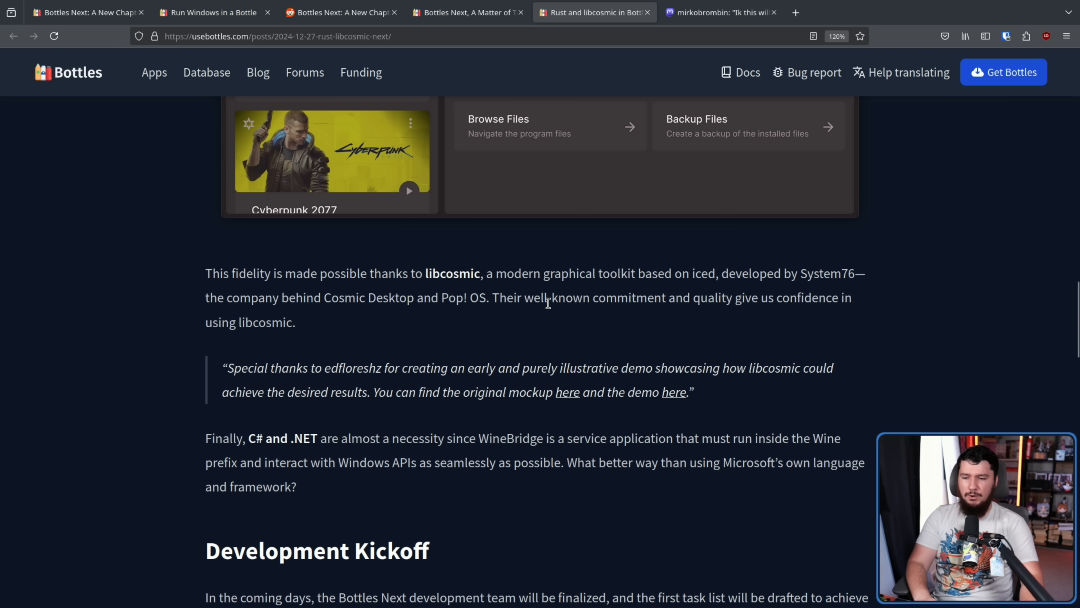
mouse_move(594, 325)
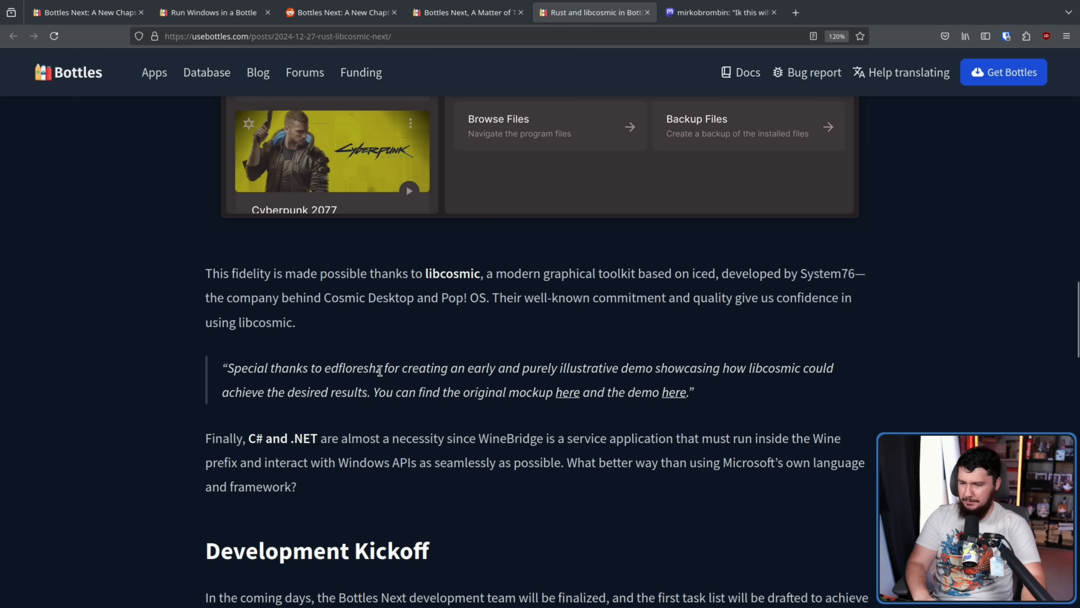
double_click(353, 368)
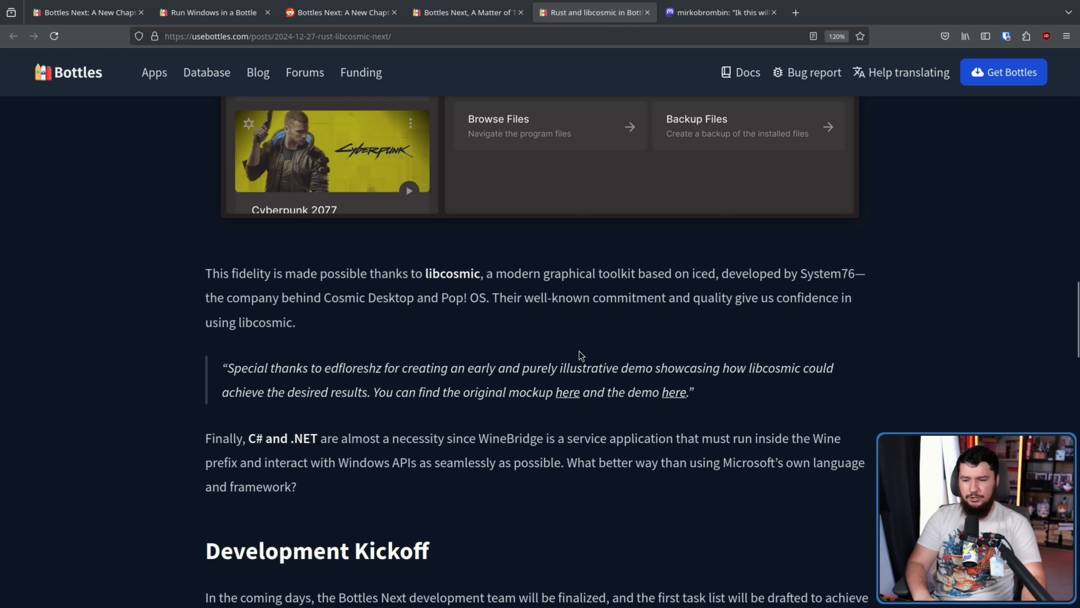
mouse_move(907, 371)
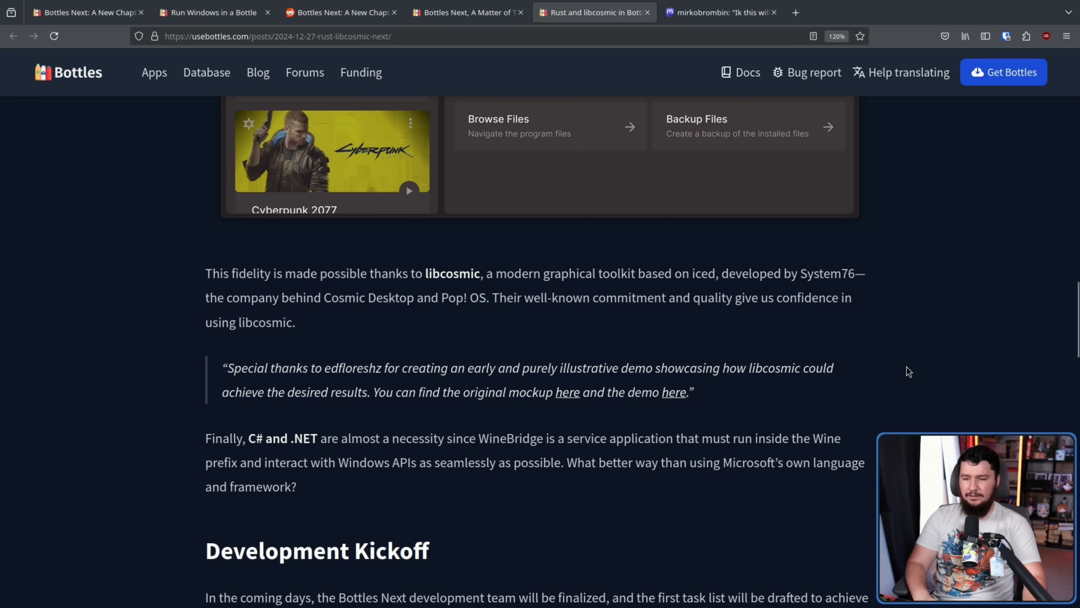
mouse_move(898, 376)
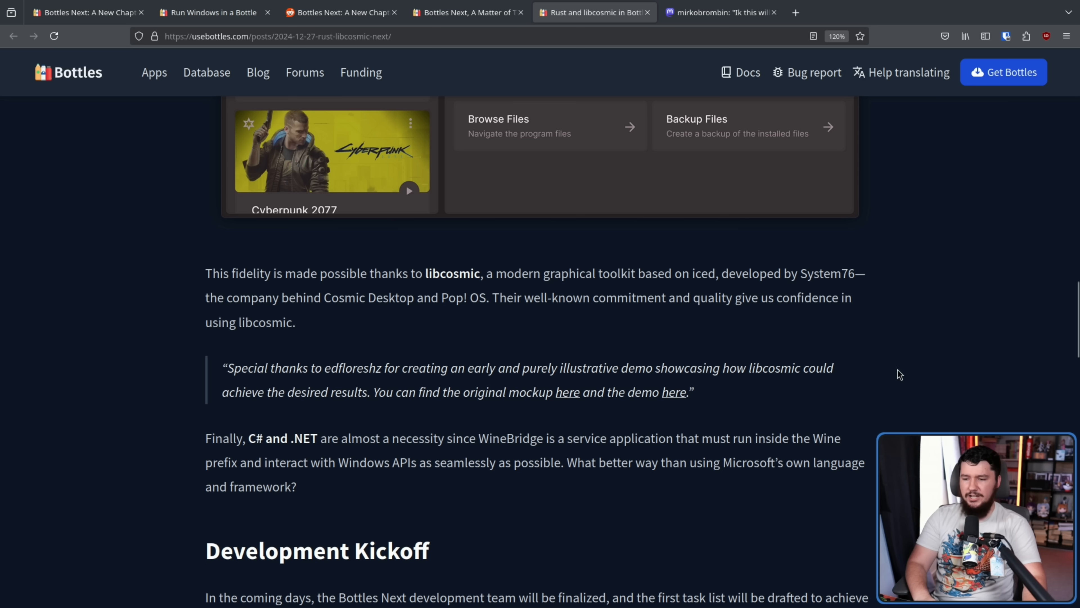
mouse_move(573, 395)
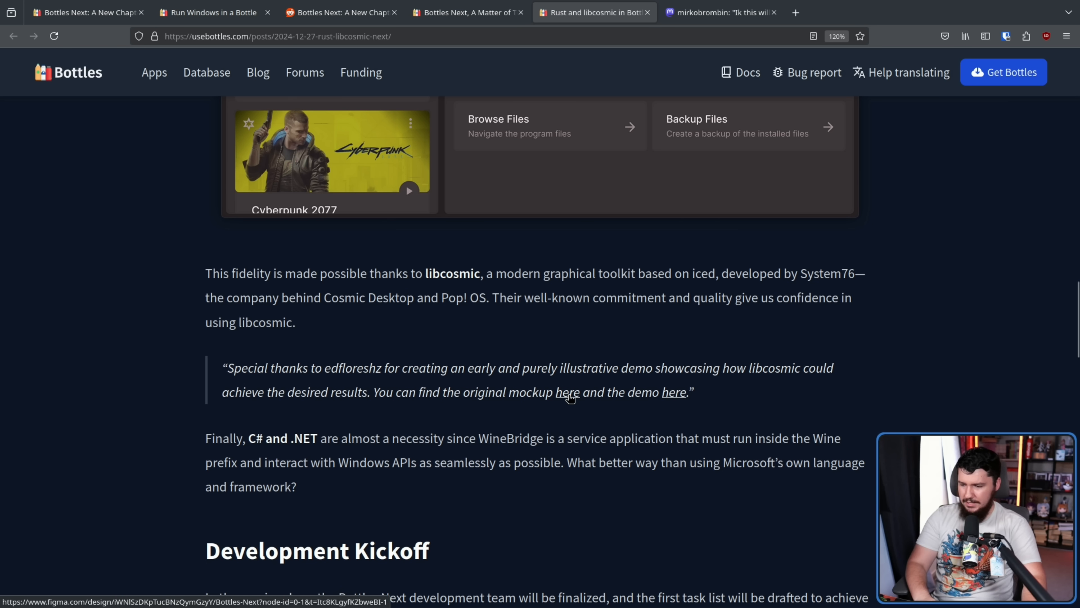
click(568, 392)
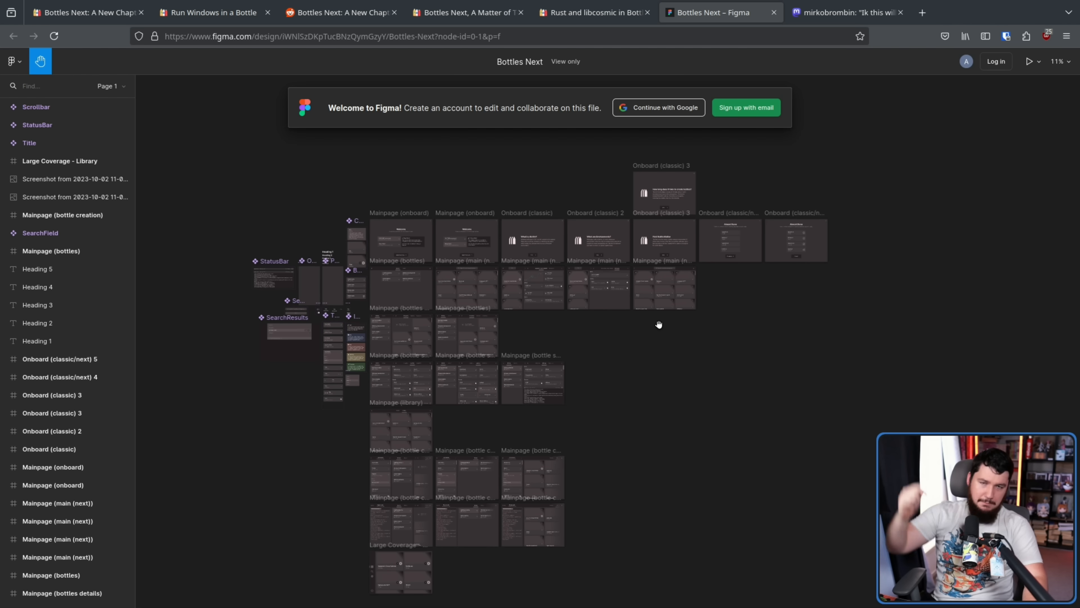
Step: Highlight the 'Finally, C# and .NET…' sentence including its WineBridge explanation in the libcosmic post
click(589, 12)
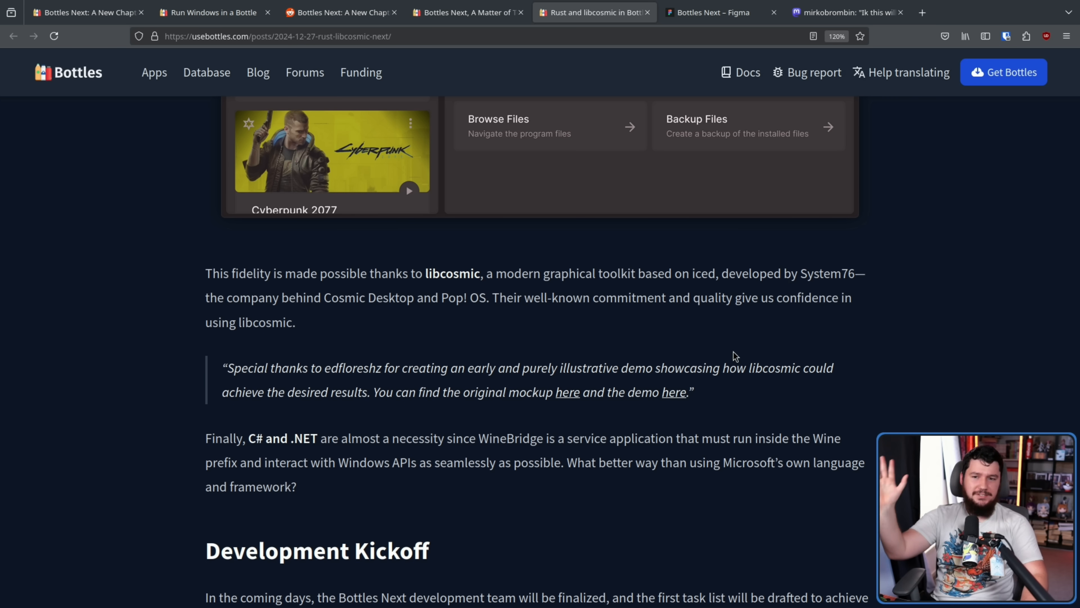
mouse_move(716, 316)
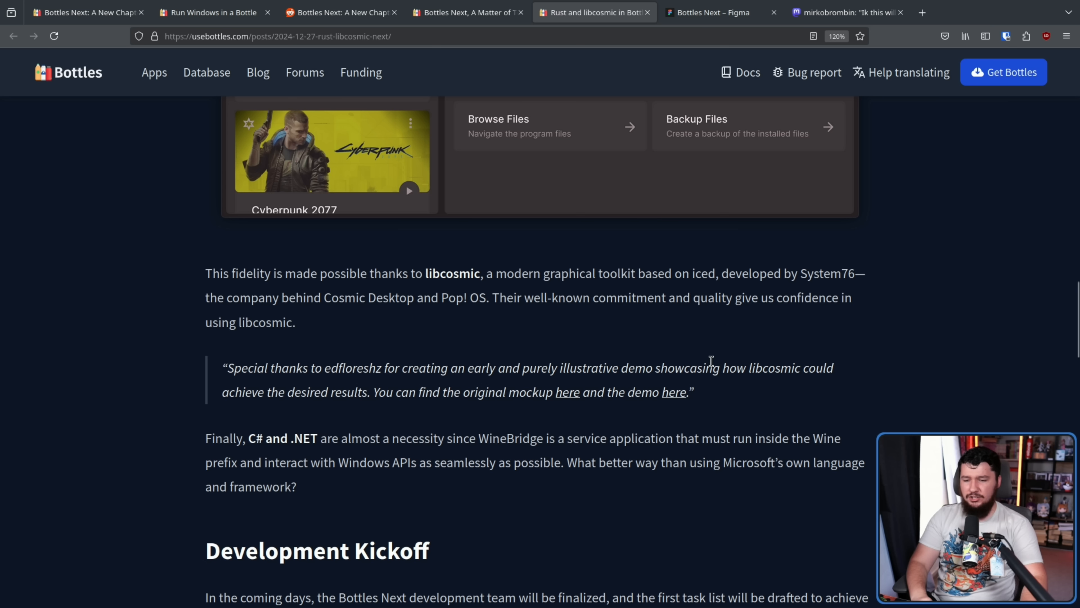
mouse_move(826, 423)
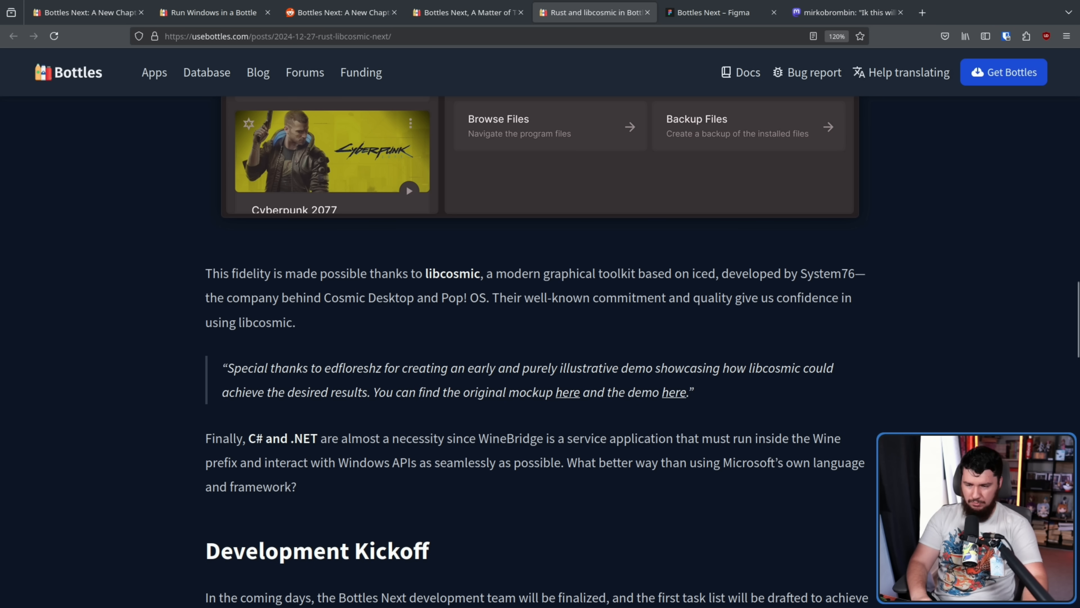
mouse_move(897, 430)
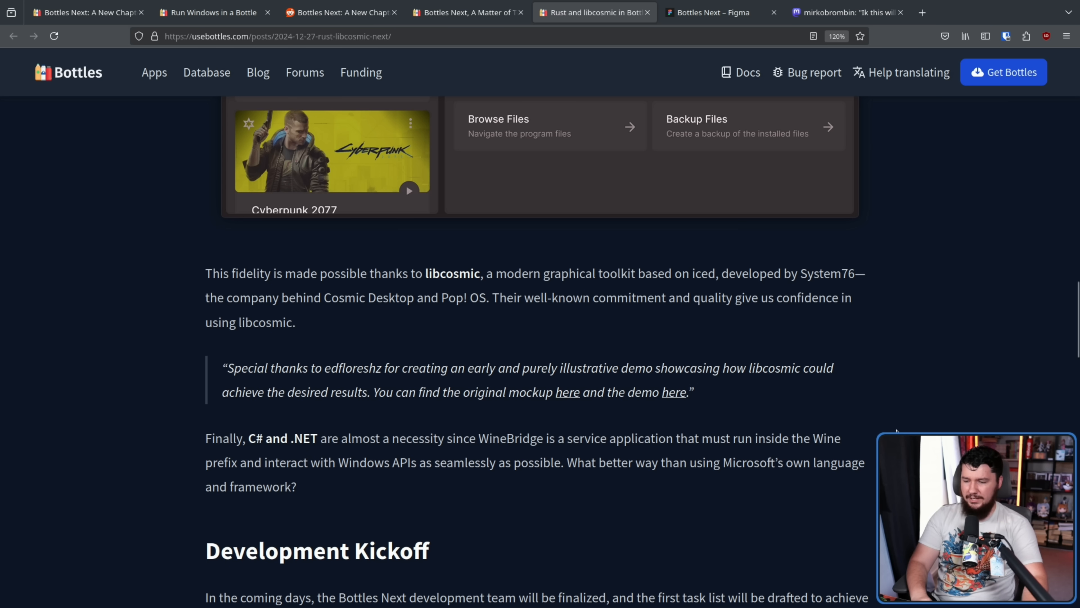
drag(205, 438, 474, 439)
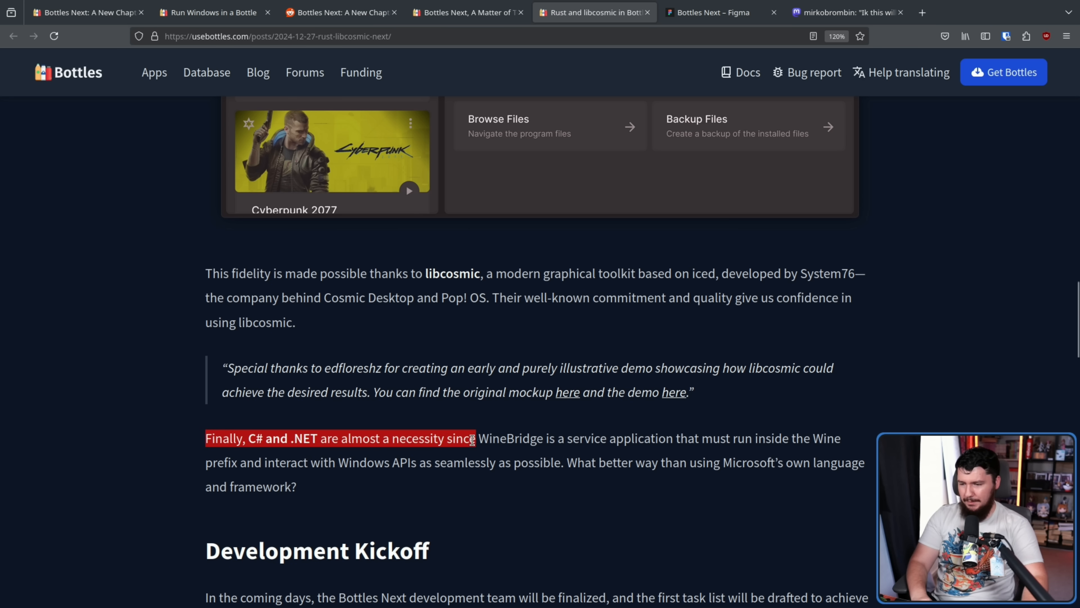
drag(472, 439, 582, 438)
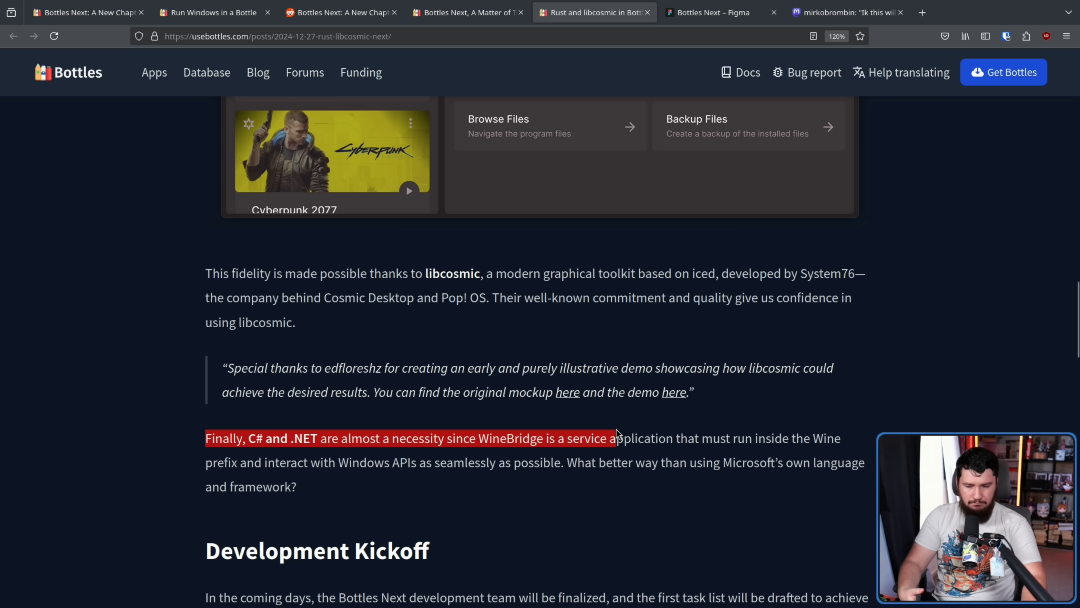
Step: Move down the post to its Help Us, GTK? and One More Announcement sections
scroll(down, 3)
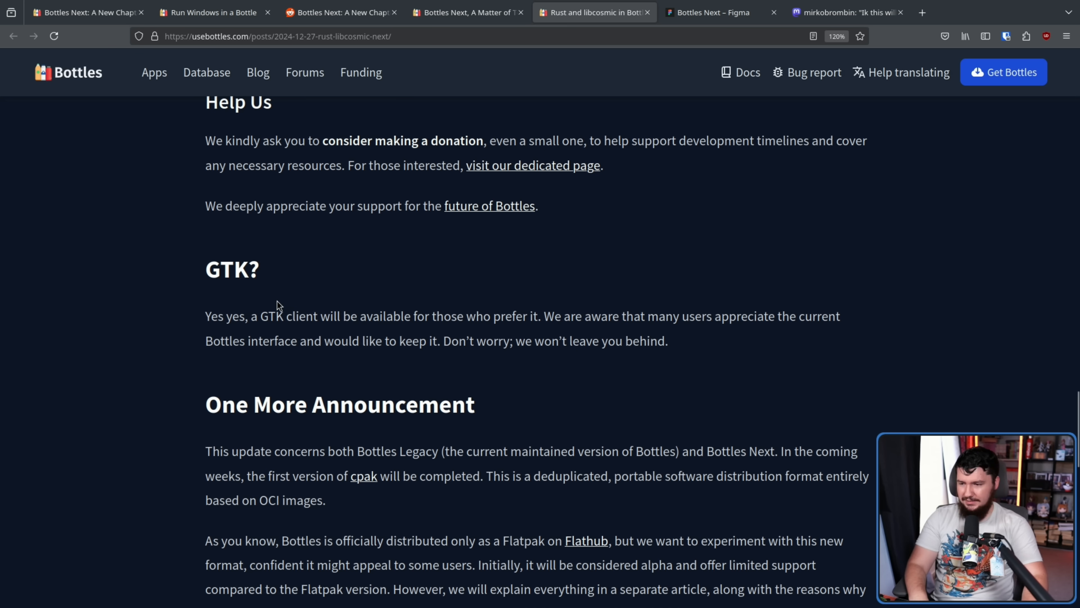
mouse_move(428, 311)
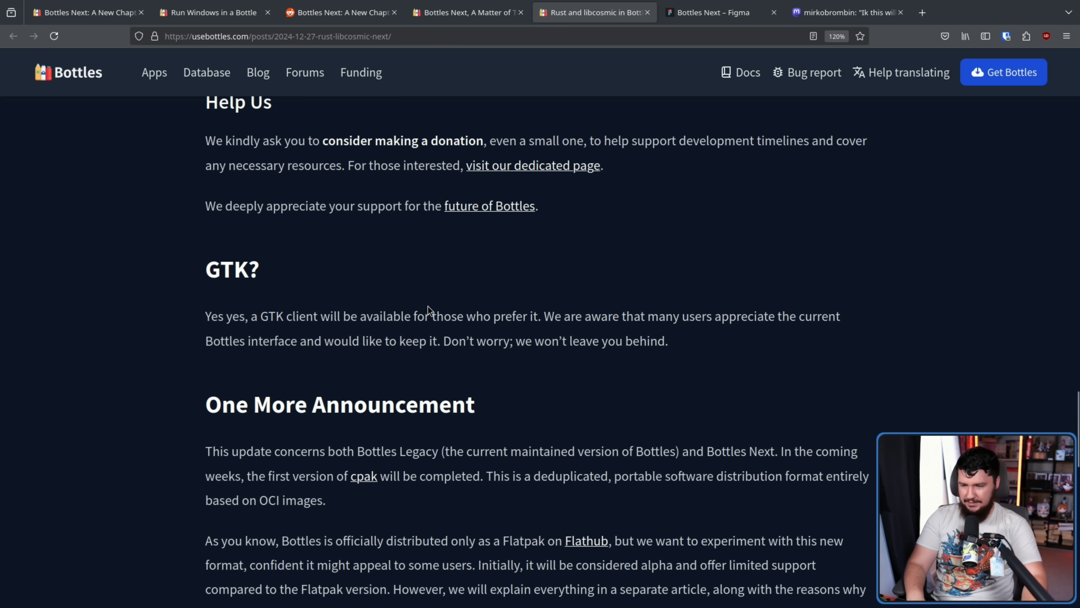
mouse_move(572, 305)
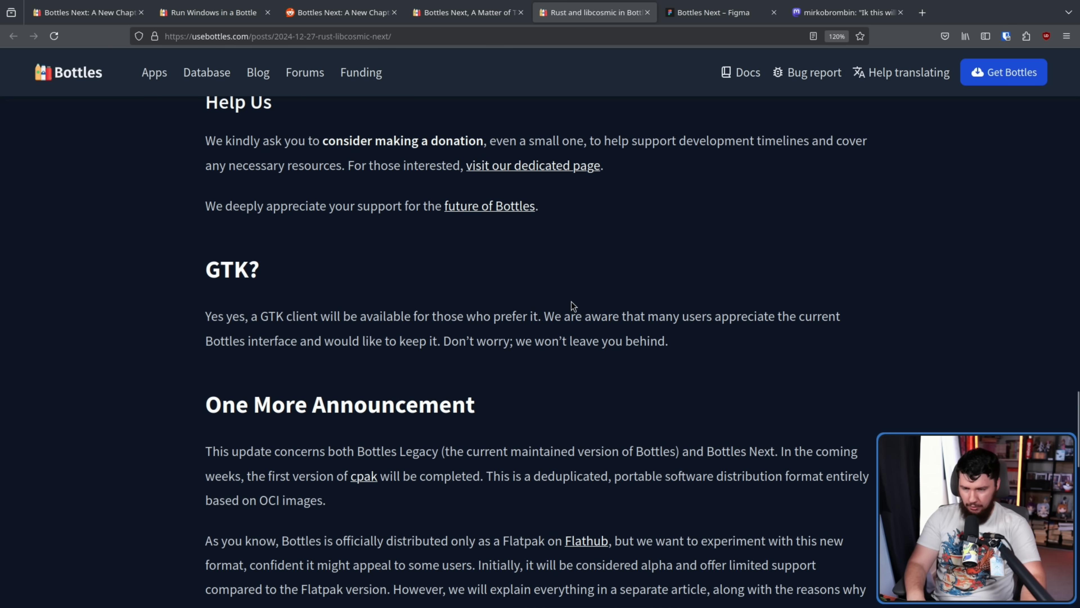
mouse_move(732, 313)
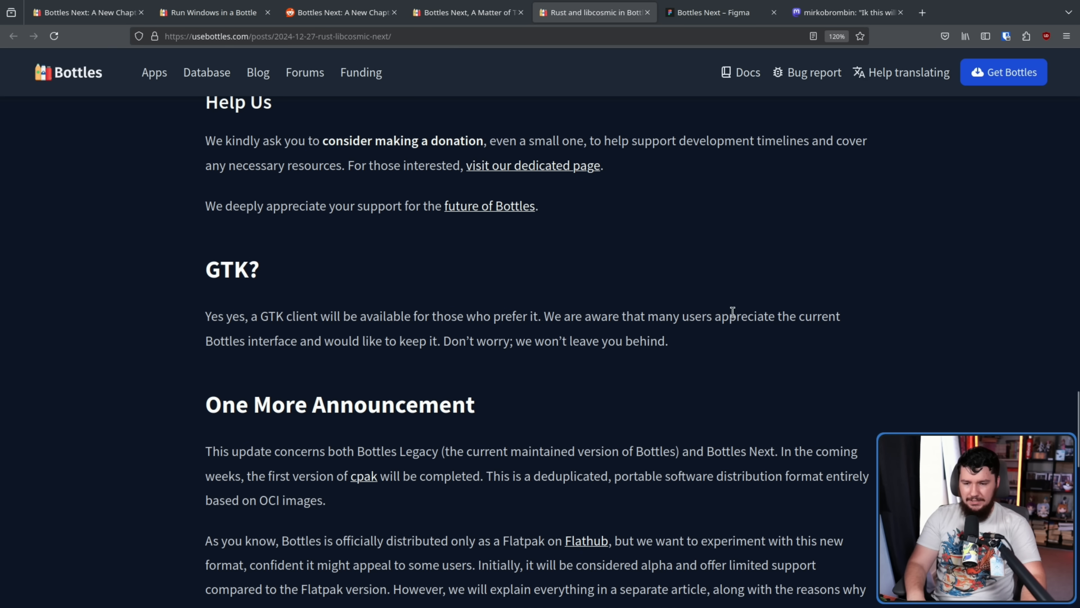
mouse_move(519, 332)
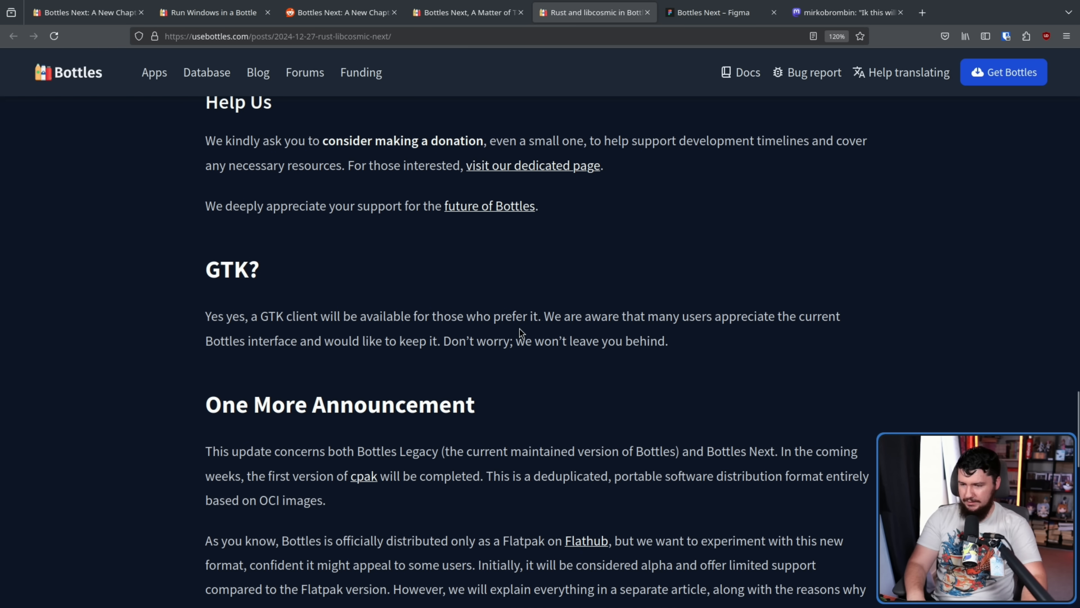
mouse_move(671, 345)
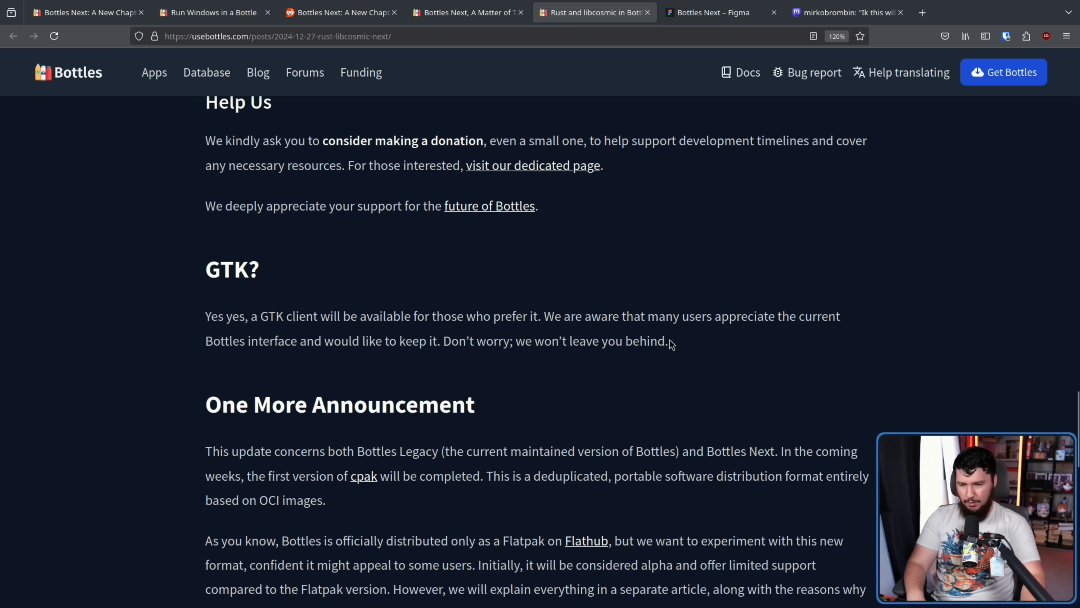
mouse_move(676, 342)
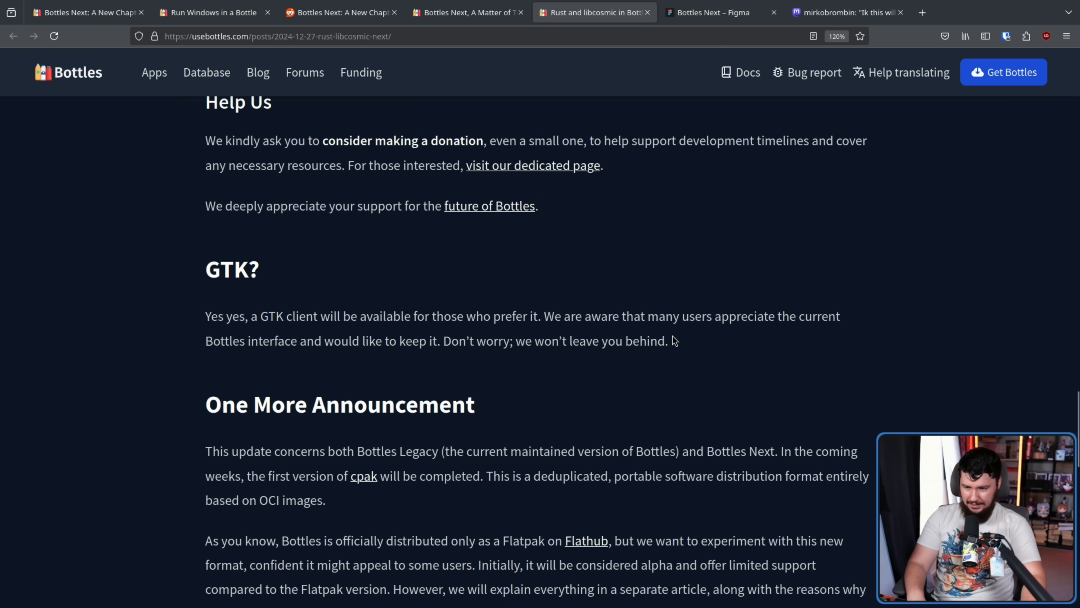
mouse_move(848, 422)
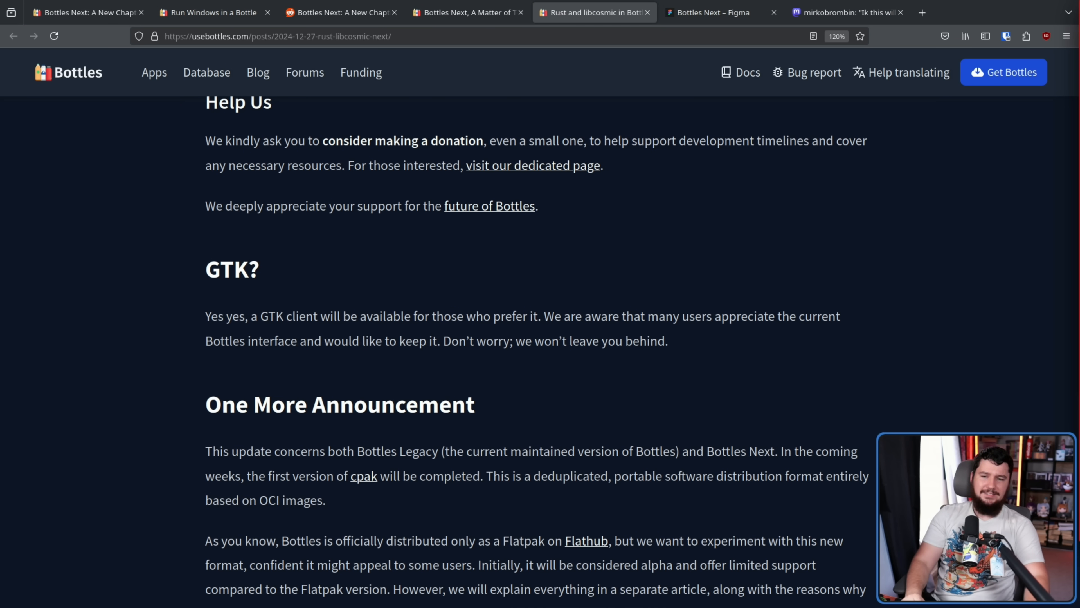
Step: Search 'gtk' in the Mastodon thread and read replies weighing gtk4-rs, Slint, iced and Tauri
click(844, 13)
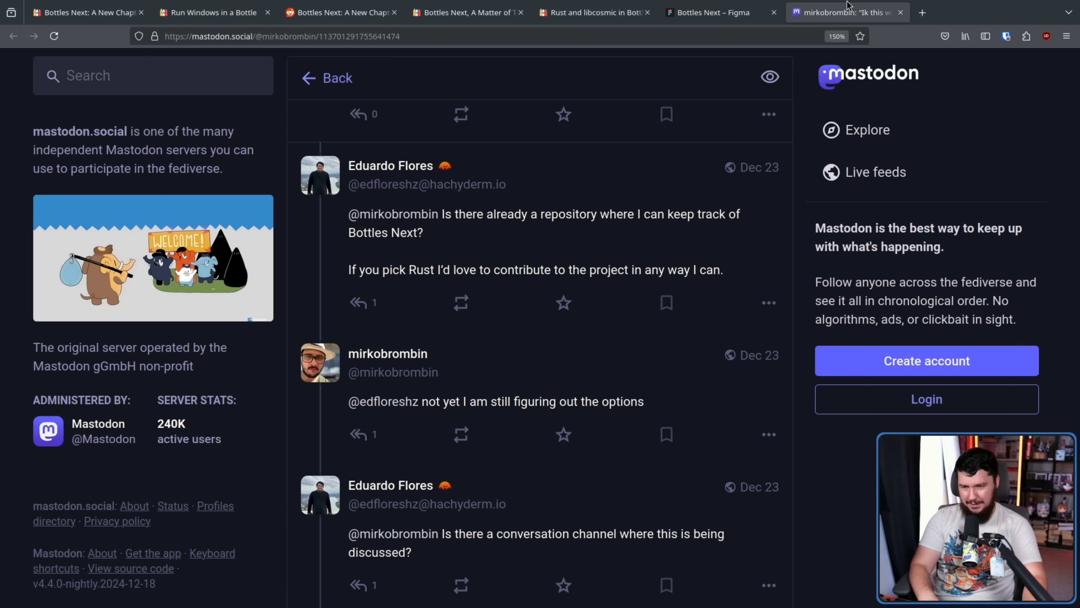
text(gtk)
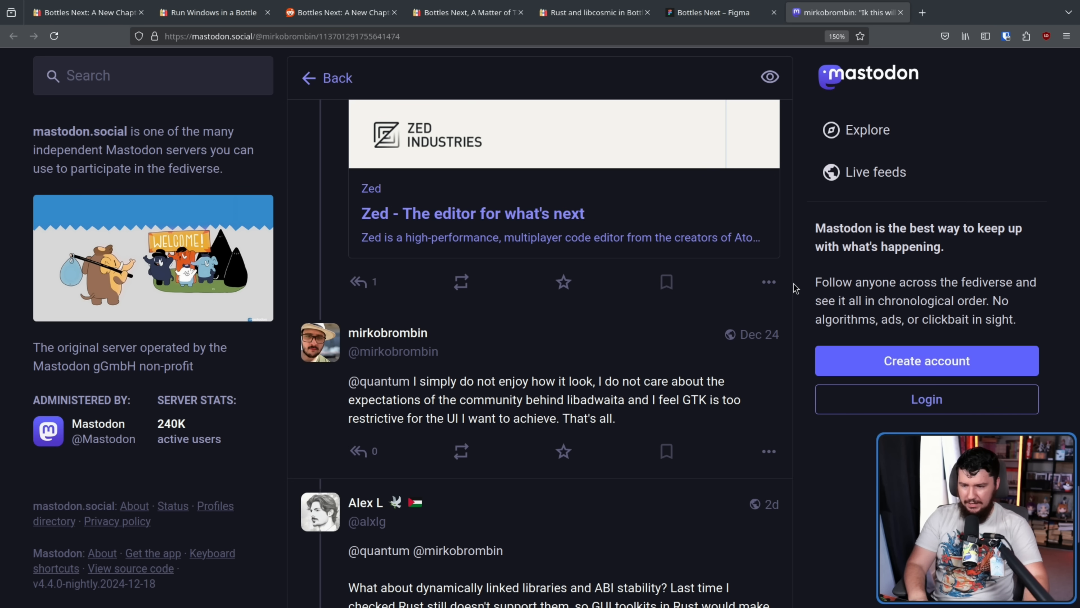
mouse_move(791, 292)
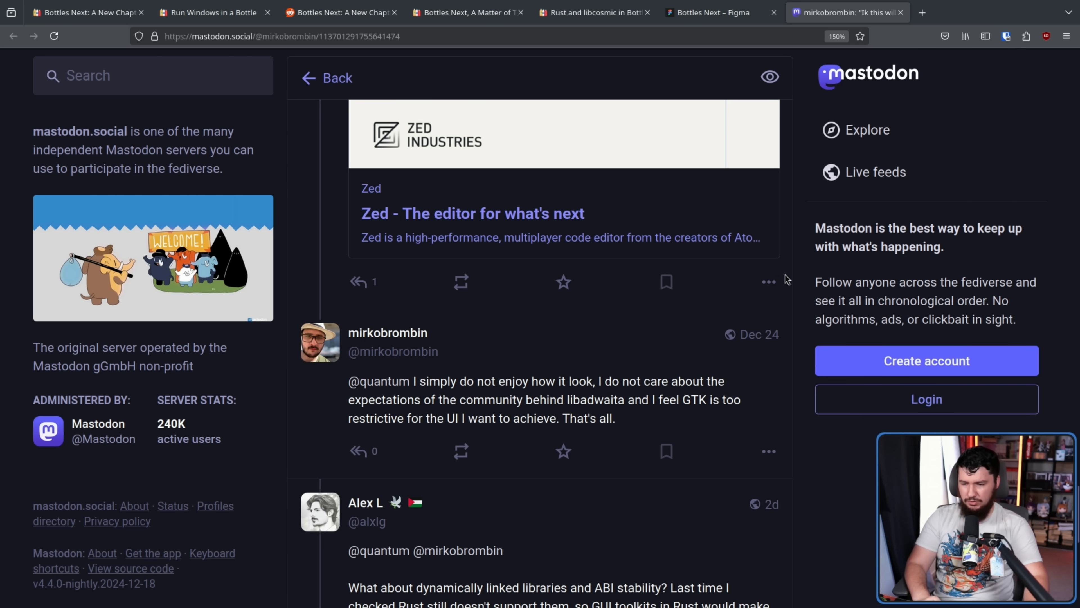
mouse_move(738, 283)
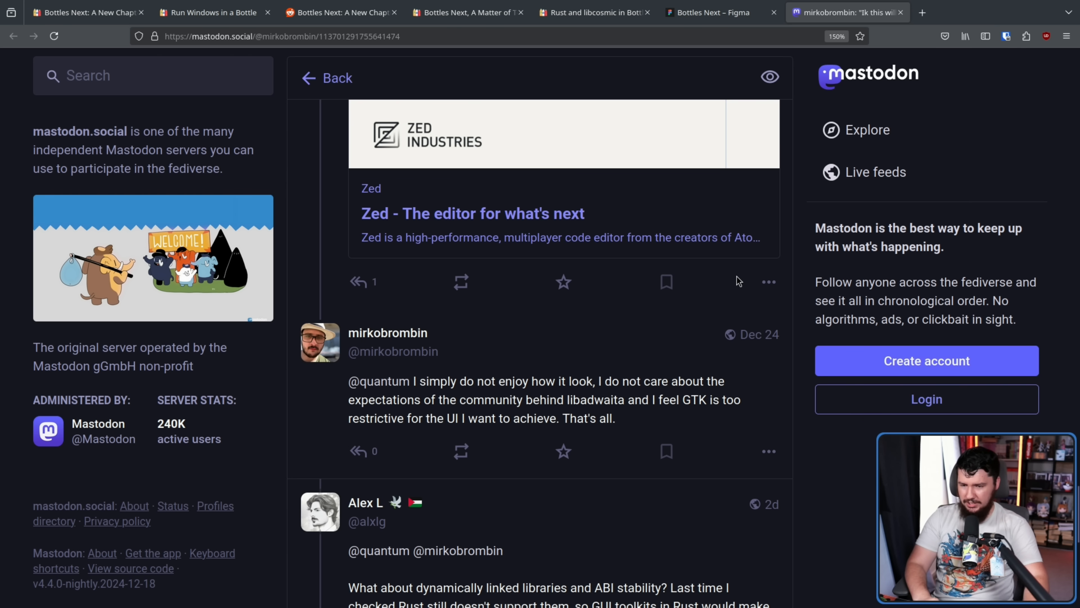
scroll(down, 3)
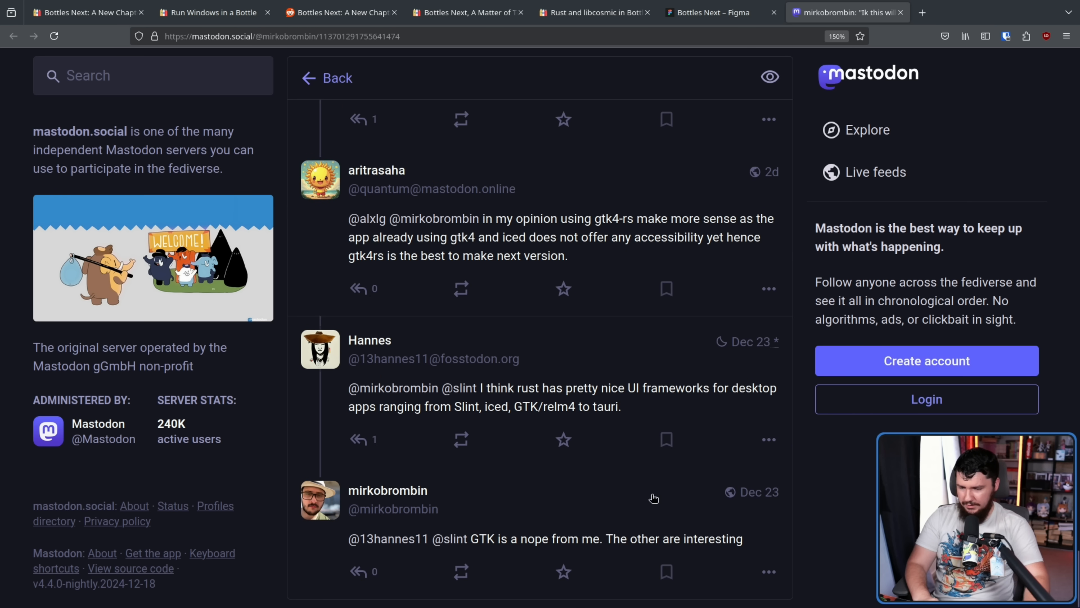
mouse_move(495, 549)
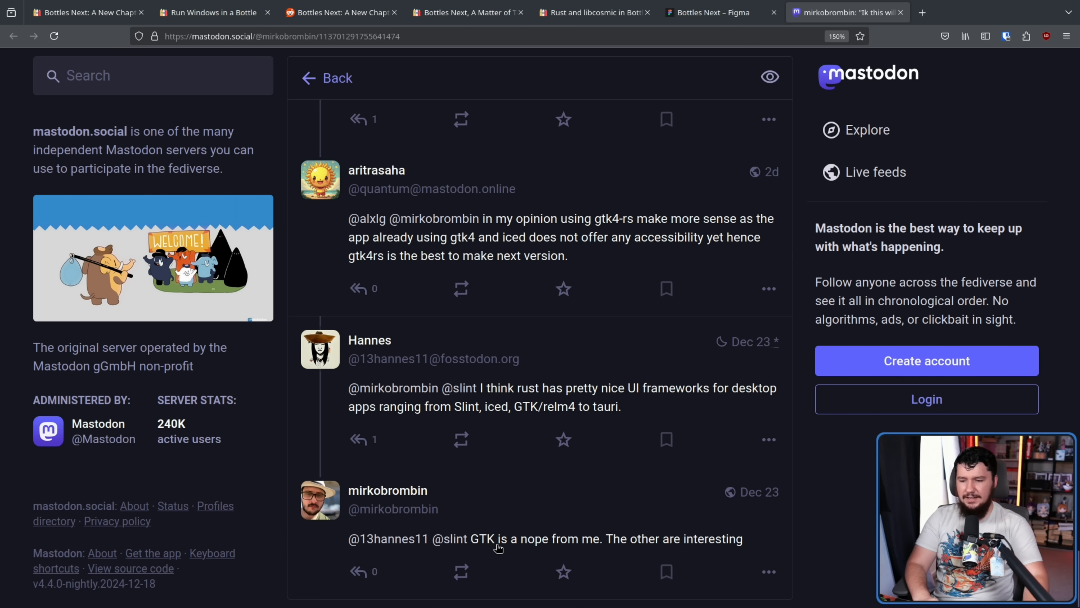
mouse_move(547, 531)
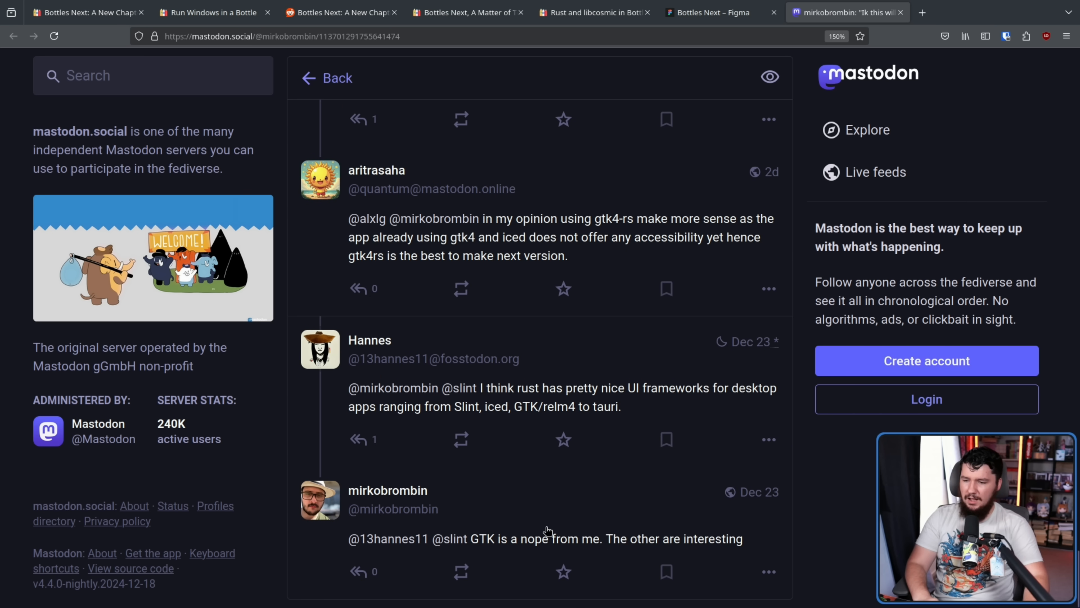
mouse_move(469, 434)
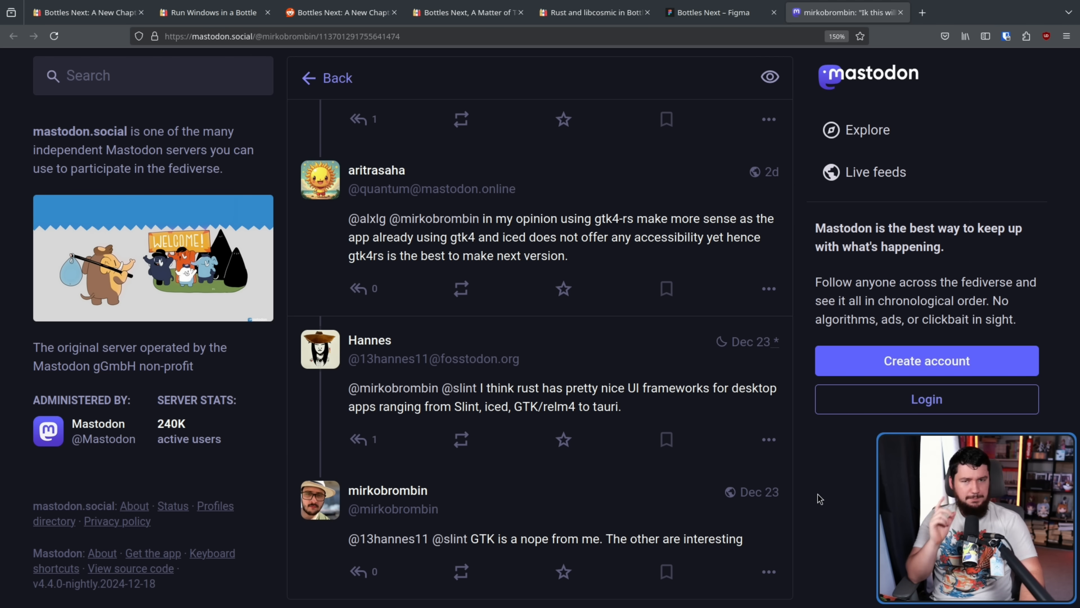
mouse_move(837, 460)
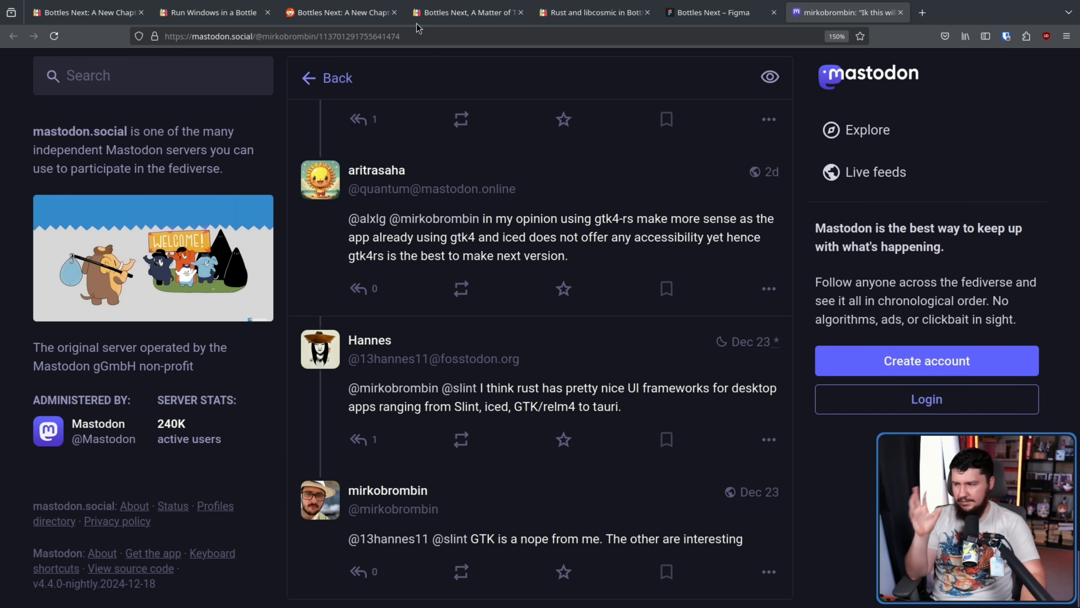
Step: Switch through the A Matter of Technology post to the COSMIC Project Collection GitHub repository
click(465, 12)
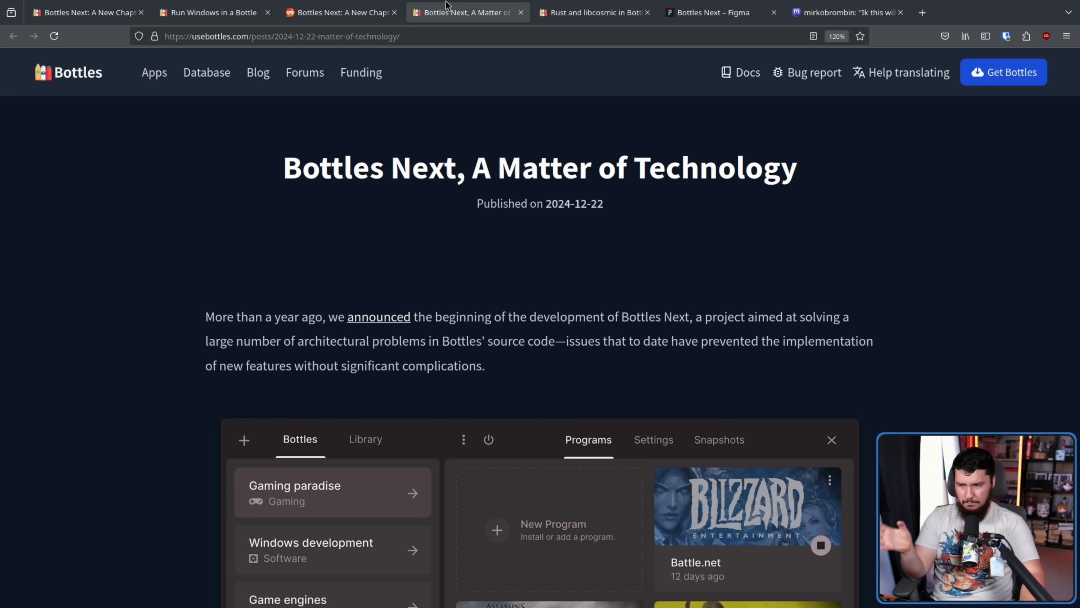
click(214, 12)
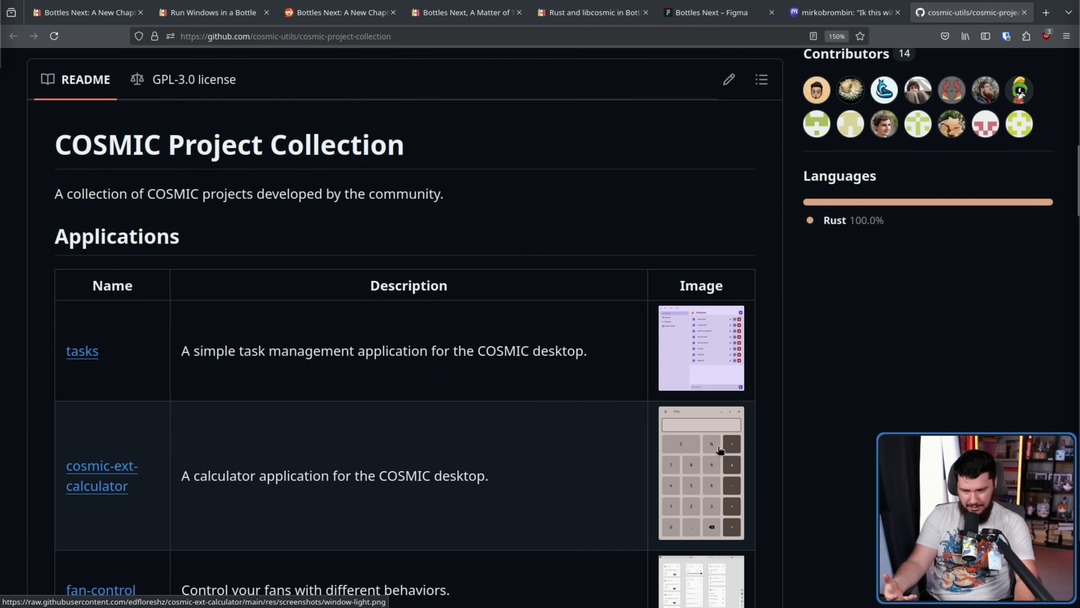
mouse_move(716, 454)
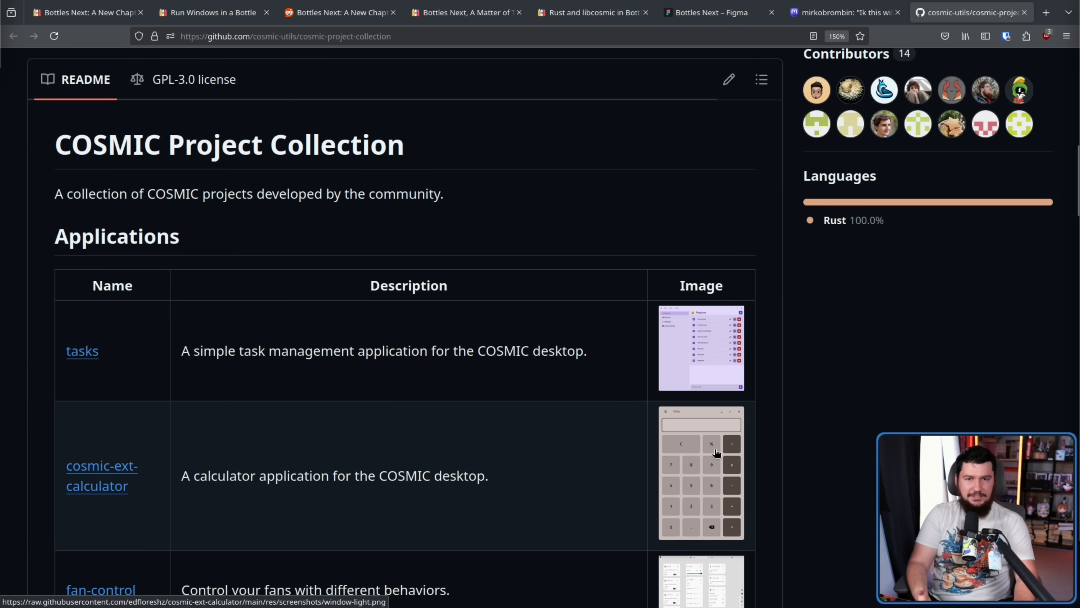
Step: Scroll through the README tables of community applications and applets, then back to the file list
scroll(down, 3)
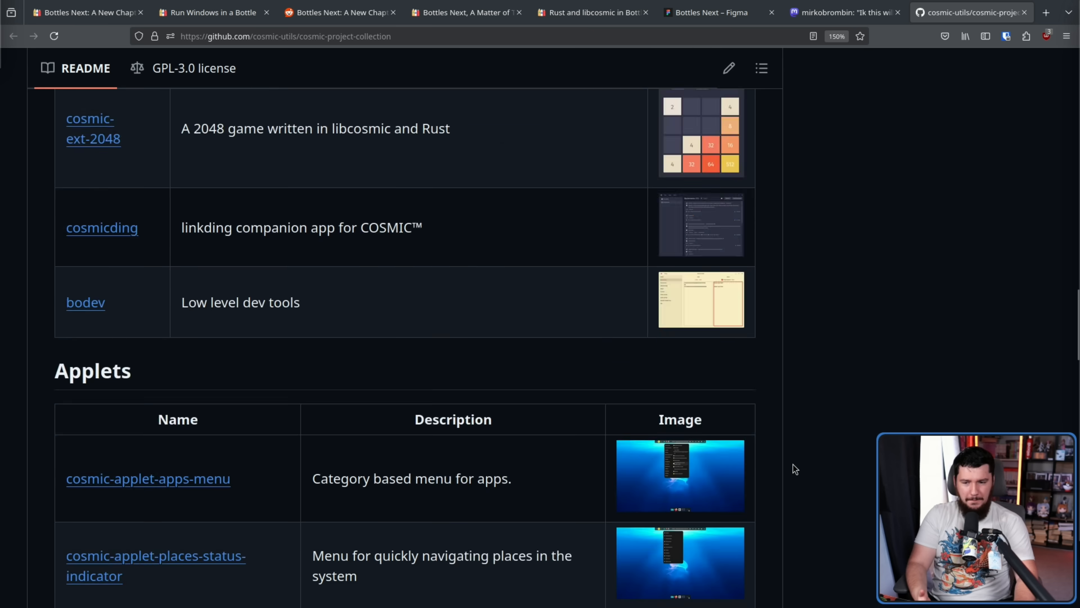
scroll(down, 3)
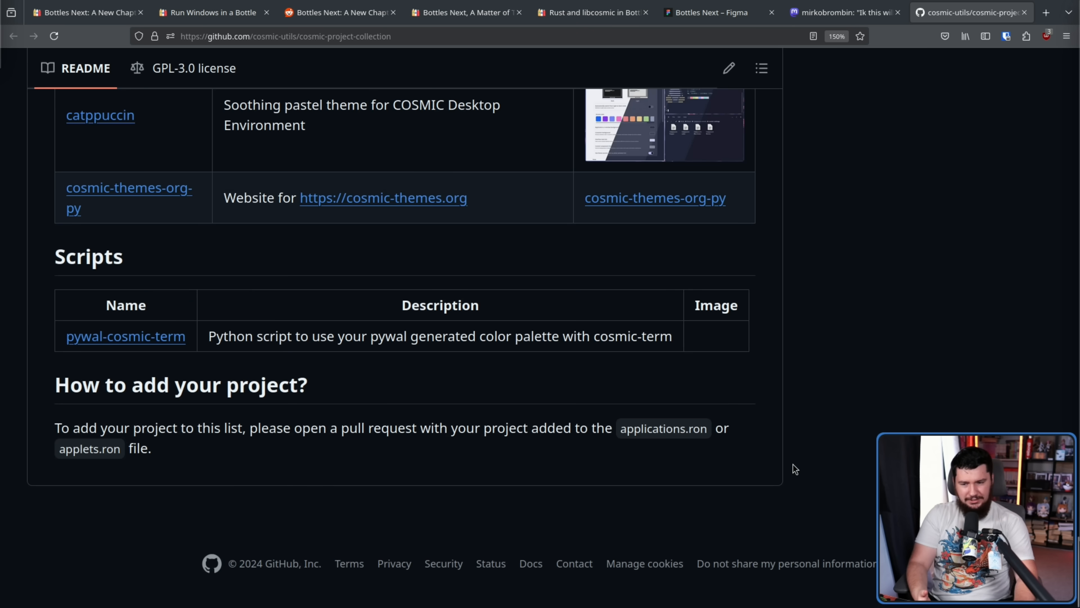
scroll(up, 3)
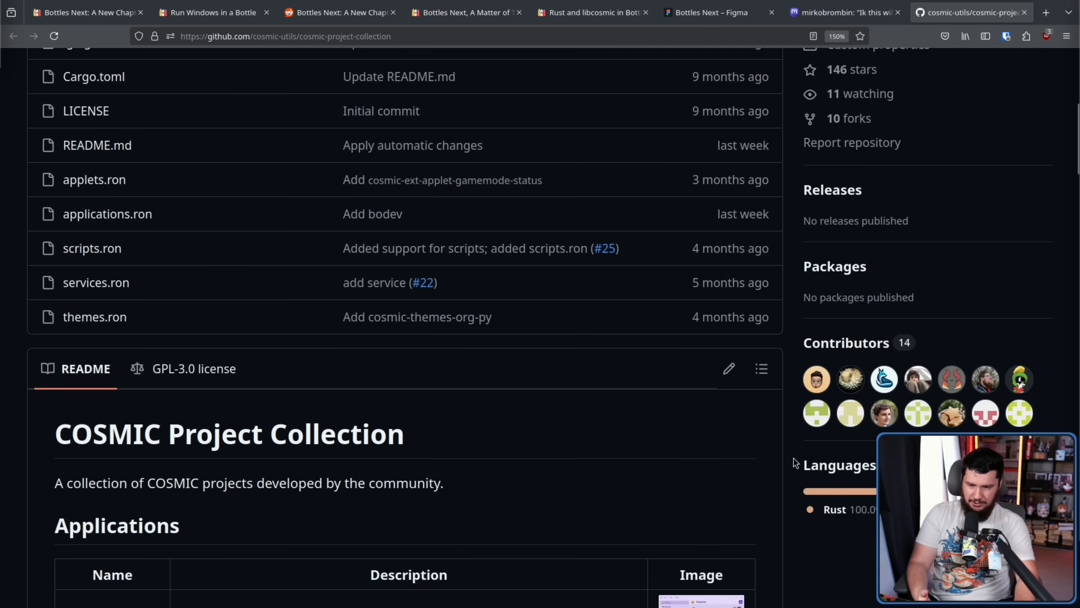